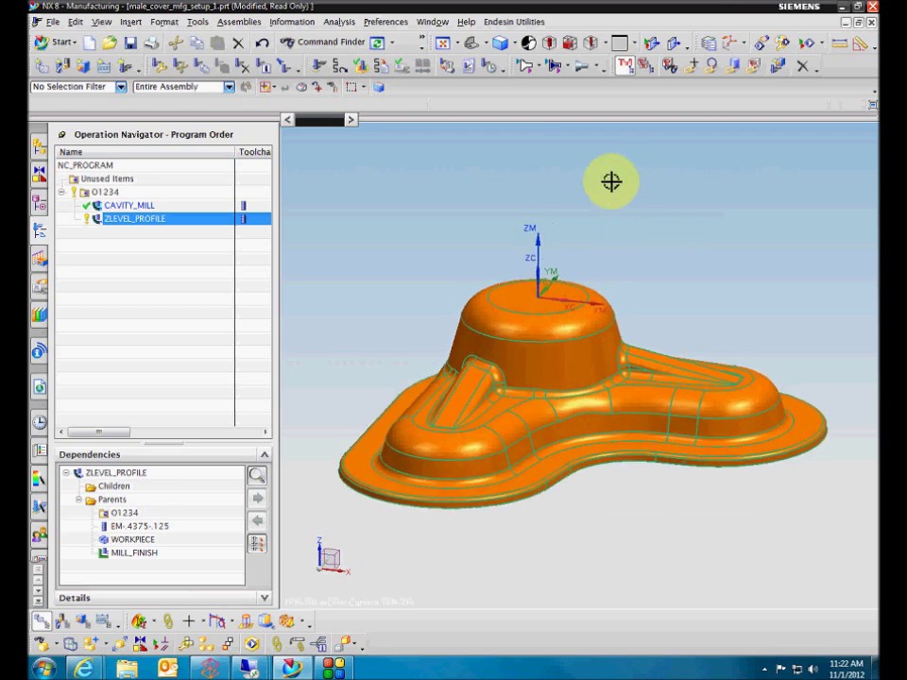
mouse_move(492, 198)
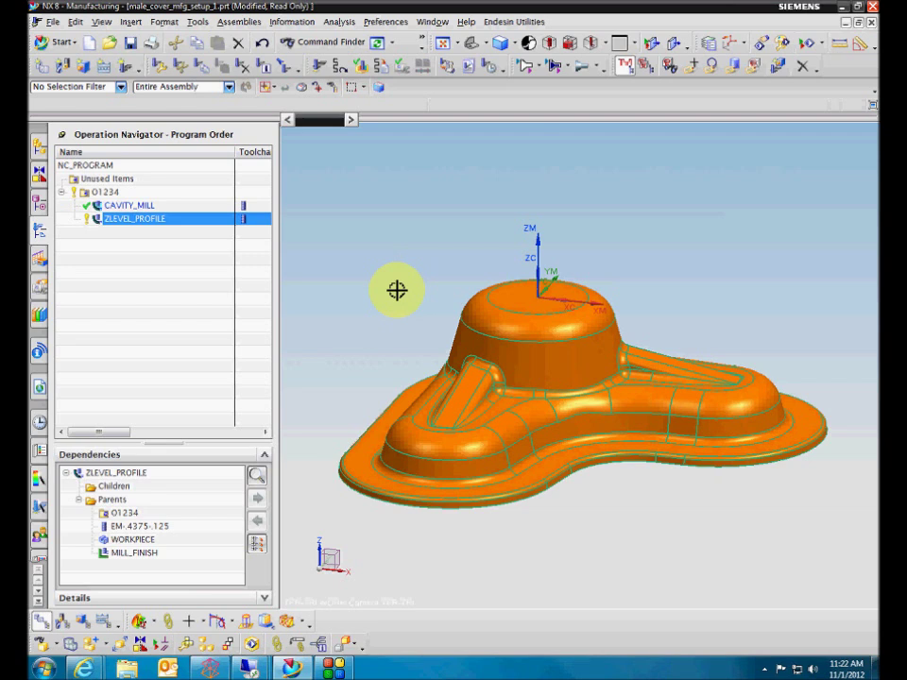
mouse_move(393, 299)
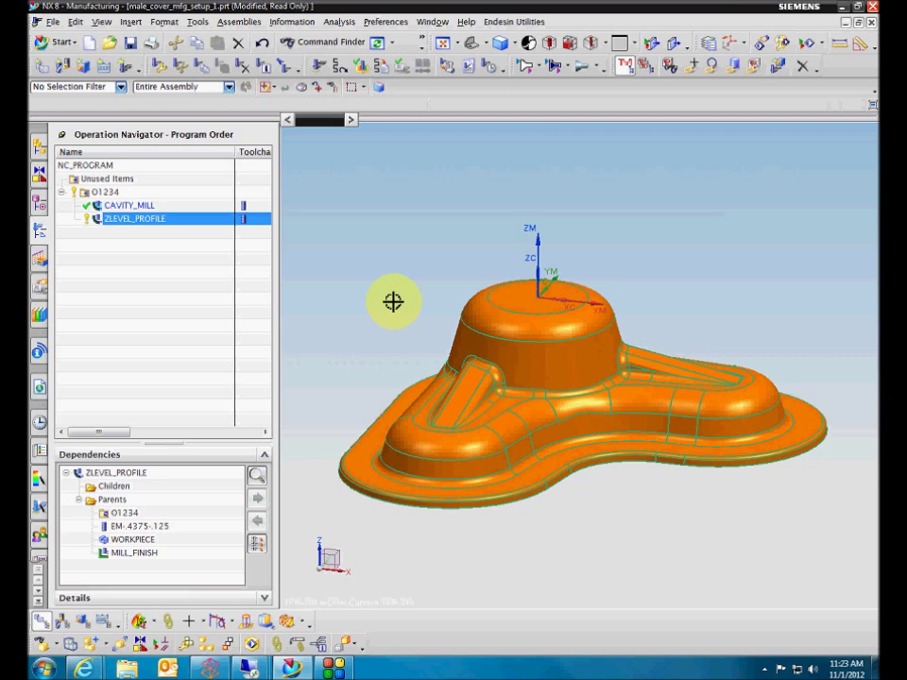
mouse_move(389, 295)
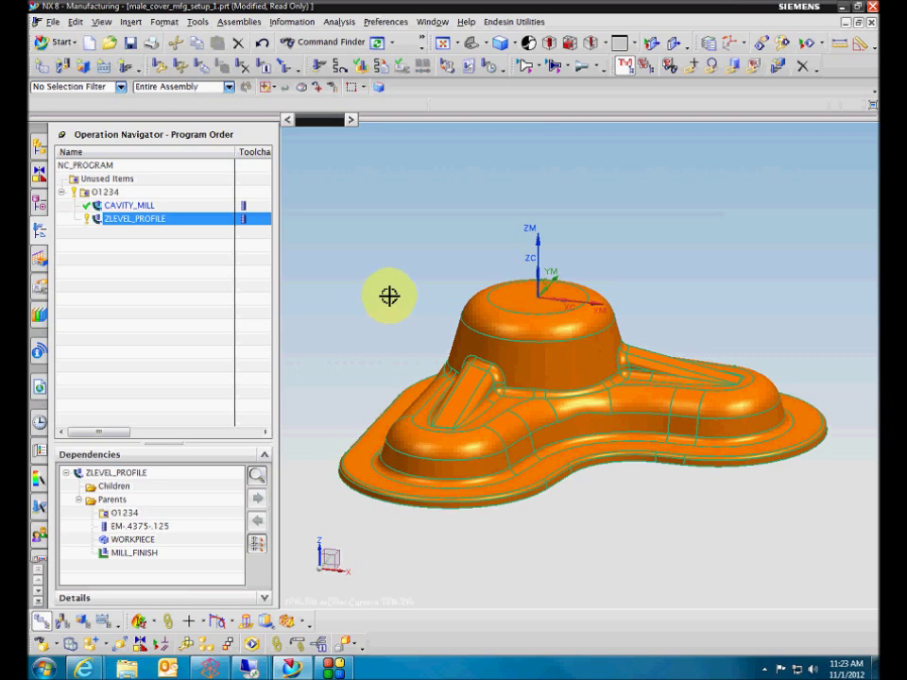
mouse_move(357, 300)
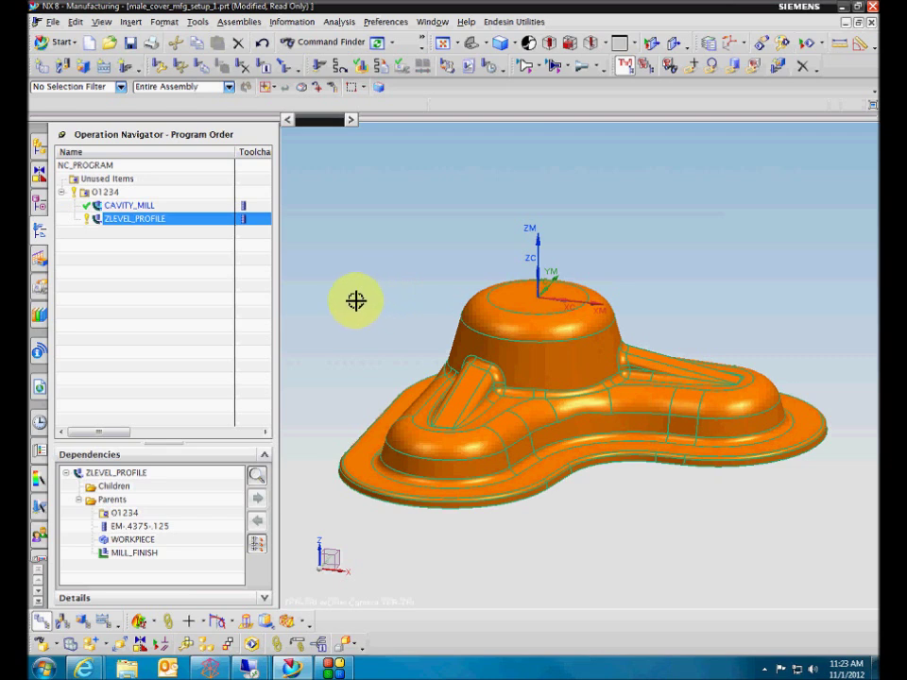
mouse_move(329, 321)
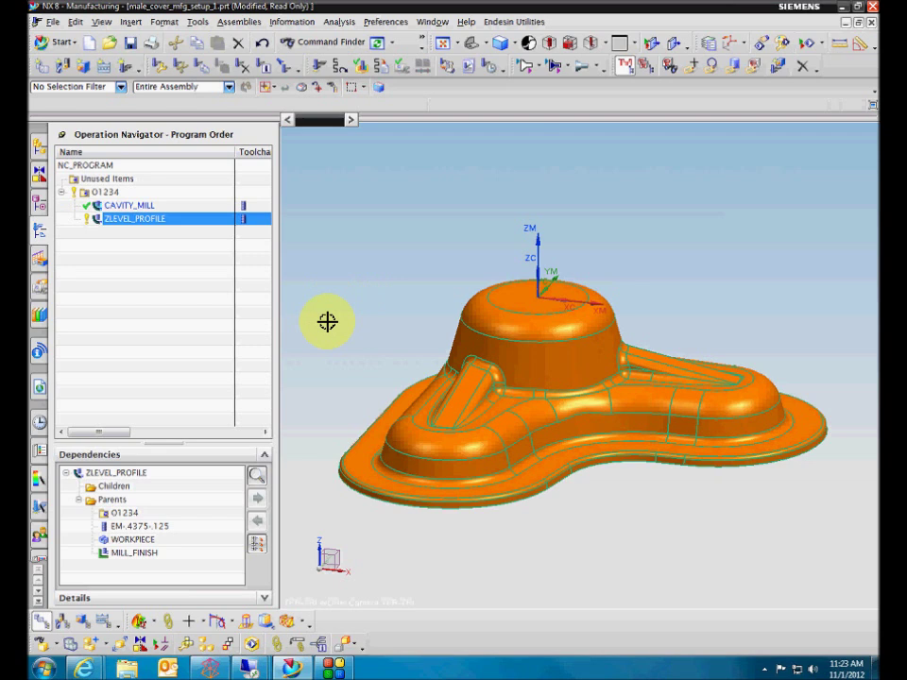
mouse_move(312, 337)
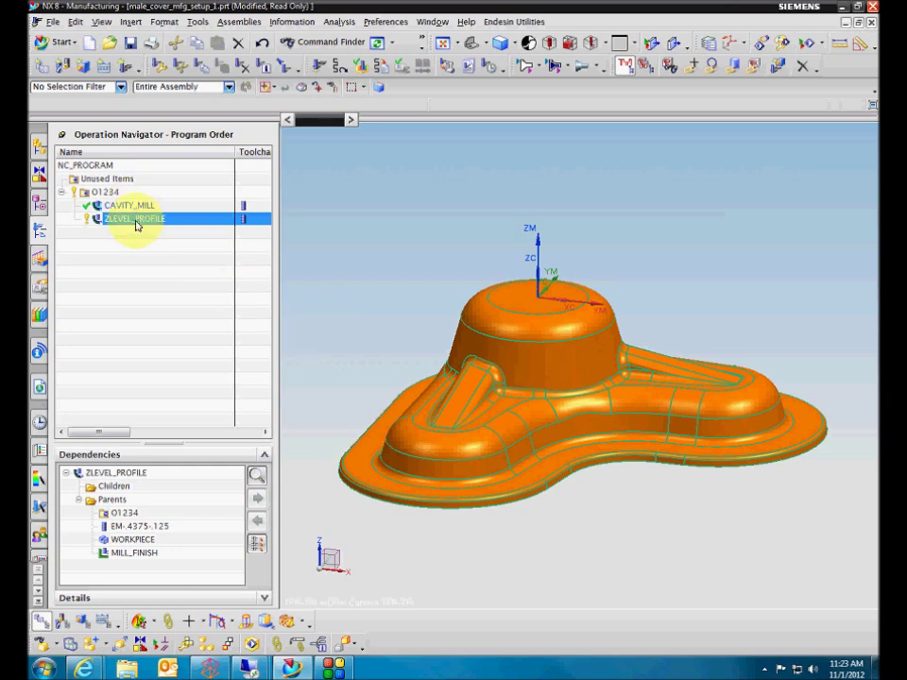
- Display the ZLEVEL_PROFILE tool path on the part and list it as text
double_click(136, 219)
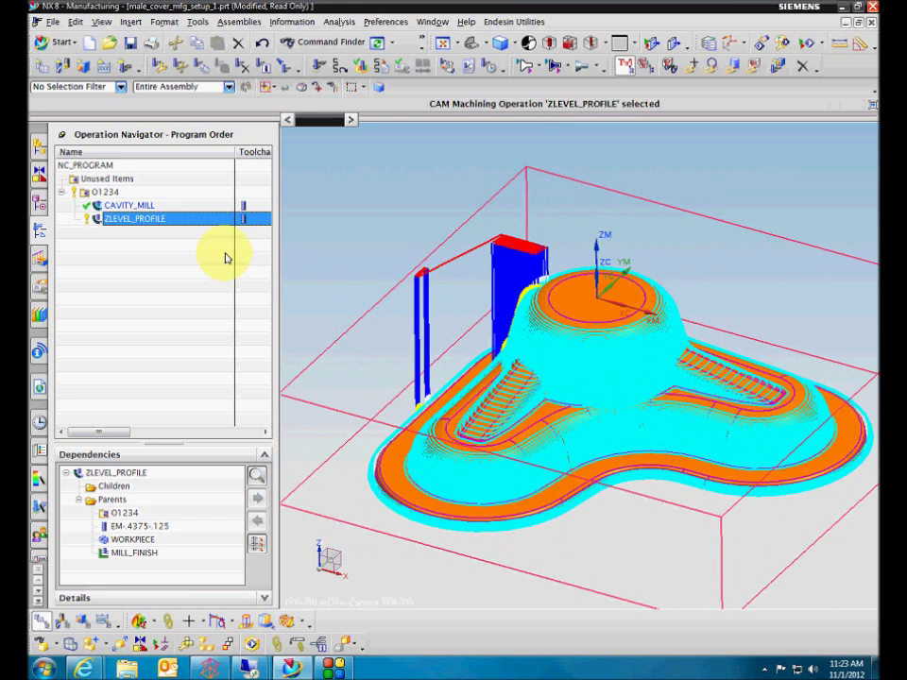
right_click(136, 220)
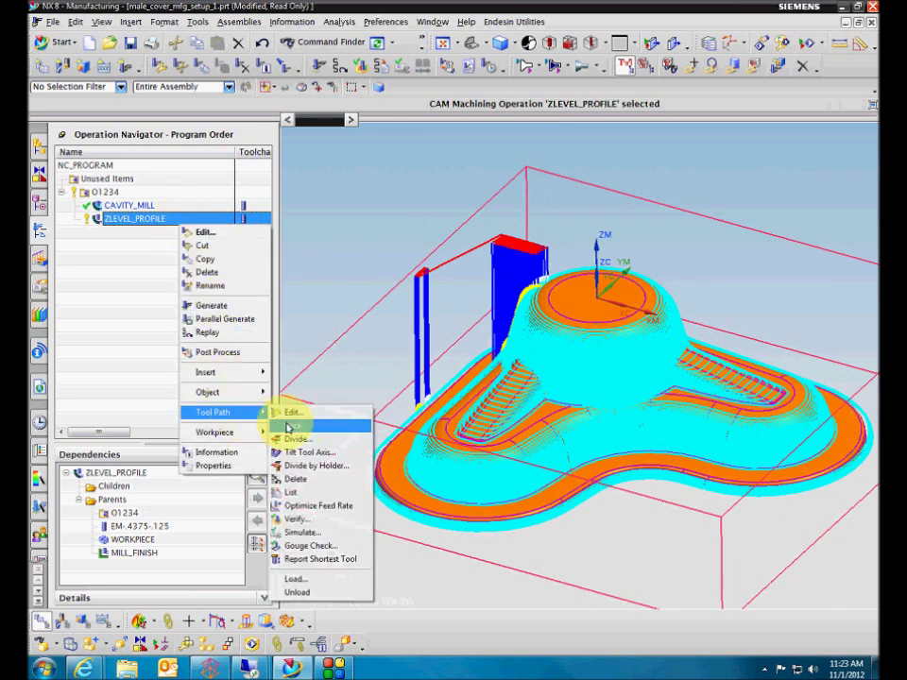
click(291, 491)
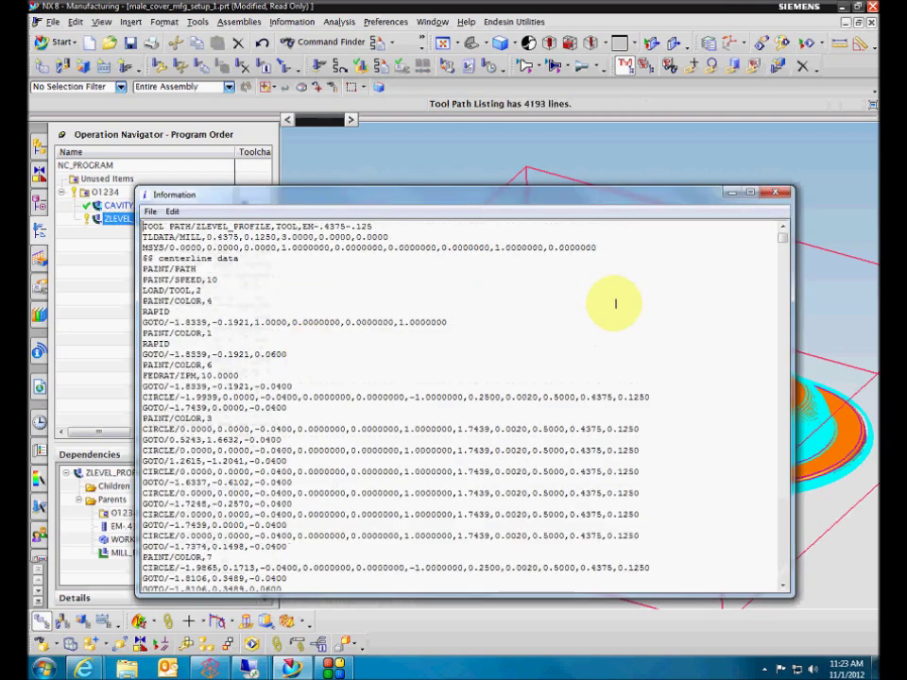
mouse_move(233, 294)
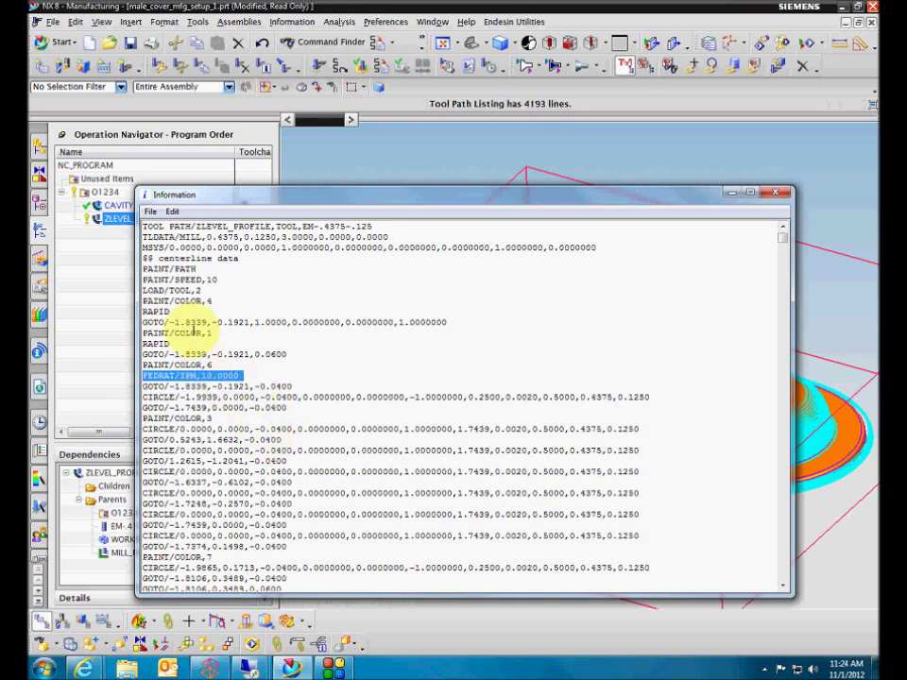
- Search the tool path listing for the FEDRAT feed-rate line, then close the Information window
click(172, 212)
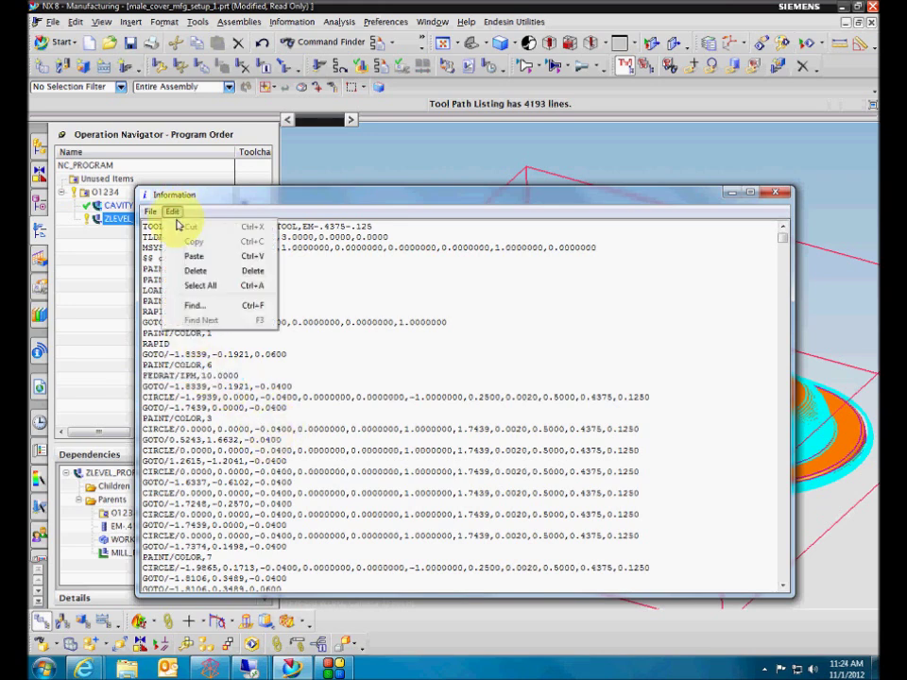
click(193, 306)
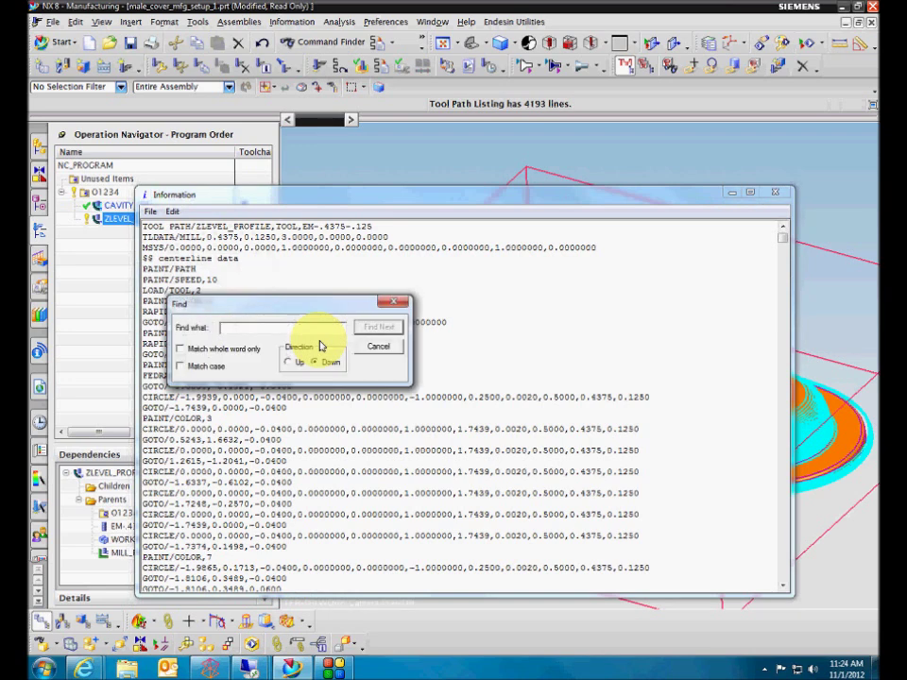
text(F)
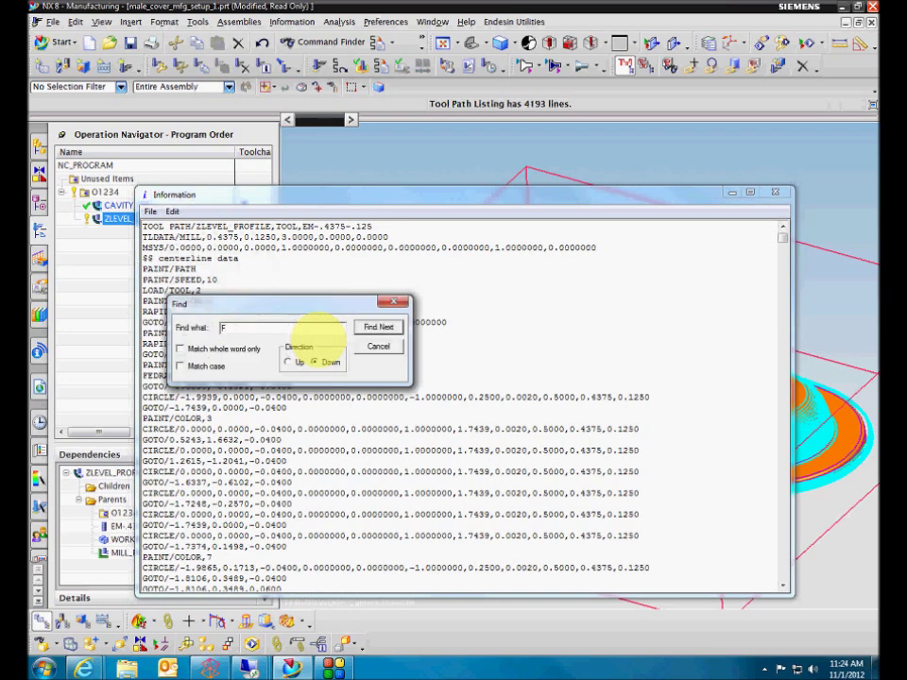
click(378, 327)
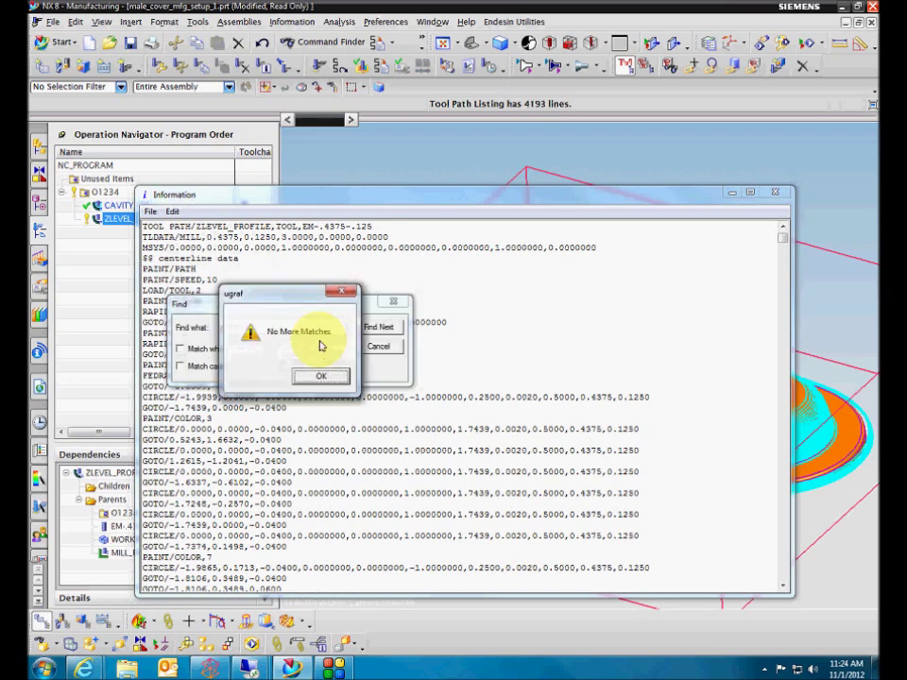
click(321, 376)
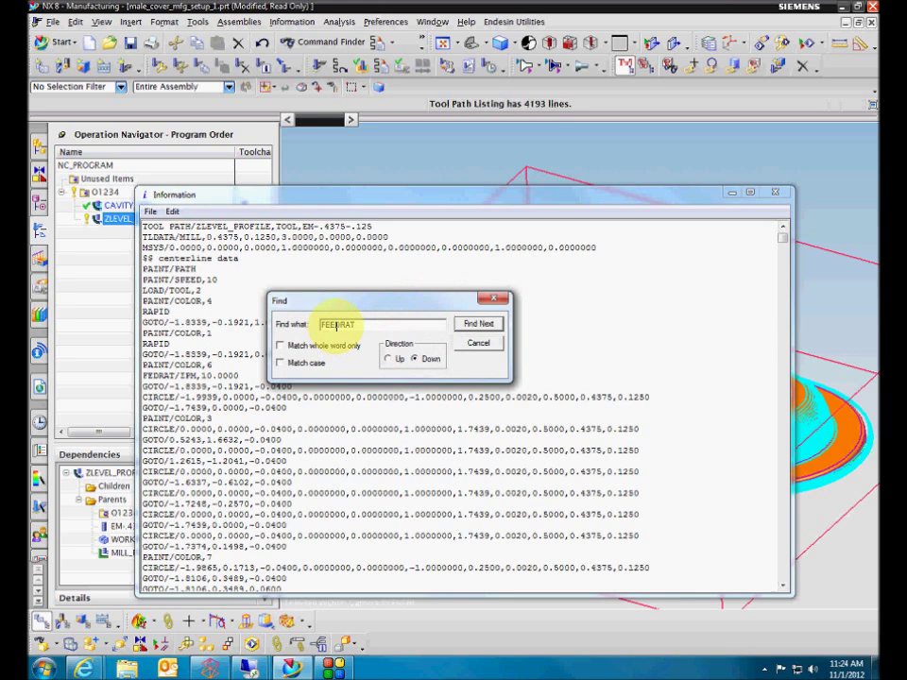
click(478, 325)
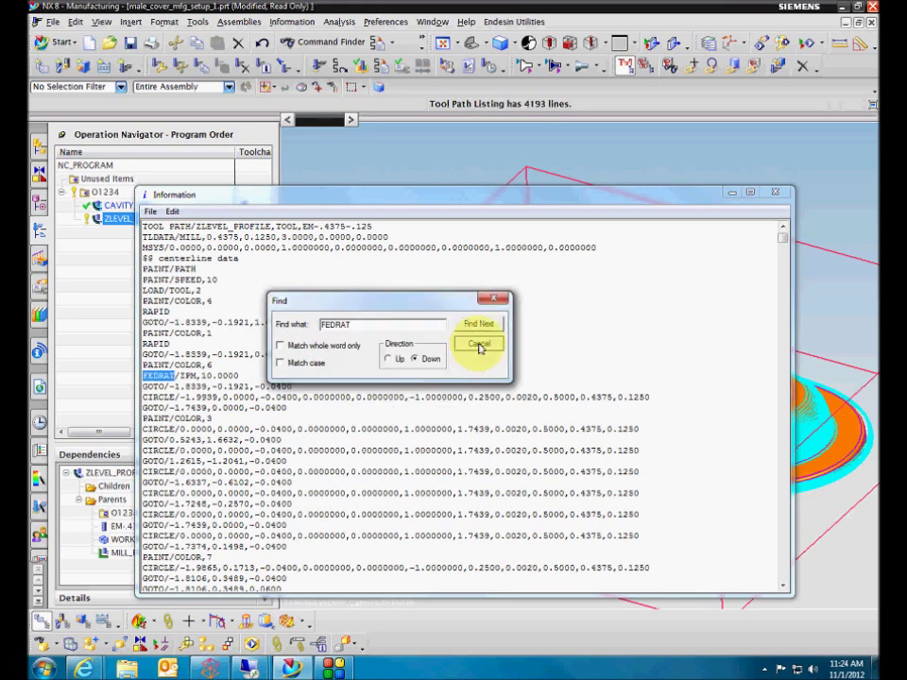
click(479, 344)
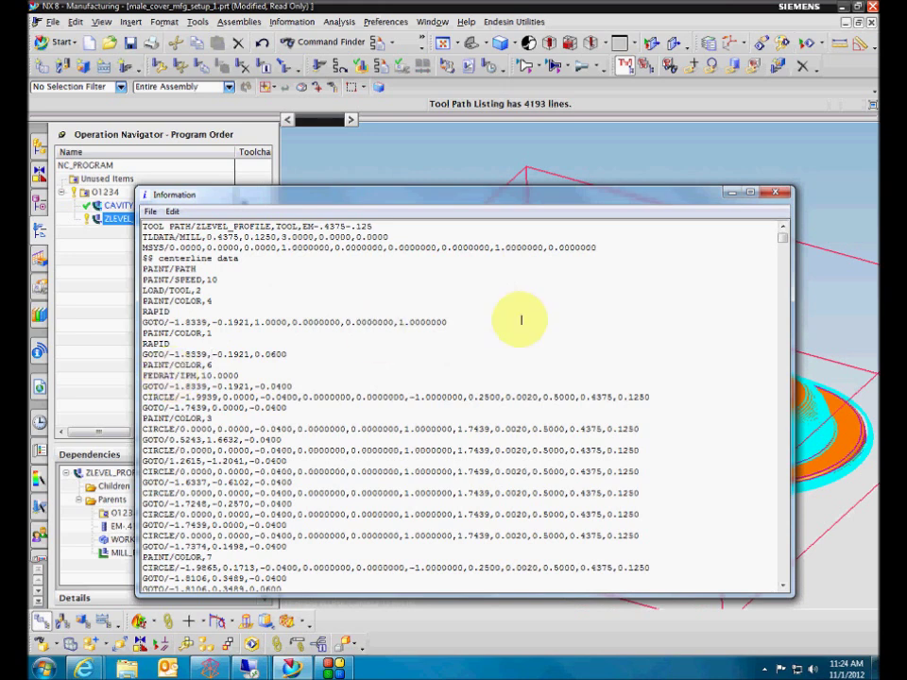
click(775, 193)
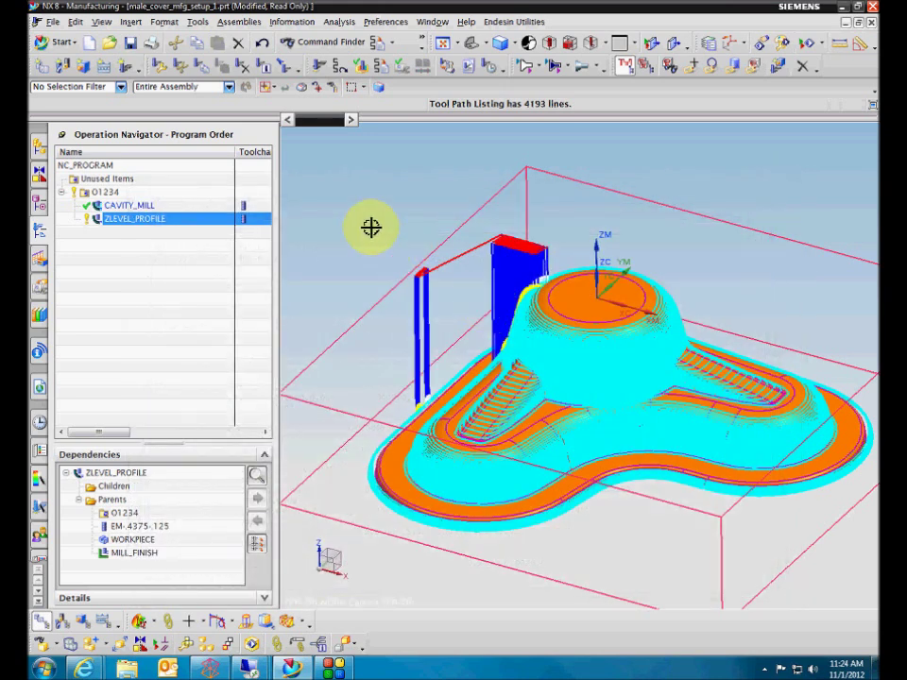
- Switch the operation navigator to the machine tool view
right_click(137, 219)
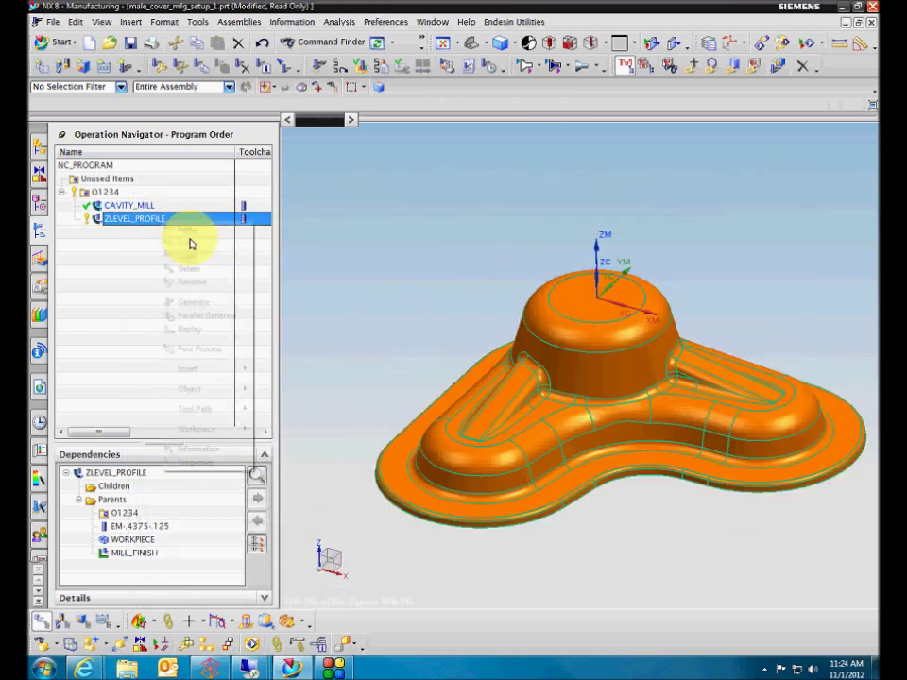
right_click(136, 219)
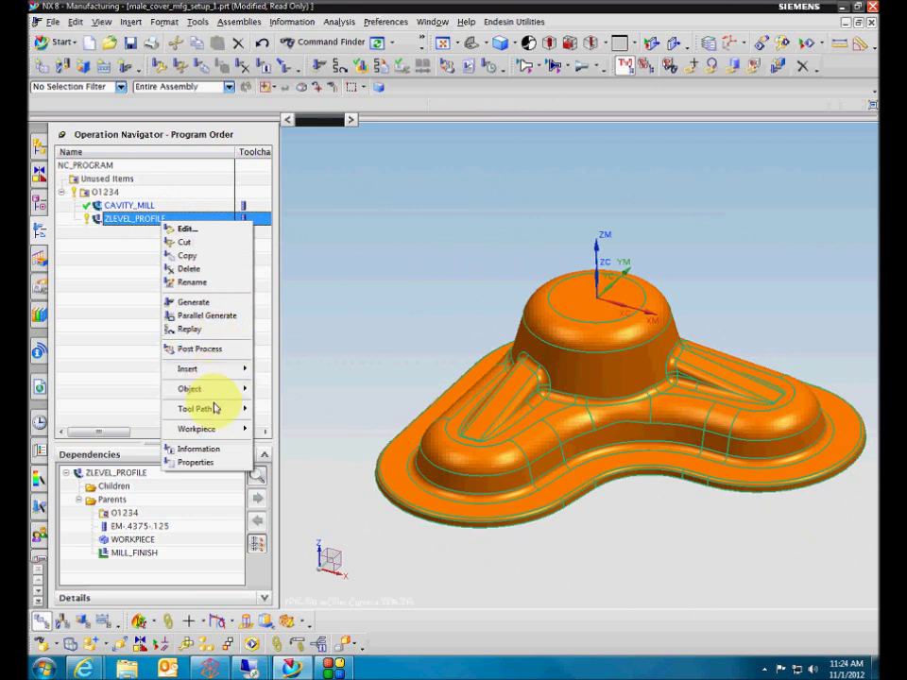
mouse_move(185, 242)
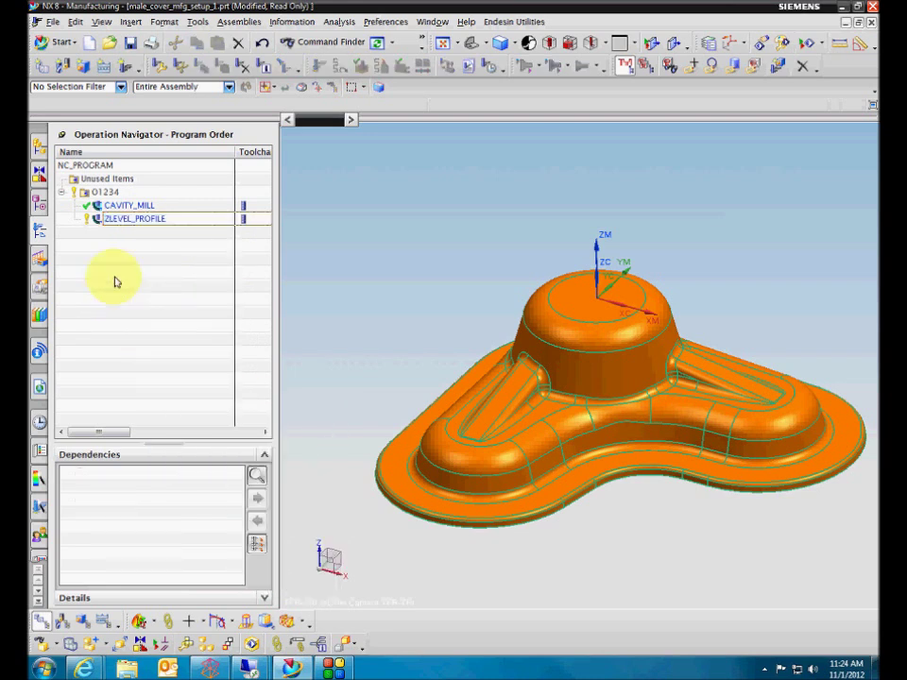
right_click(104, 191)
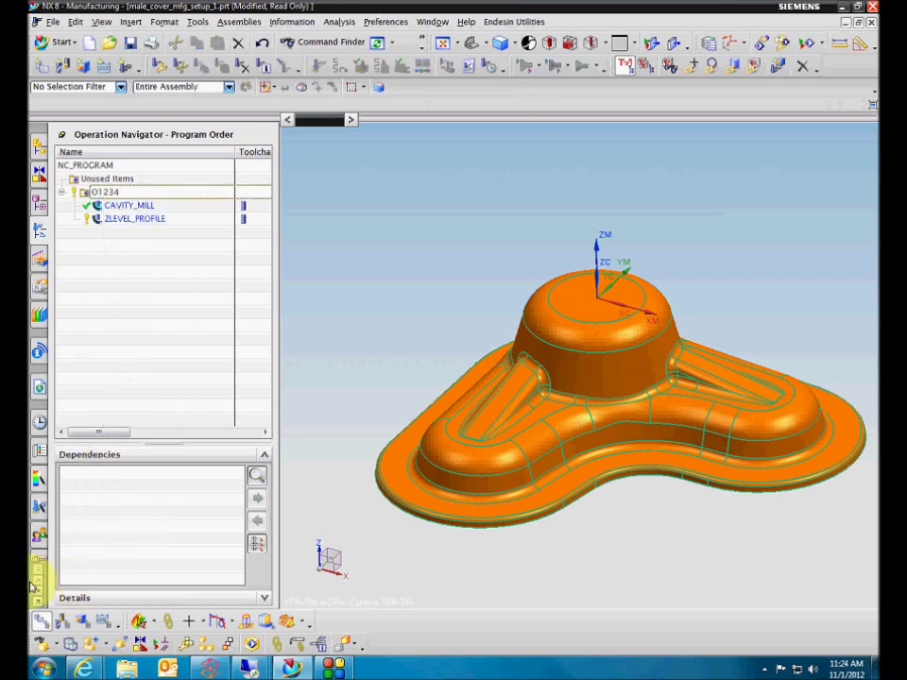
click(37, 199)
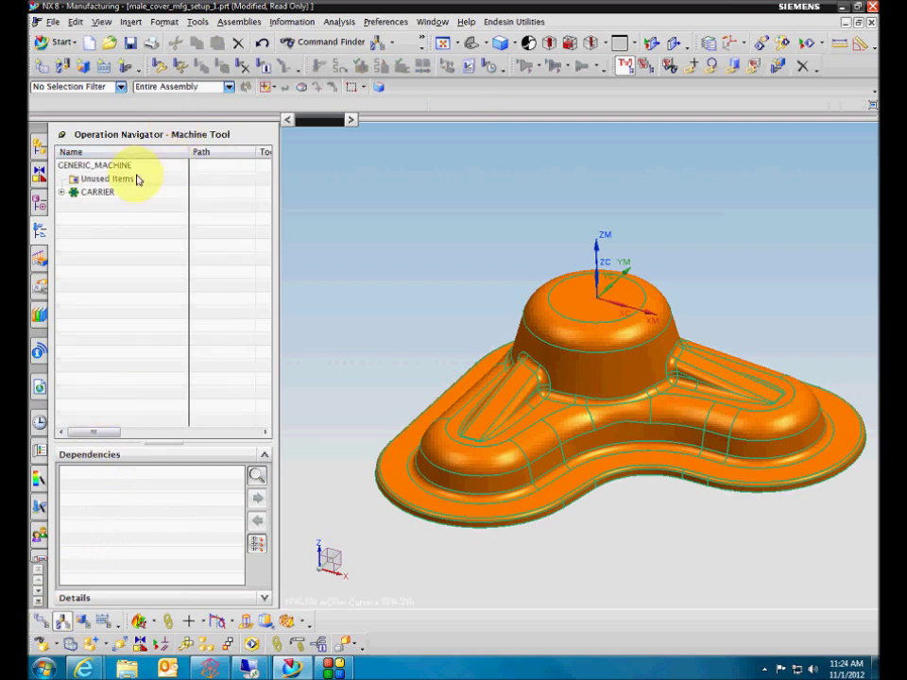
right_click(109, 206)
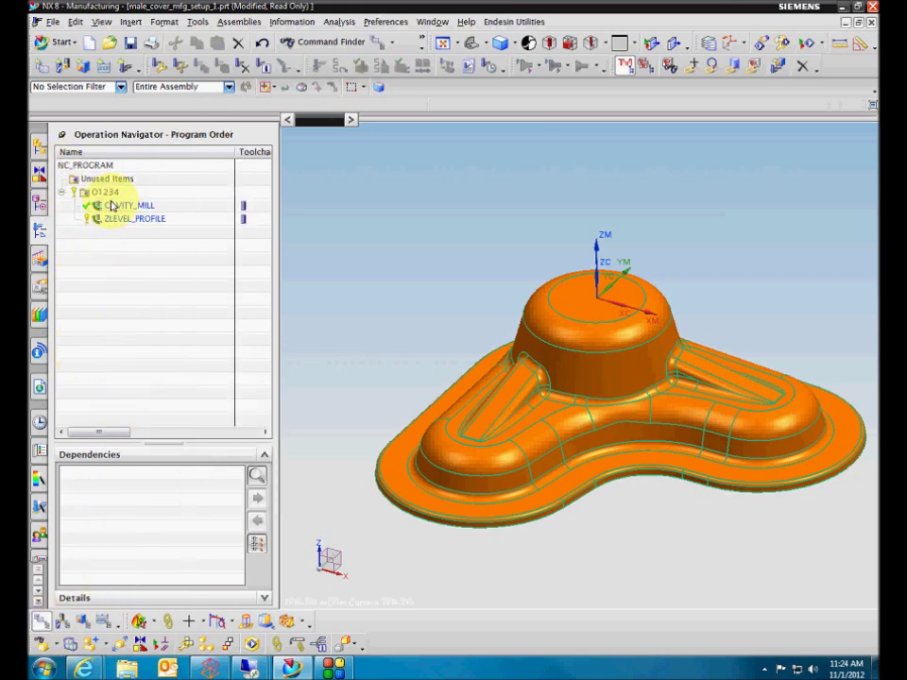
- Run Optimize Feed Rate on ZLEVEL_PROFILE with 50 percent lower and 200 percent upper limits
right_click(136, 220)
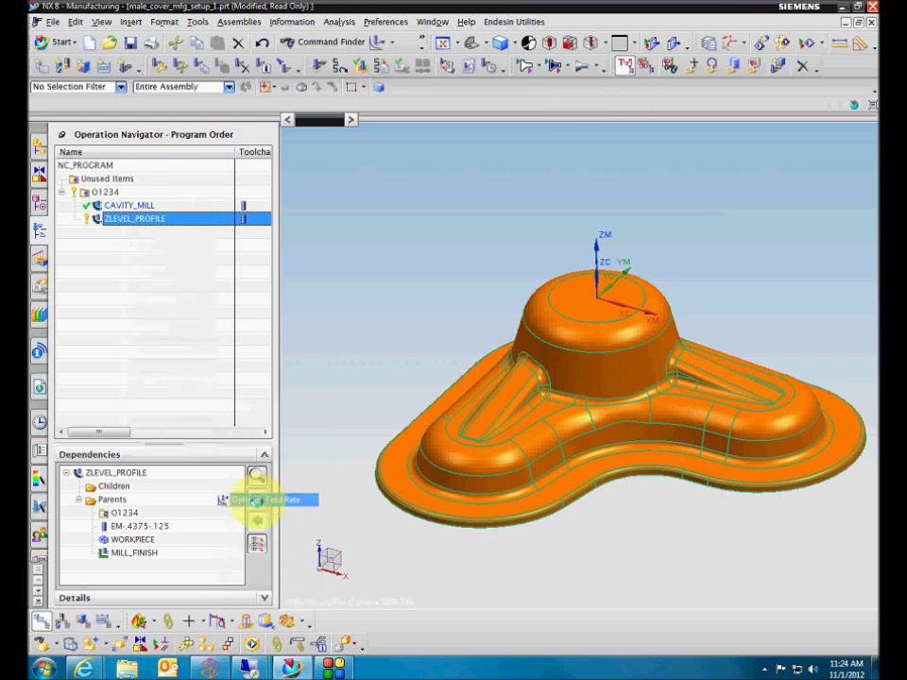
click(267, 499)
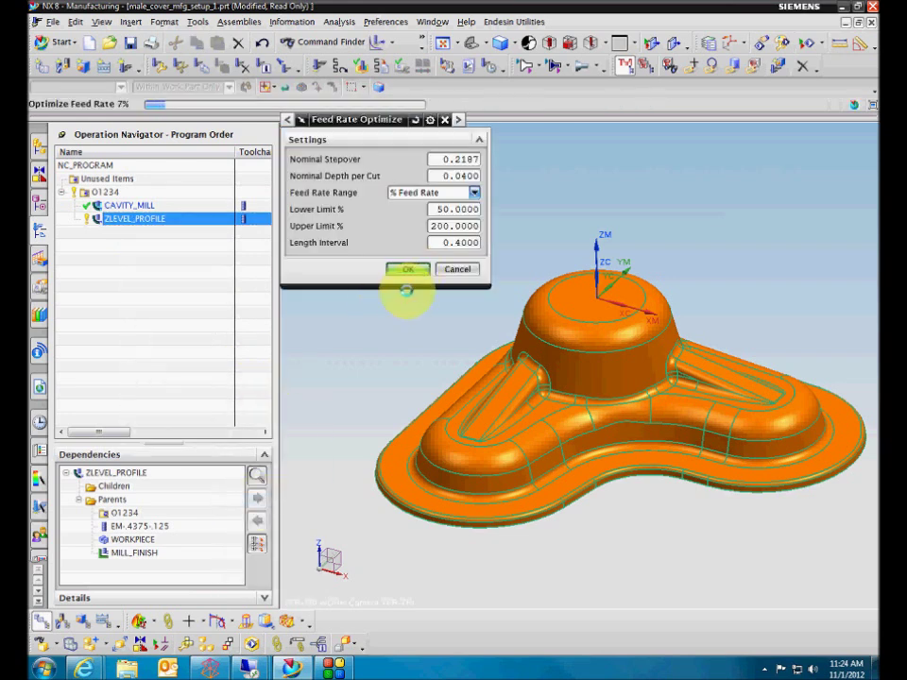
click(408, 268)
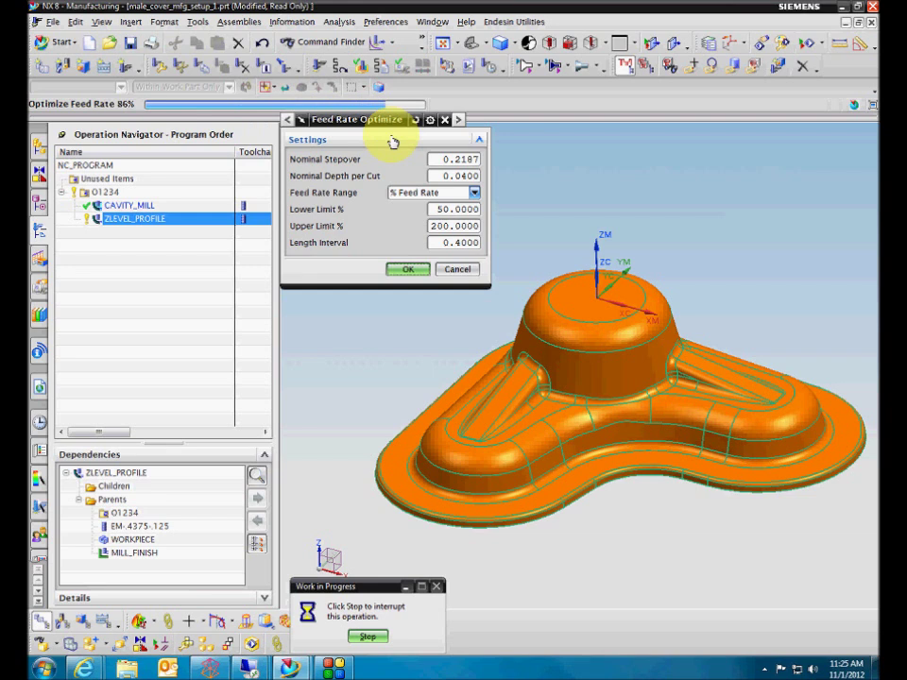
click(408, 268)
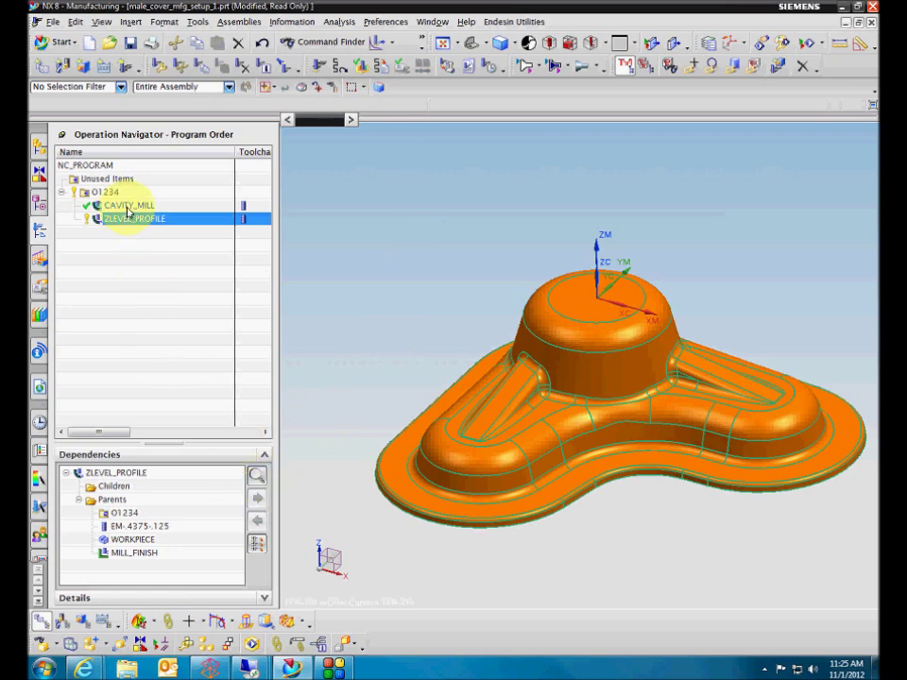
click(128, 204)
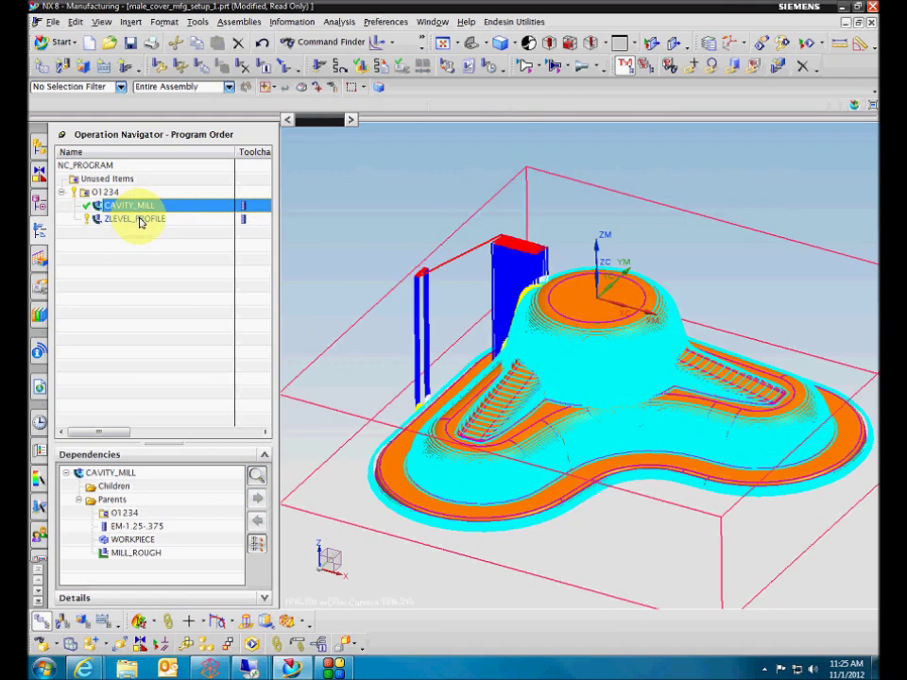
right_click(136, 219)
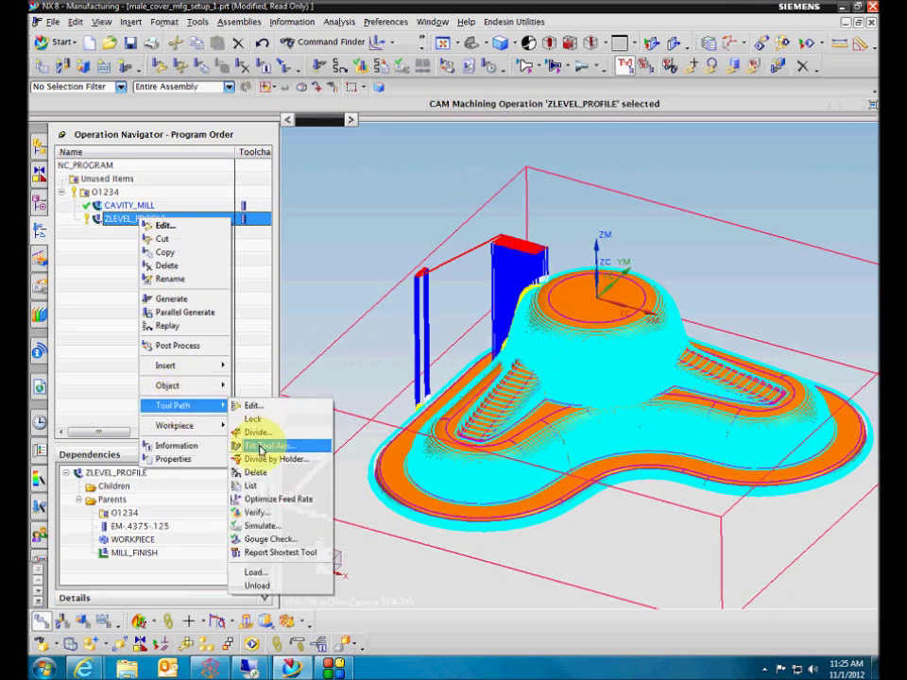
click(253, 484)
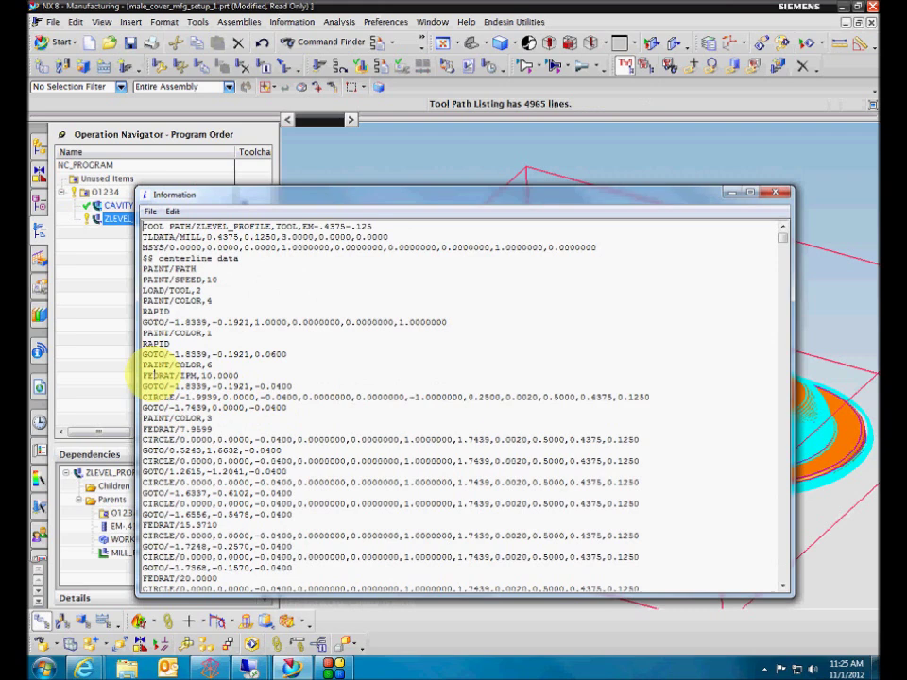
double_click(170, 374)
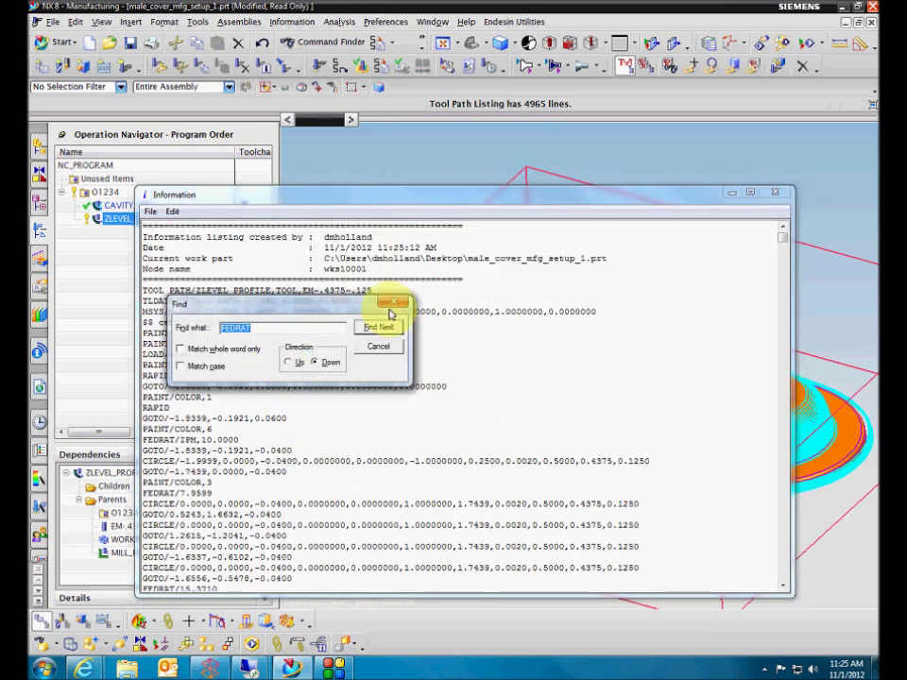
click(378, 327)
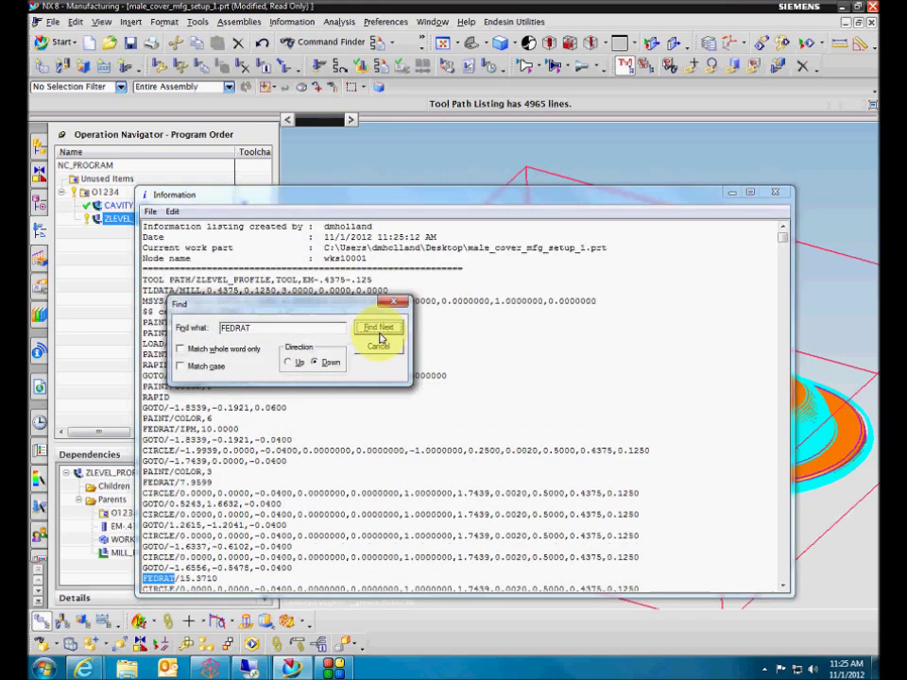
click(378, 329)
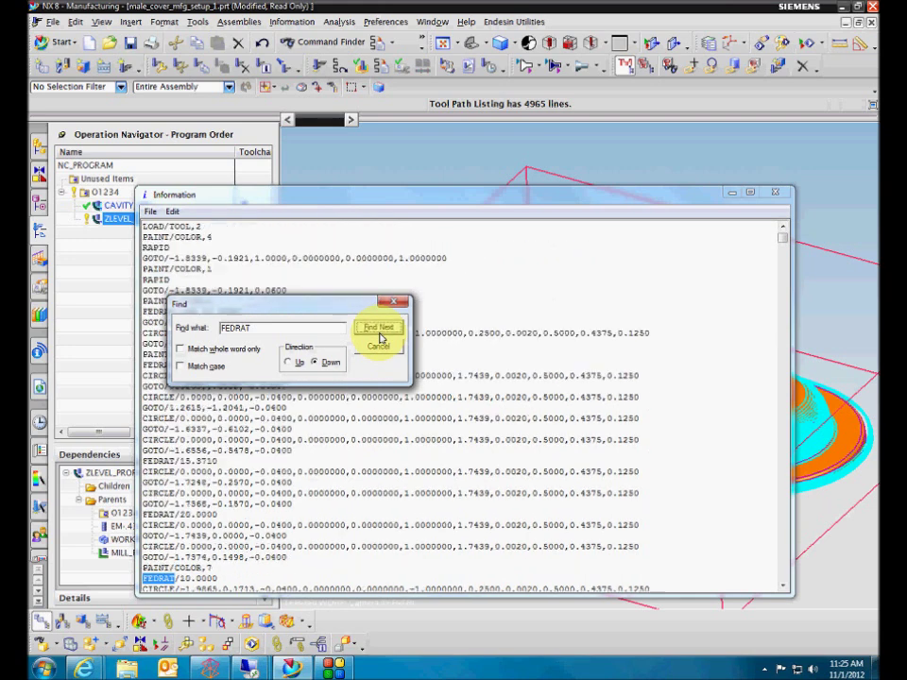
click(378, 327)
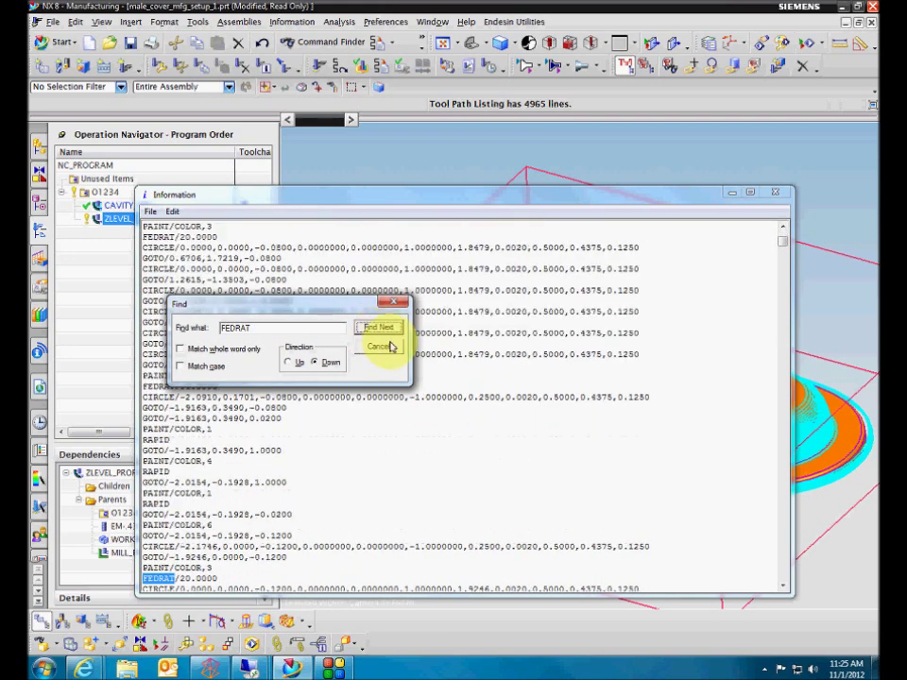
click(378, 348)
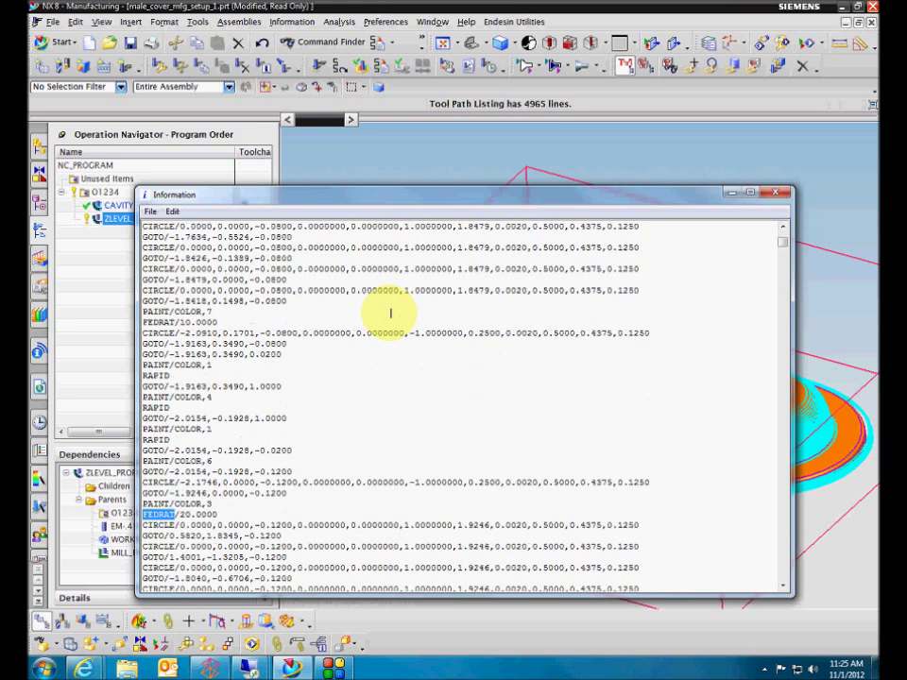
scroll(up, 3)
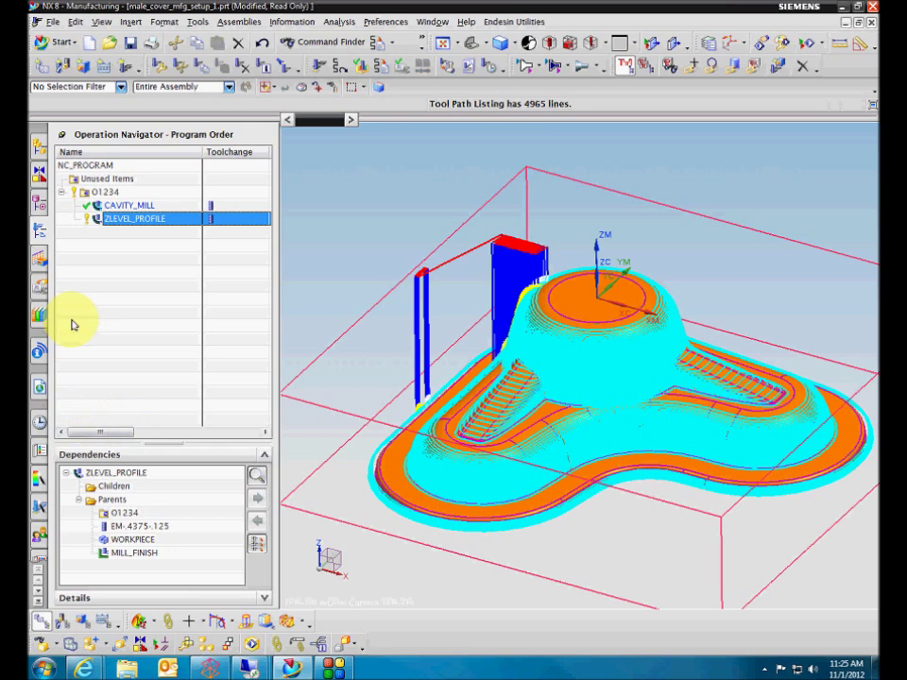
- Enable Optimize Feed Rate When Generating in ZLEVEL_PROFILE's feeds and speeds
right_click(136, 219)
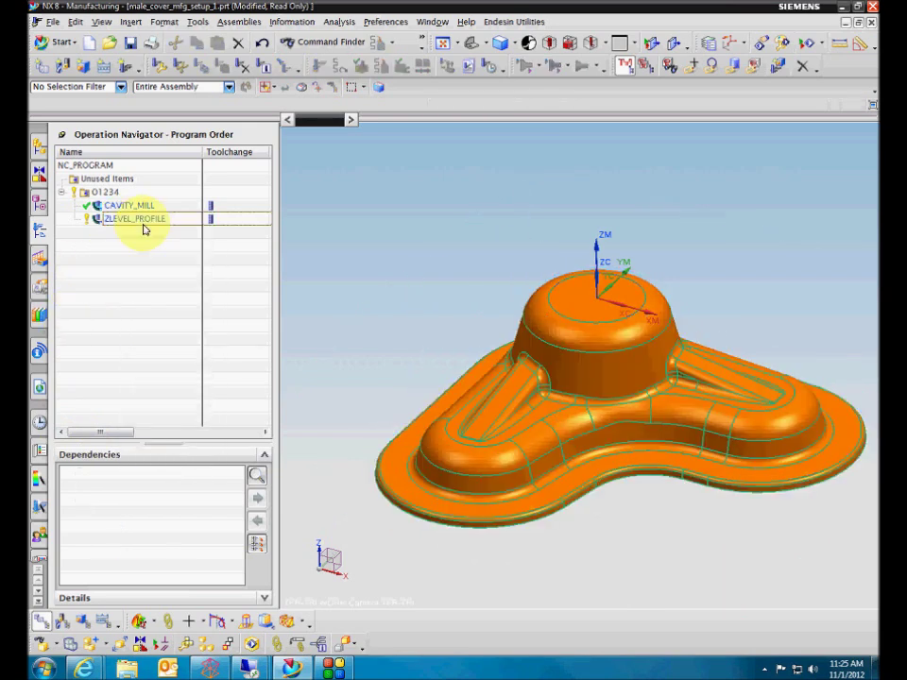
double_click(134, 219)
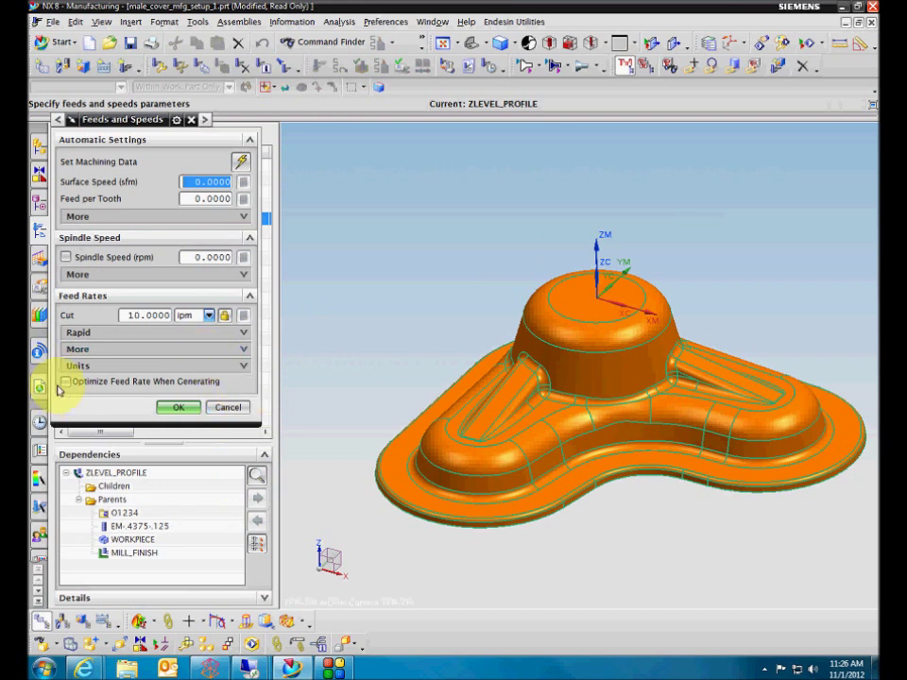
click(64, 381)
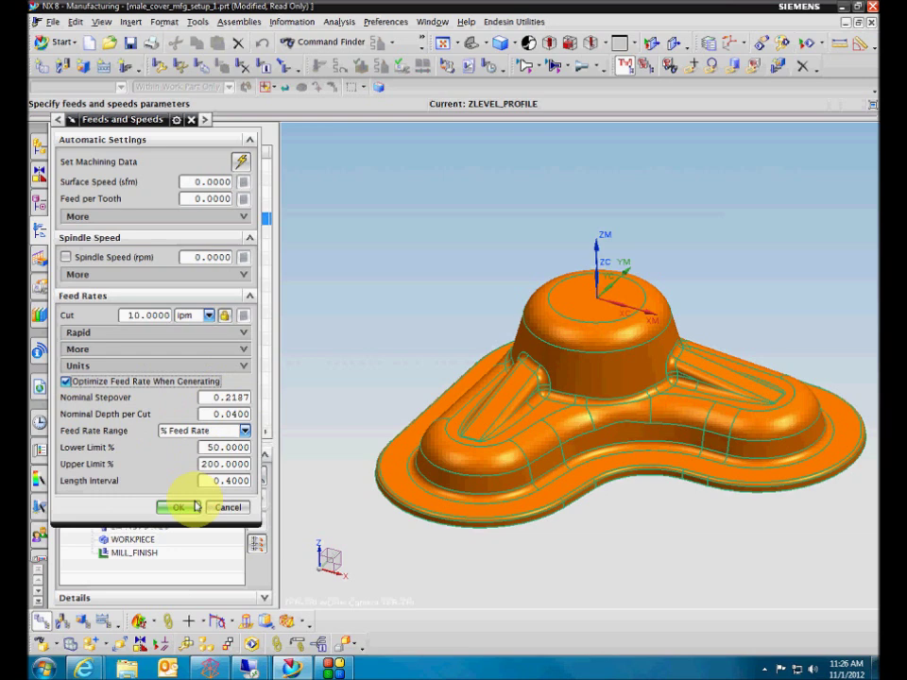
click(180, 507)
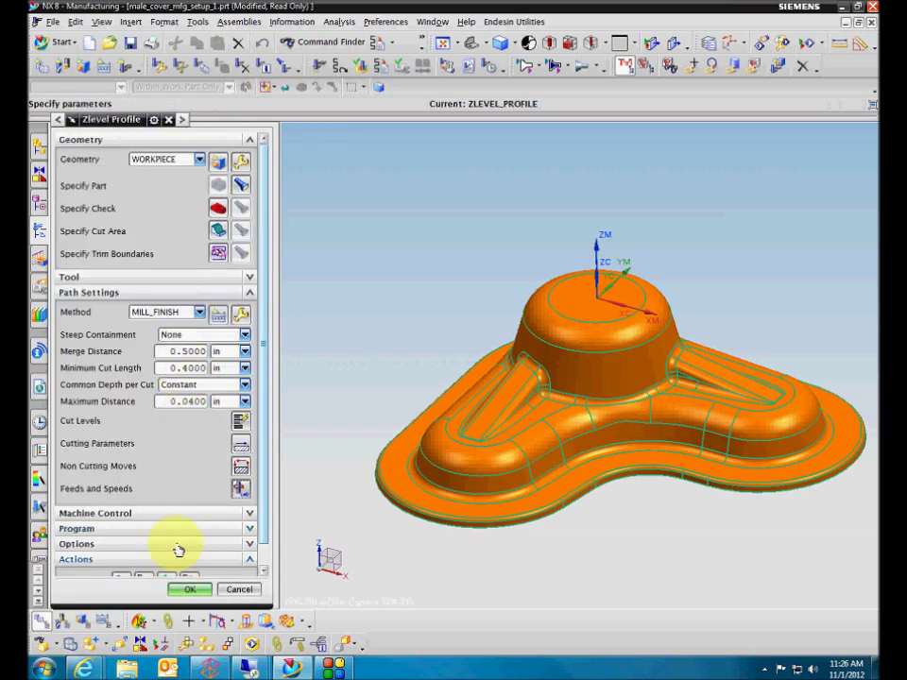
- Regenerate the ZLEVEL_PROFILE tool path with the current display options and close its settings
click(189, 590)
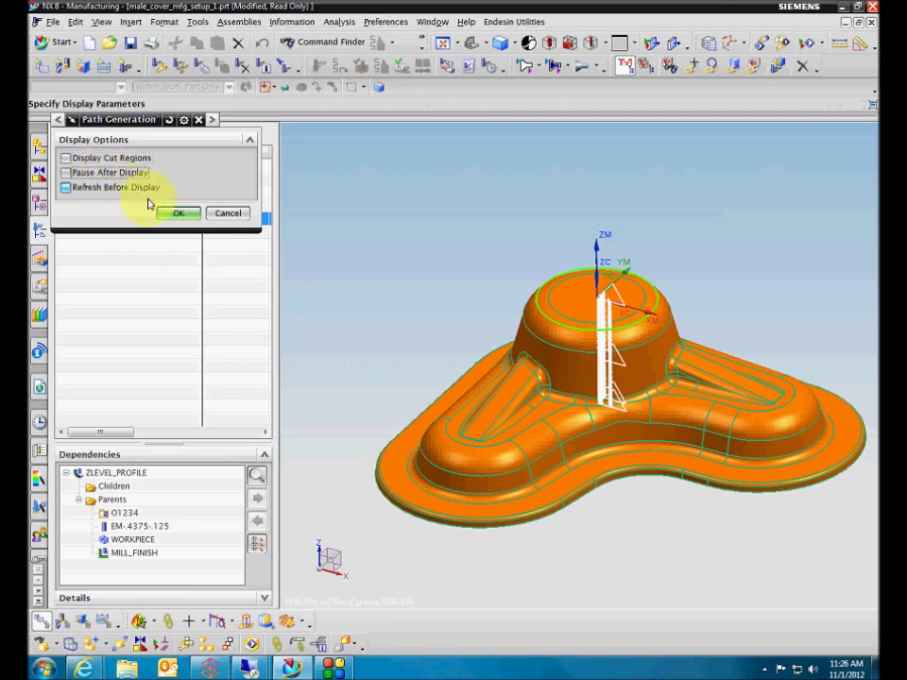
click(179, 212)
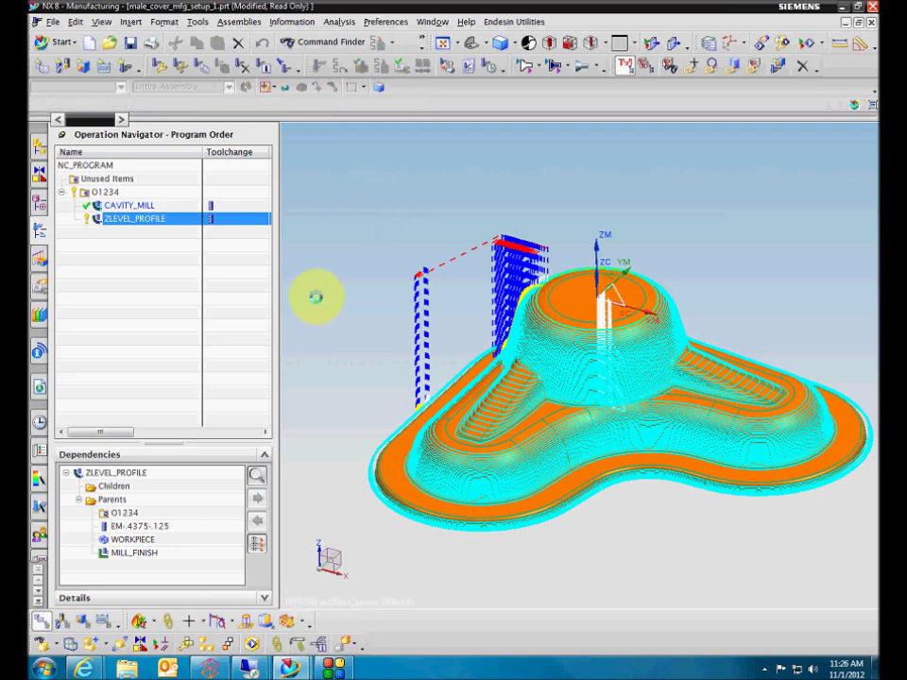
double_click(136, 220)
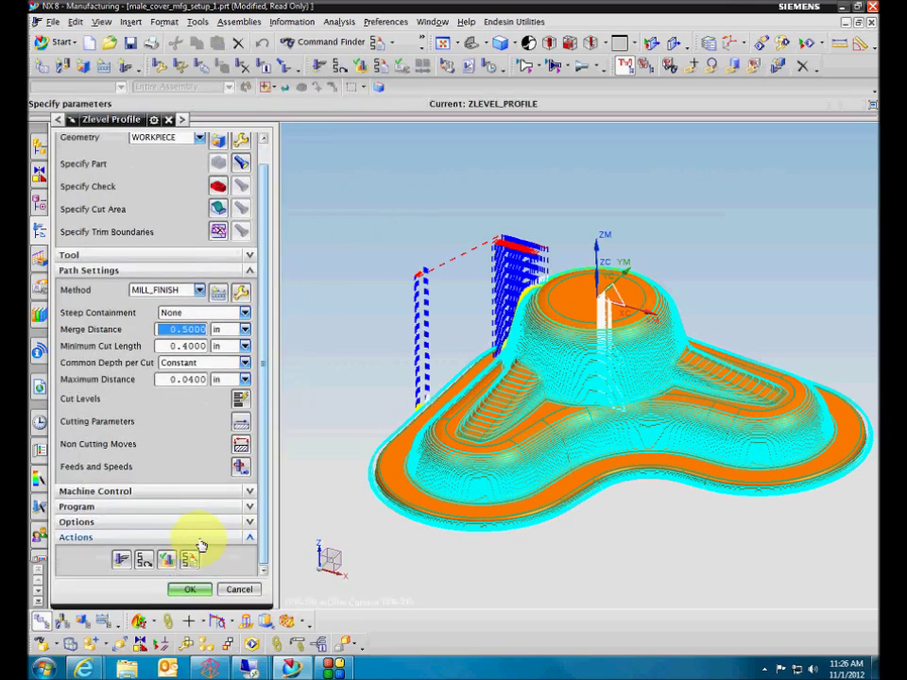
click(189, 590)
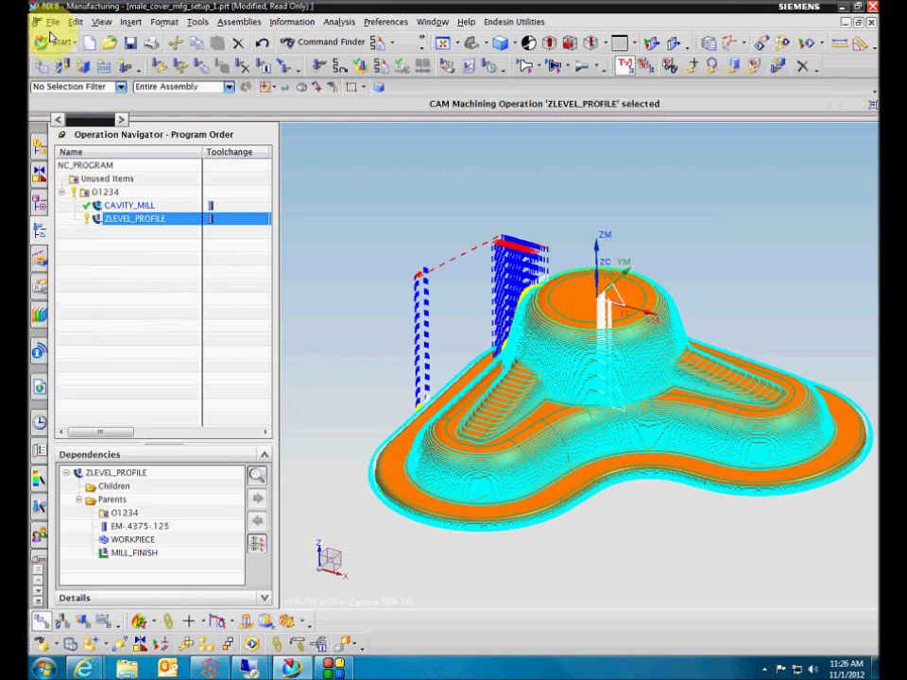
click(53, 21)
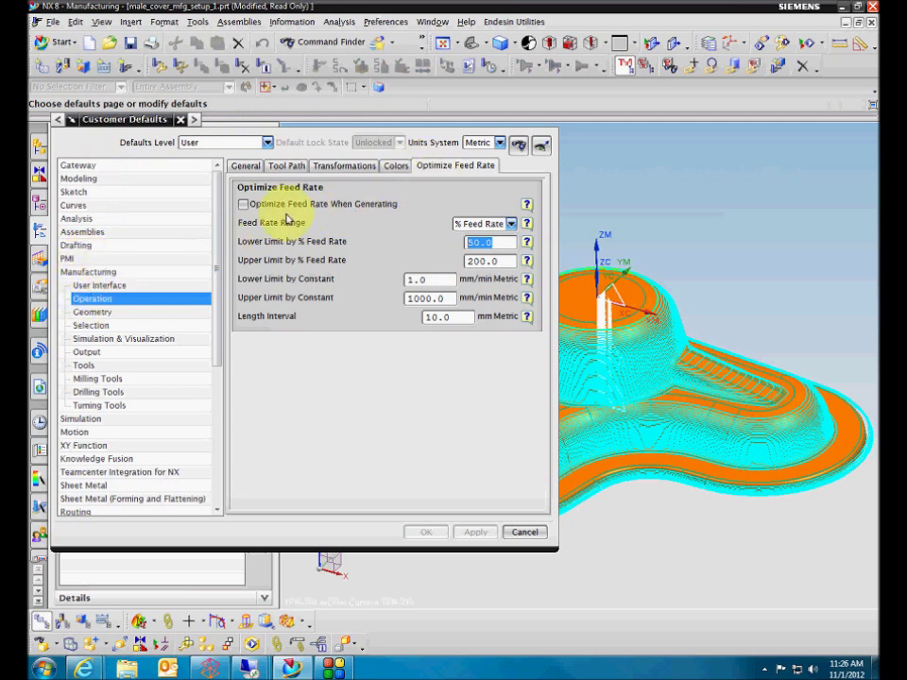
click(244, 204)
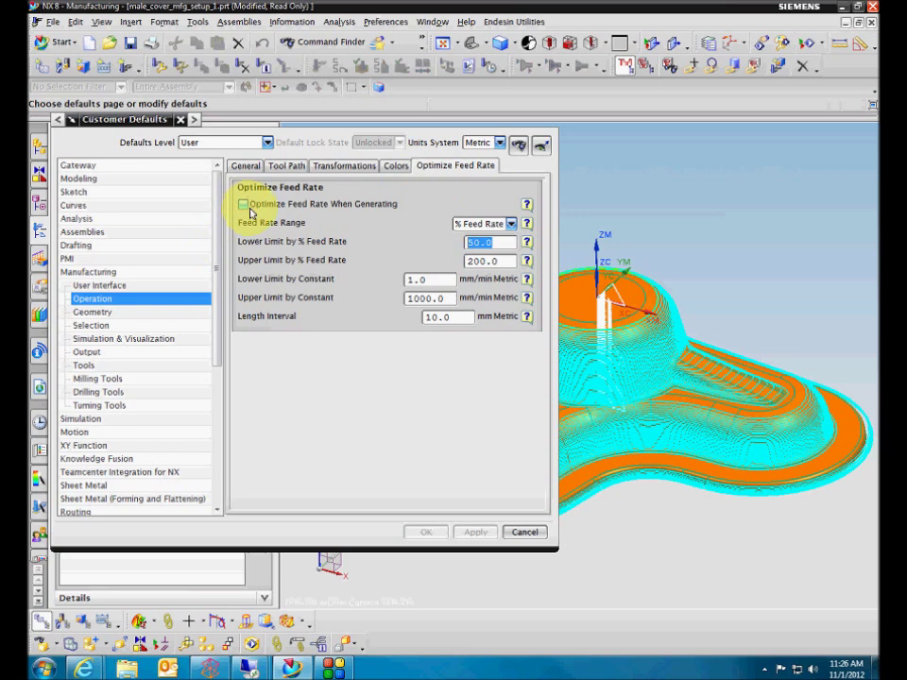
mouse_move(525, 533)
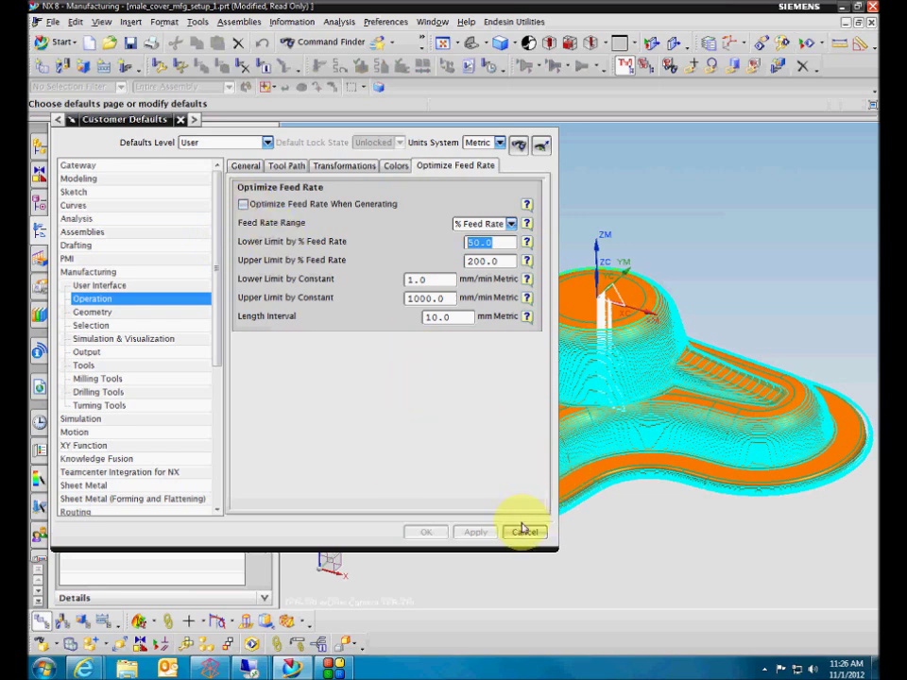
click(526, 533)
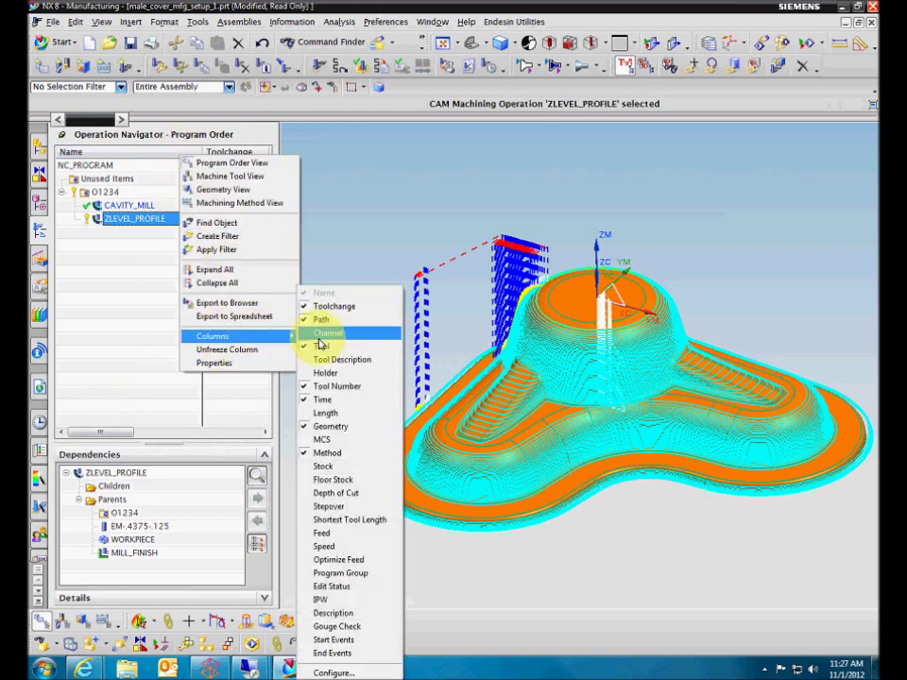
mouse_move(339, 560)
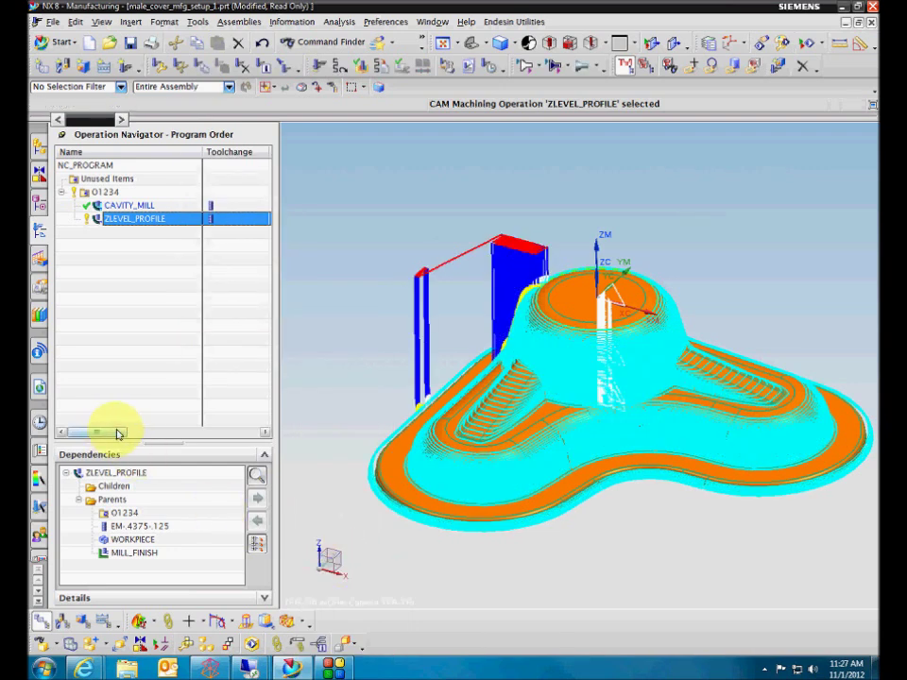
- Widen and scroll the navigator so the Optimize Feed column for ZLEVEL_PROFILE is visible
drag(119, 431, 223, 431)
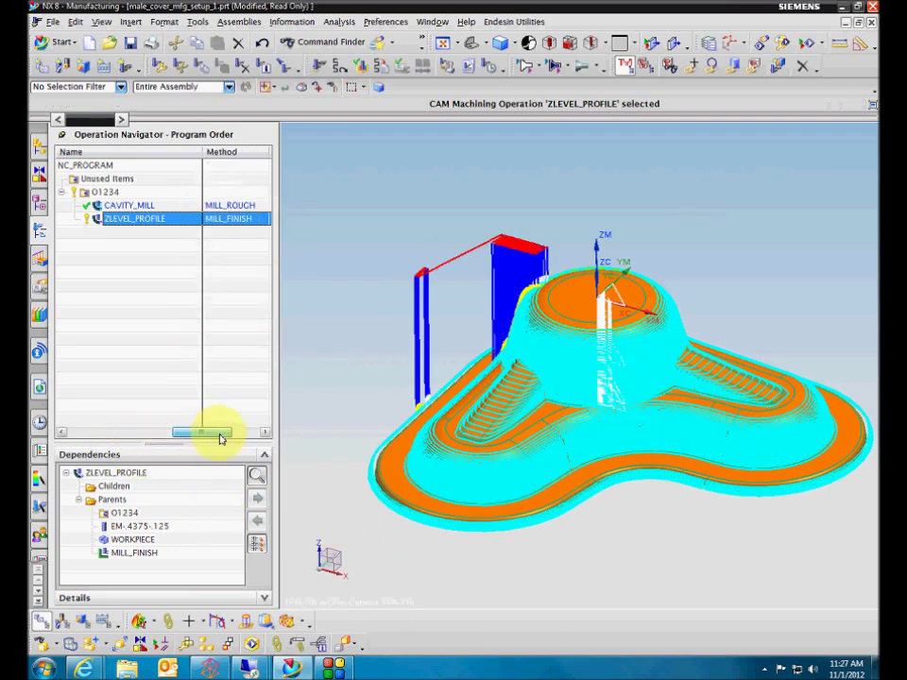
scroll(right, 3)
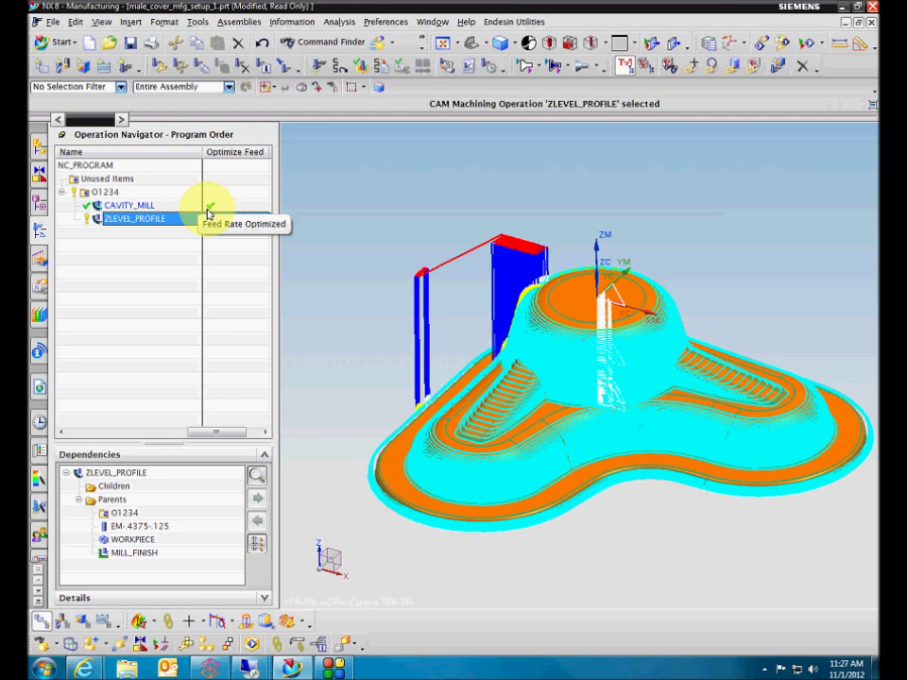
mouse_move(208, 216)
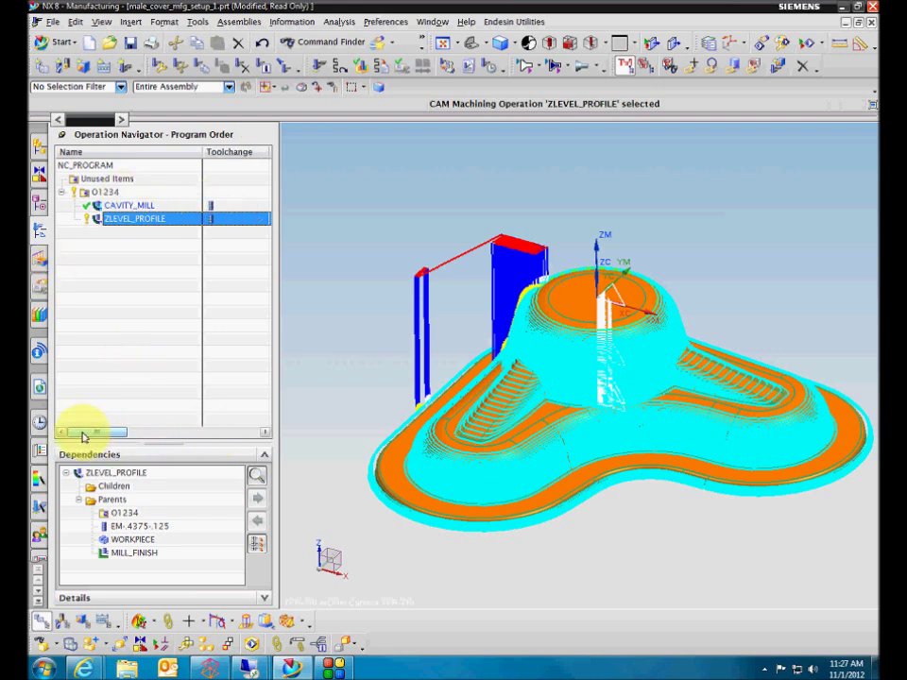
mouse_move(206, 359)
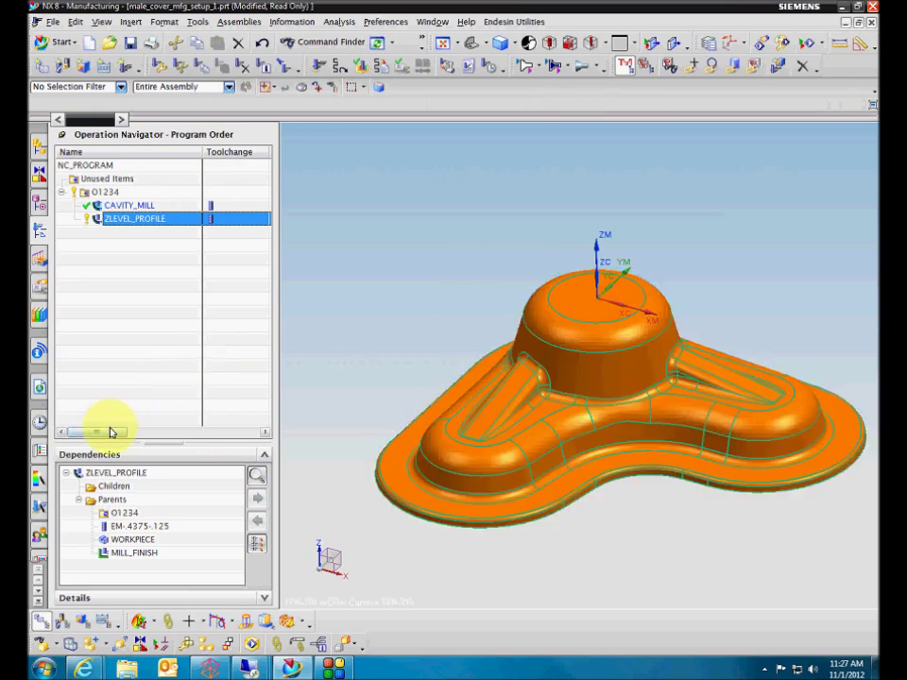
- Display the CAVITY_MILL tool path and bring up its Tool Path actions
click(128, 204)
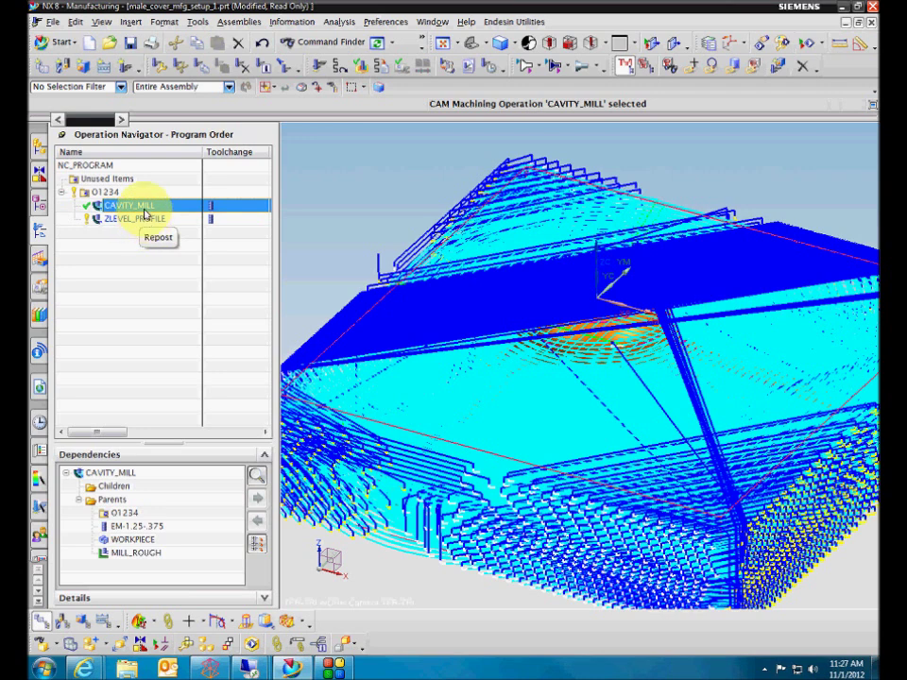
right_click(128, 204)
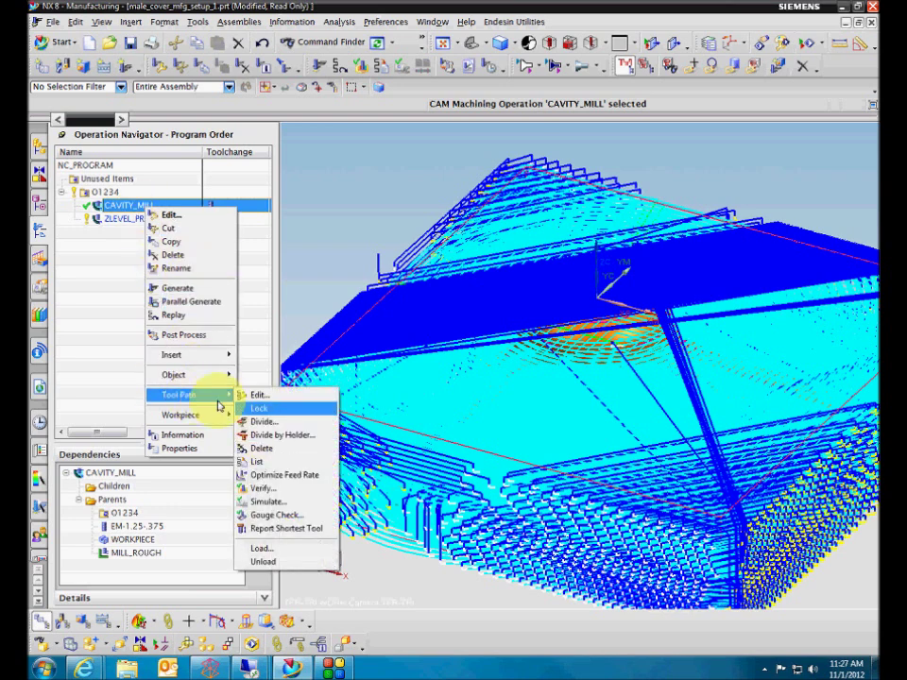
mouse_move(274, 514)
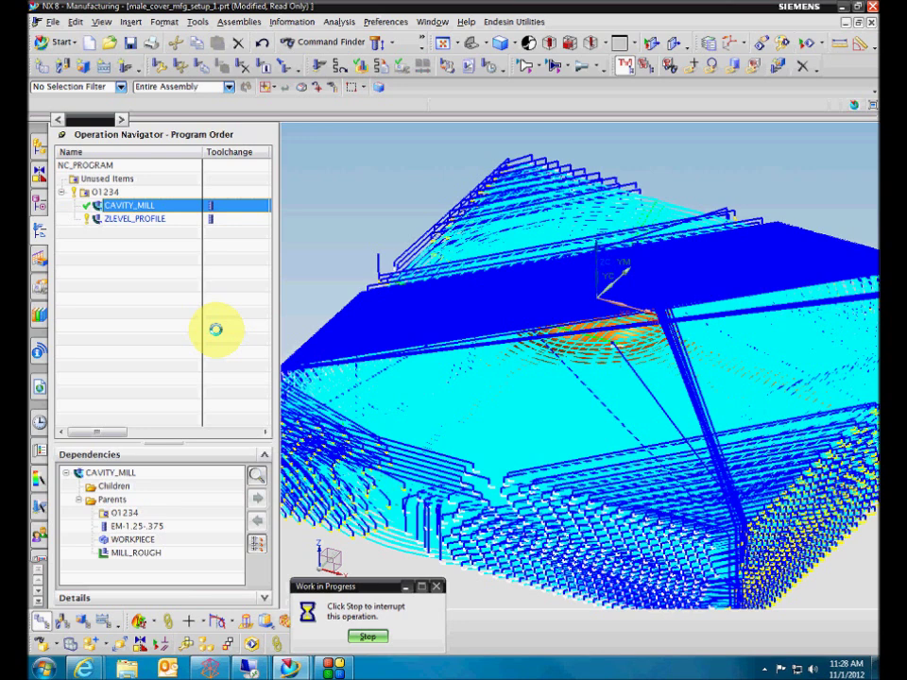
mouse_move(144, 236)
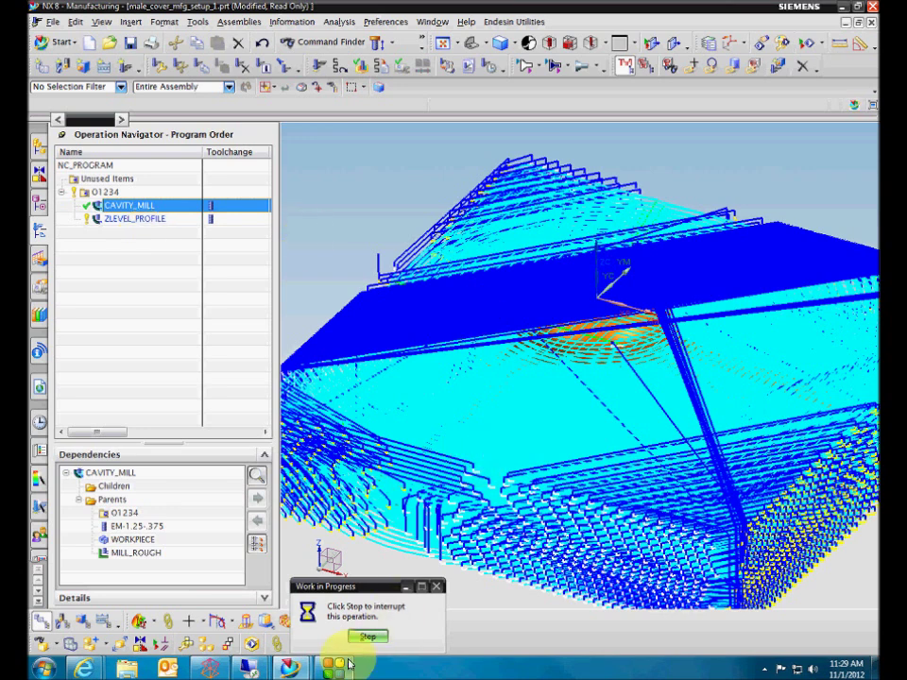
- Stop the long-running operation from the Work in Progress dialog
click(369, 635)
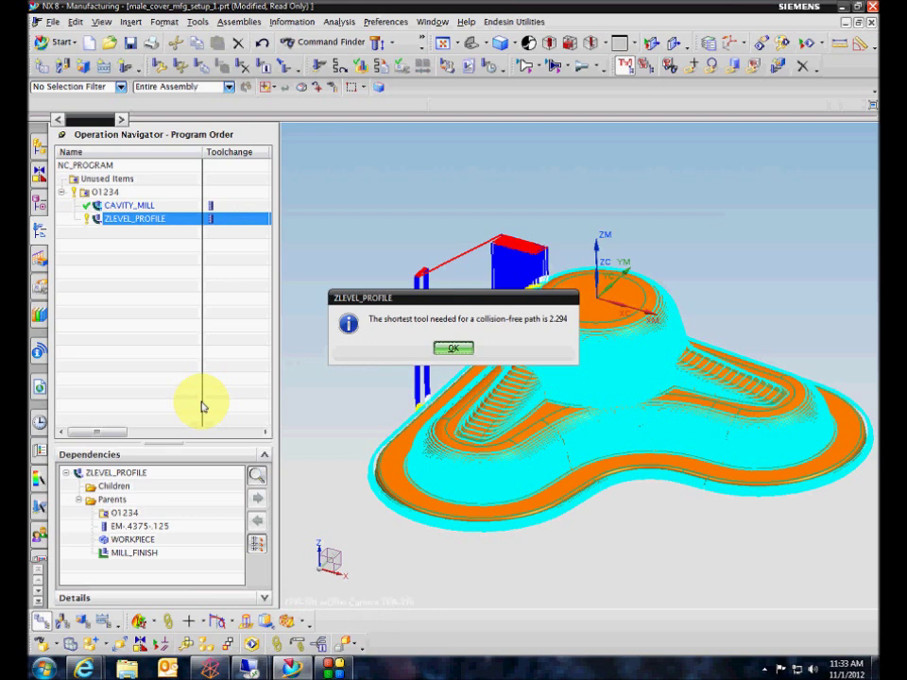
mouse_move(382, 363)
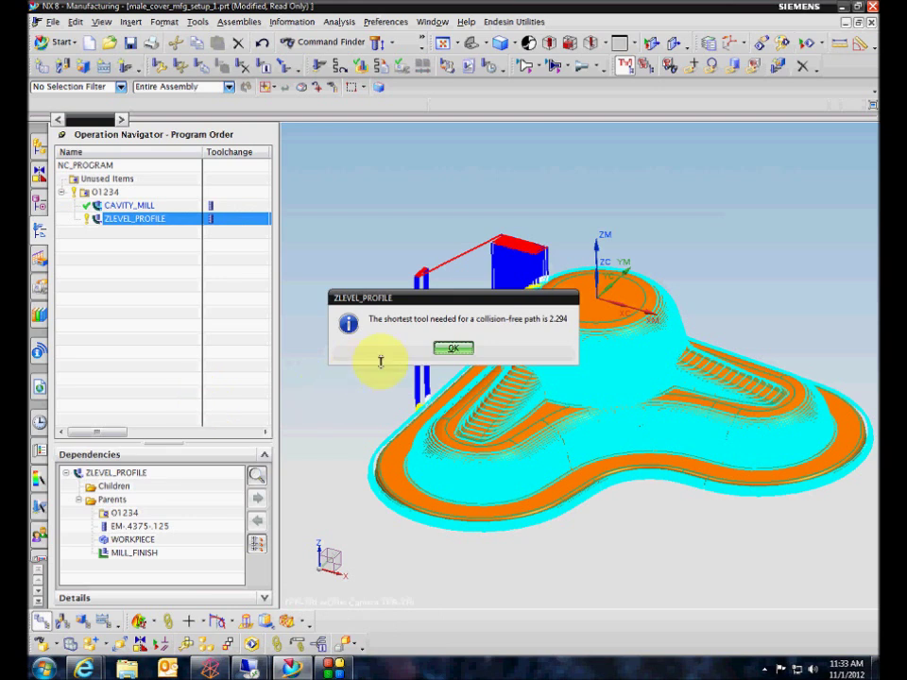
- Acknowledge the shortest collision-free tool length result for ZLEVEL_PROFILE
click(455, 348)
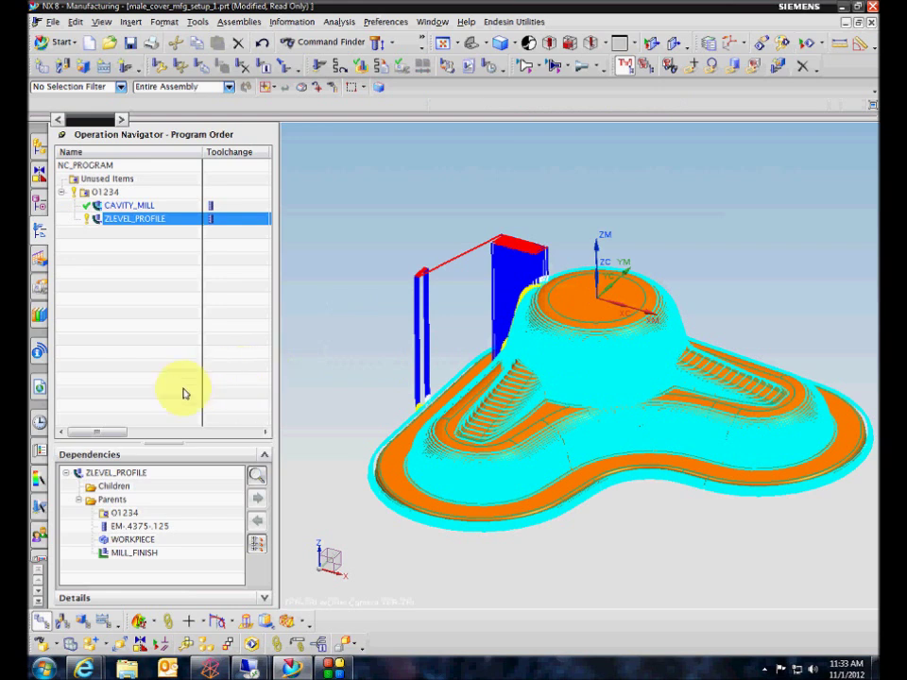
mouse_move(136, 420)
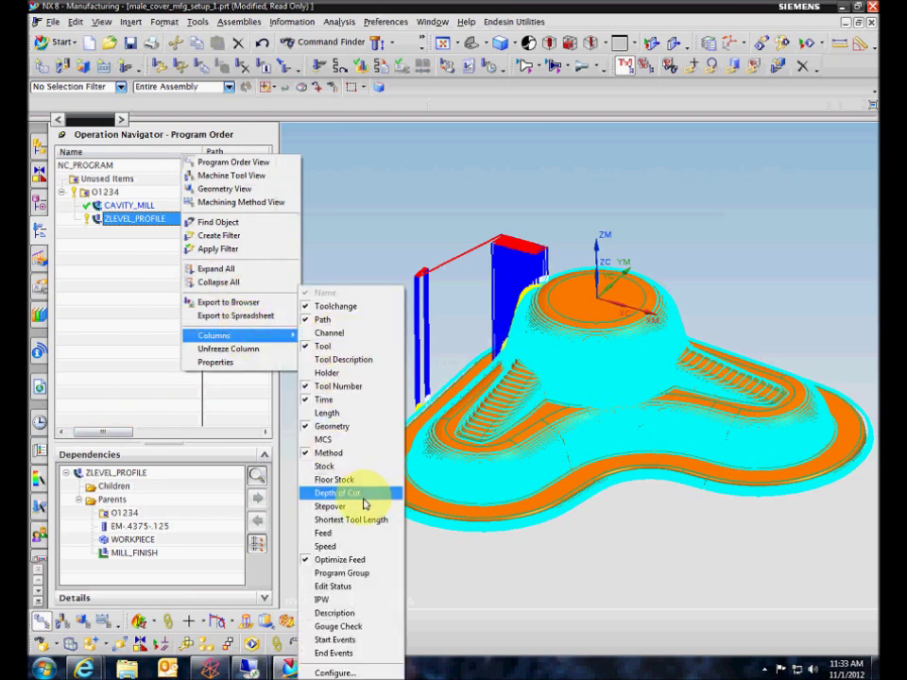
- Add a Shortest Tool Length column to the navigator beside the operation names
click(336, 492)
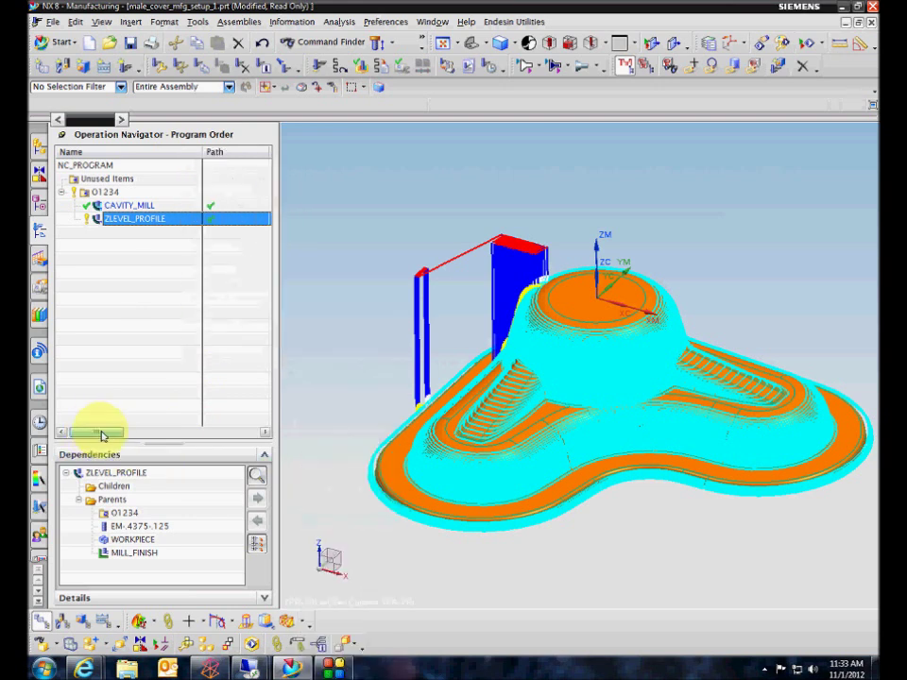
drag(102, 434, 197, 434)
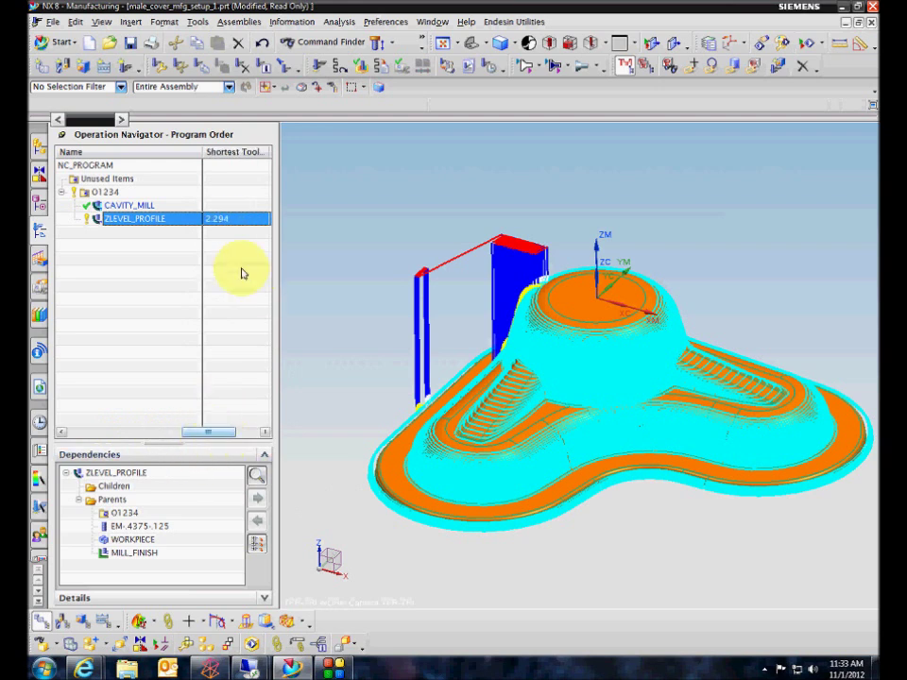
mouse_move(76, 615)
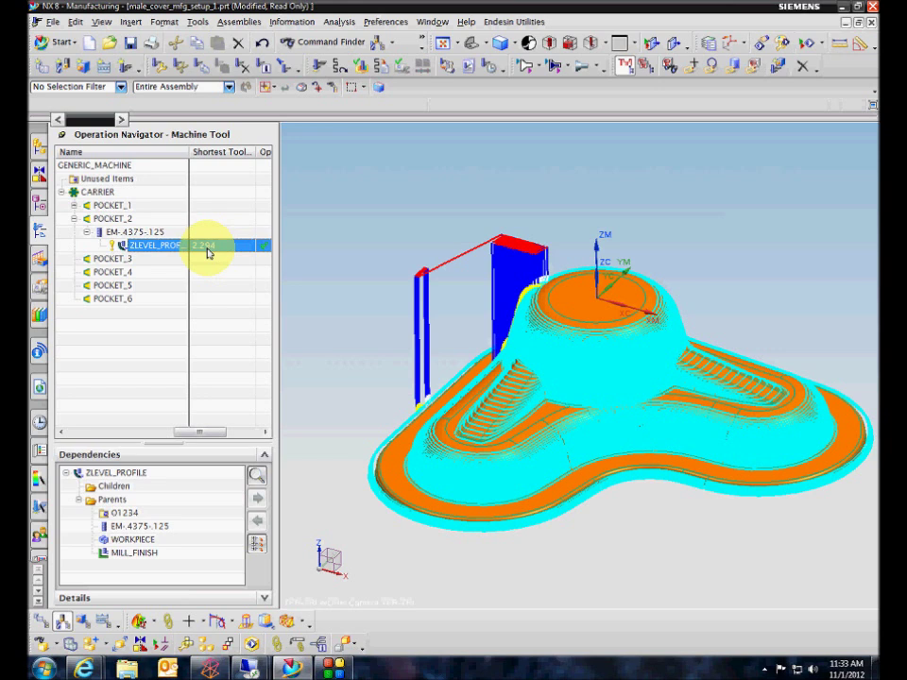
mouse_move(208, 272)
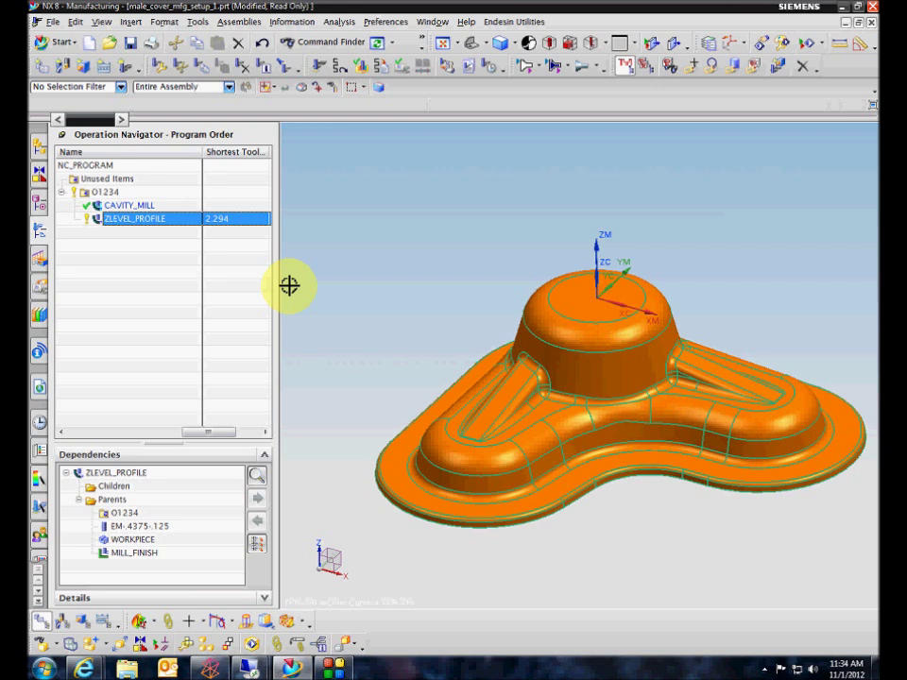
mouse_move(268, 354)
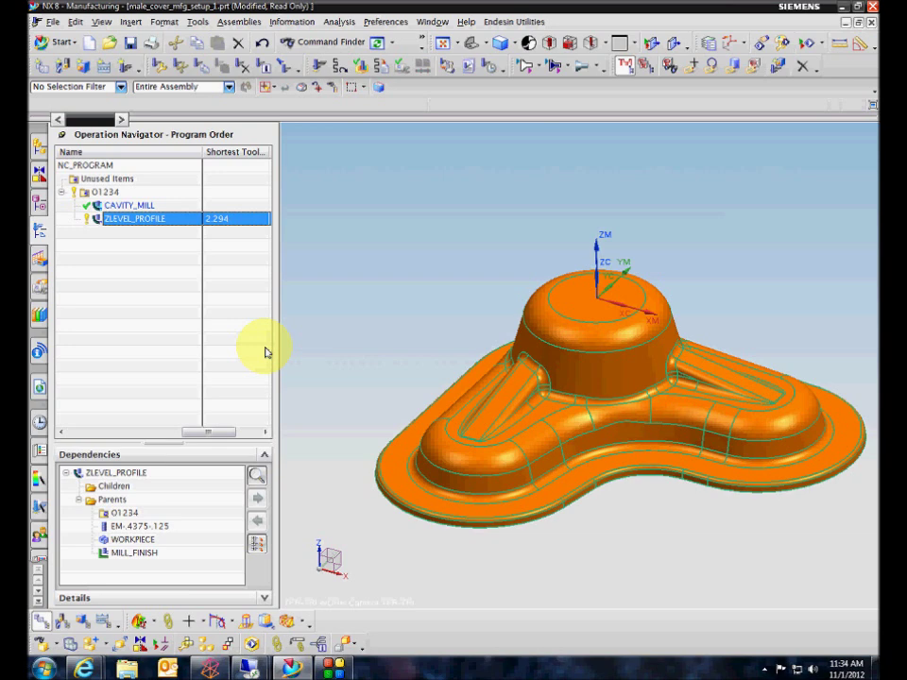
- Replay the ZLEVEL_PROFILE toolpath and zoom in on cut levels along the tall wall and flat area
double_click(136, 219)
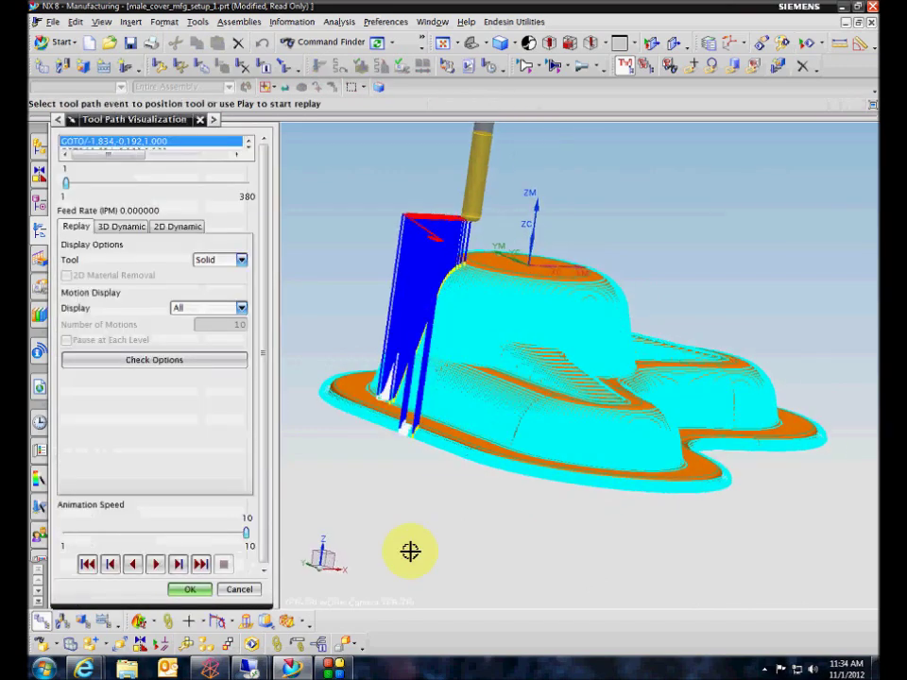
drag(412, 552, 423, 325)
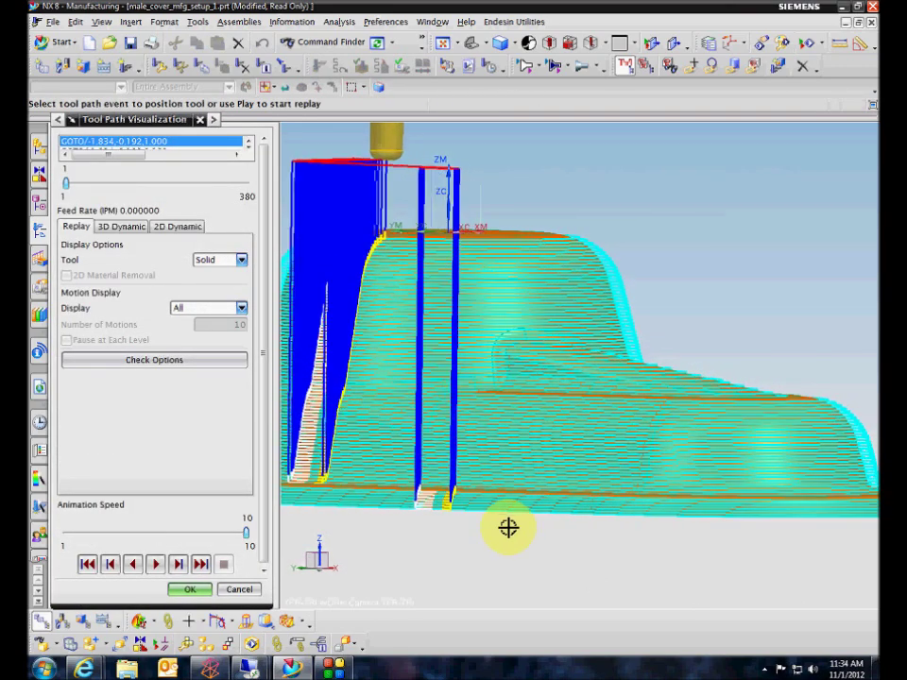
drag(509, 527, 463, 425)
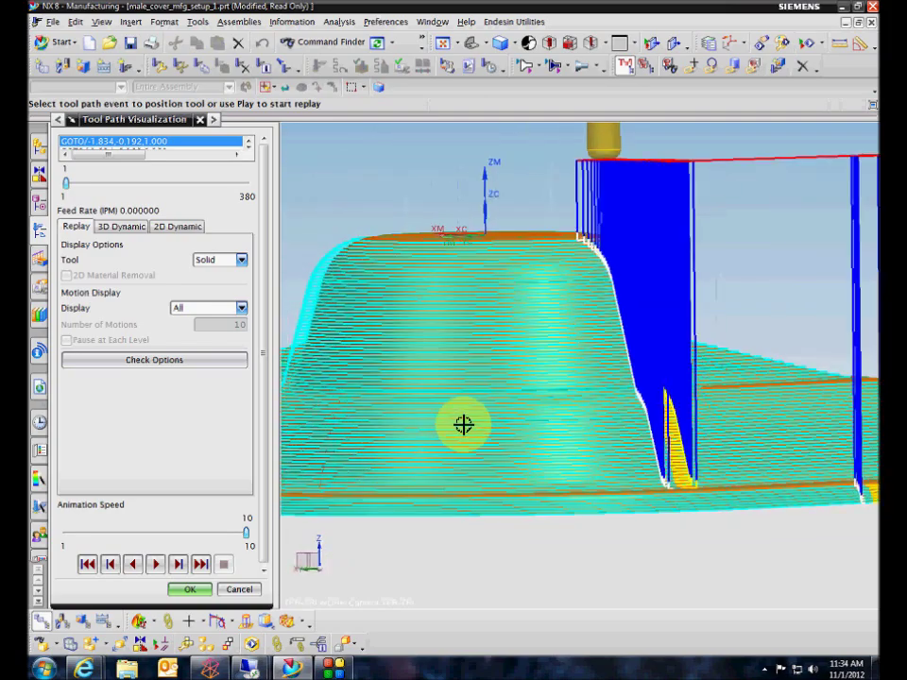
drag(463, 425, 603, 395)
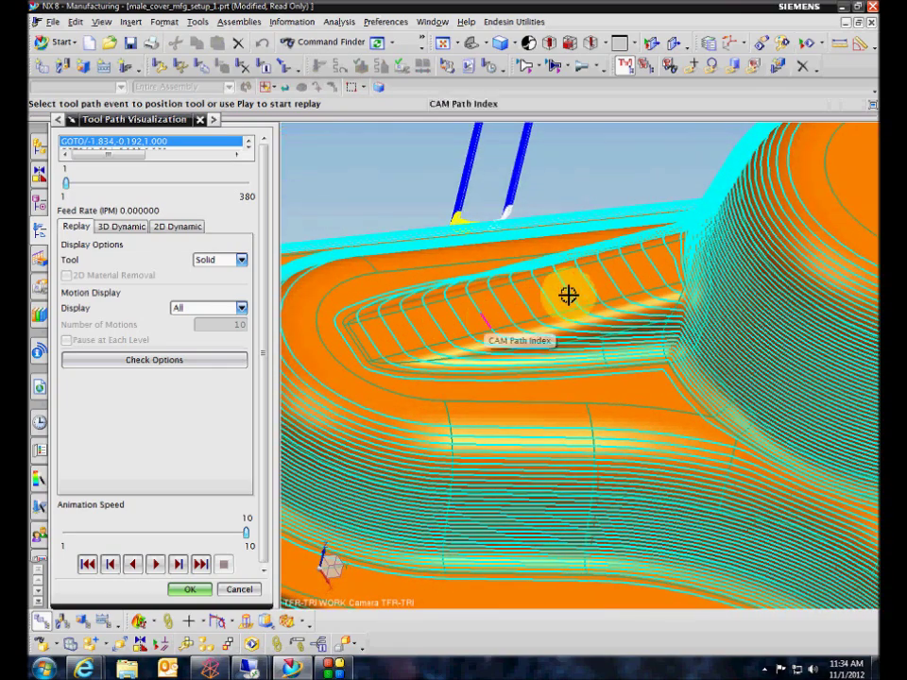
mouse_move(550, 306)
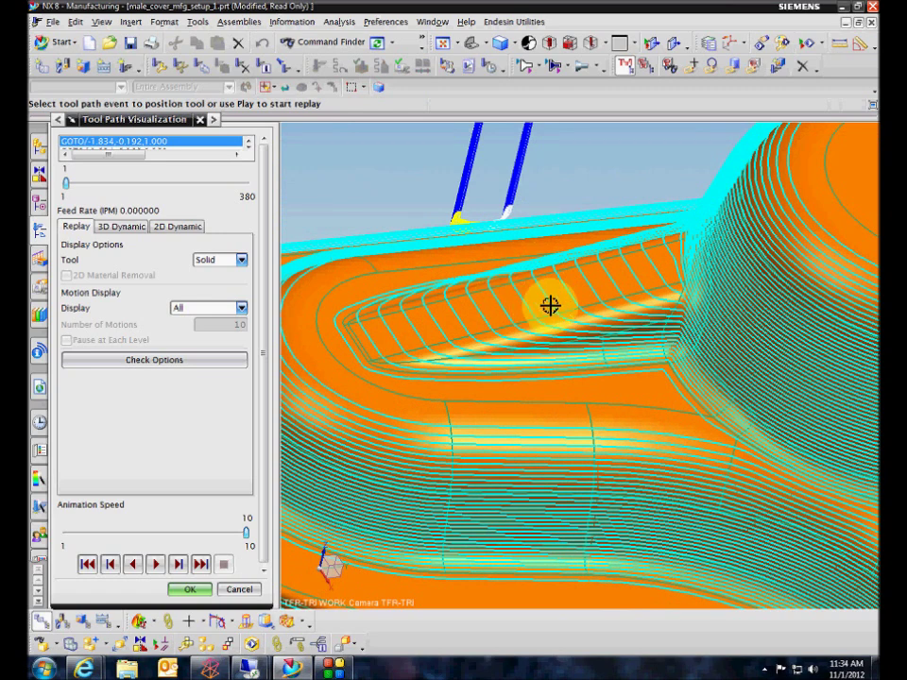
mouse_move(367, 418)
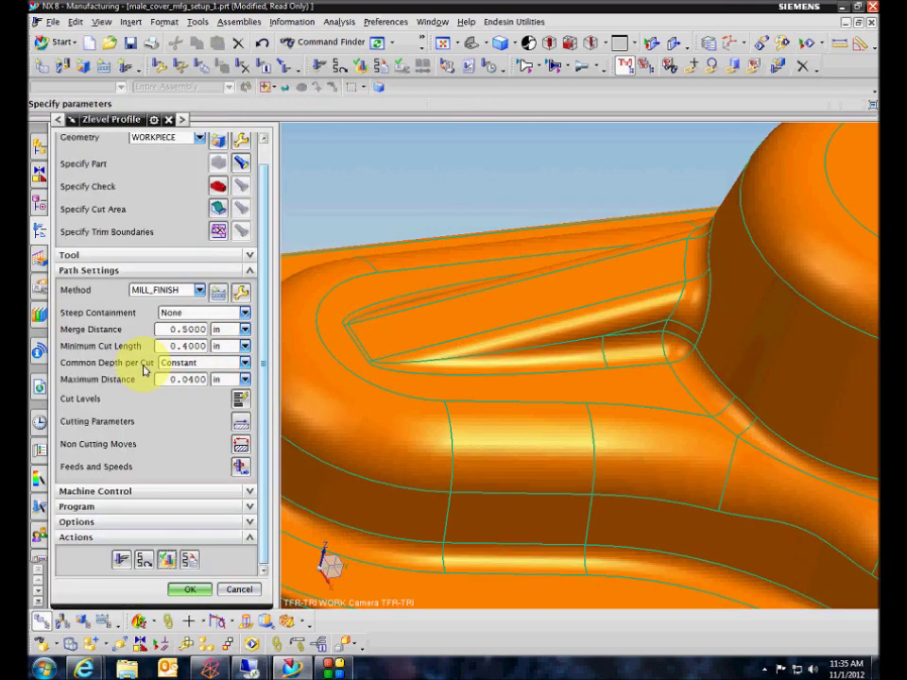
- Set Common Depth per Cut to Scallop with Maximum Scallop Height 0.0100
click(244, 363)
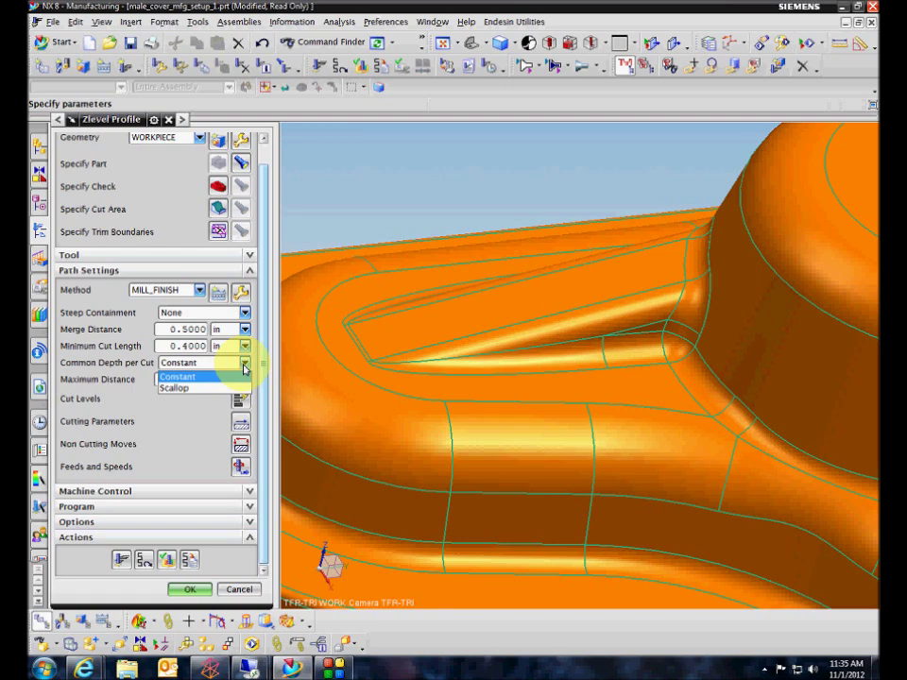
mouse_move(180, 390)
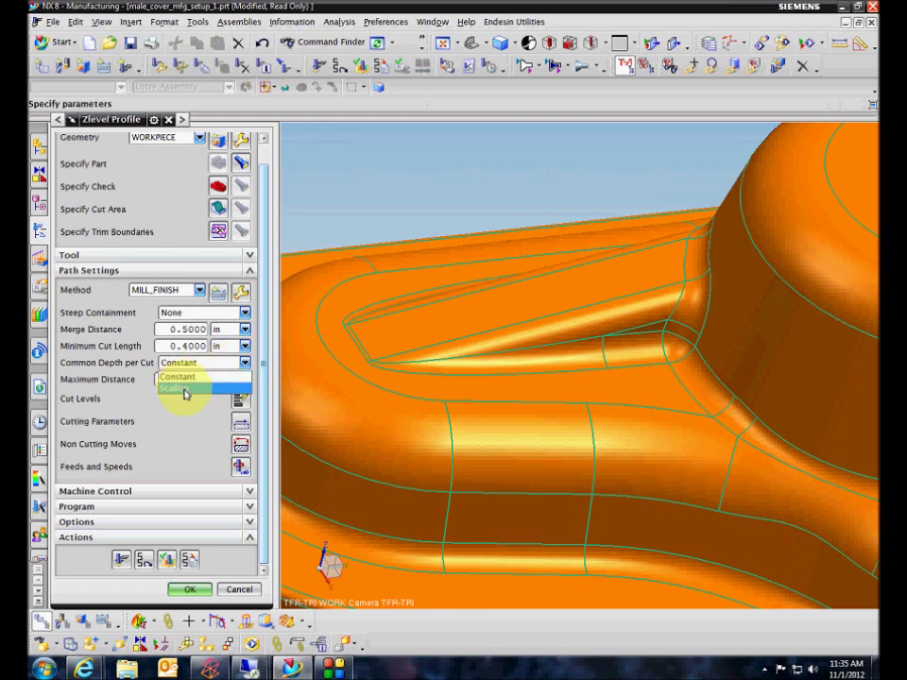
click(180, 389)
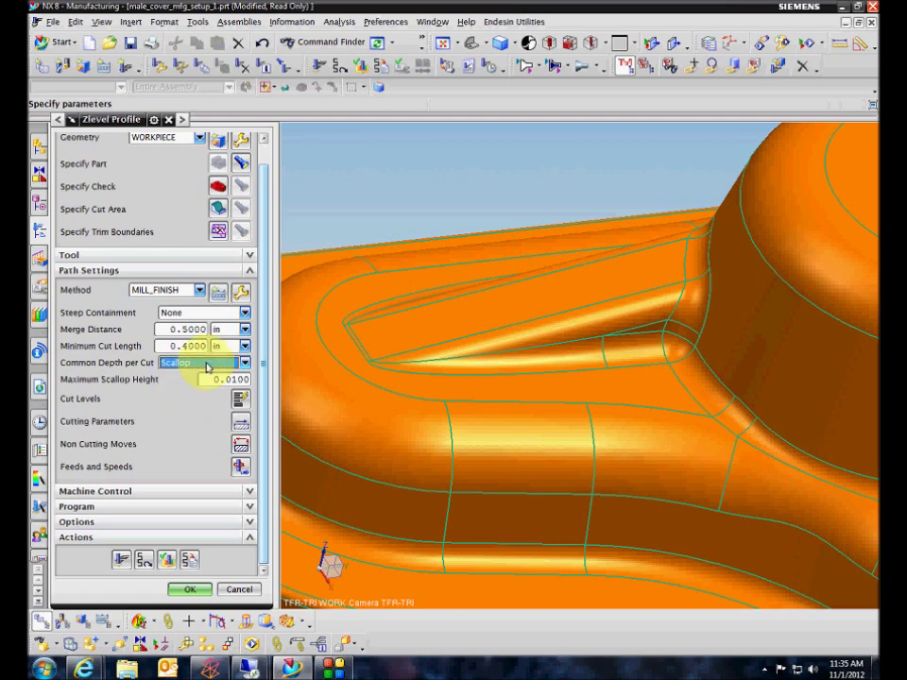
click(244, 362)
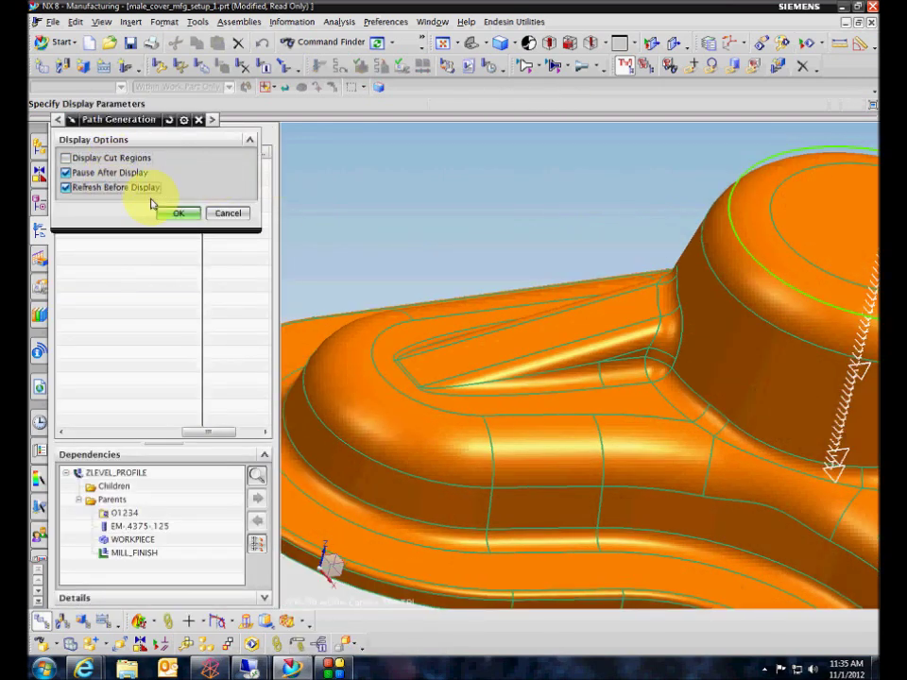
- Regenerate the ZLEVEL_PROFILE path with the scallop depth per cut, then bring up Feeds and Speeds
click(179, 212)
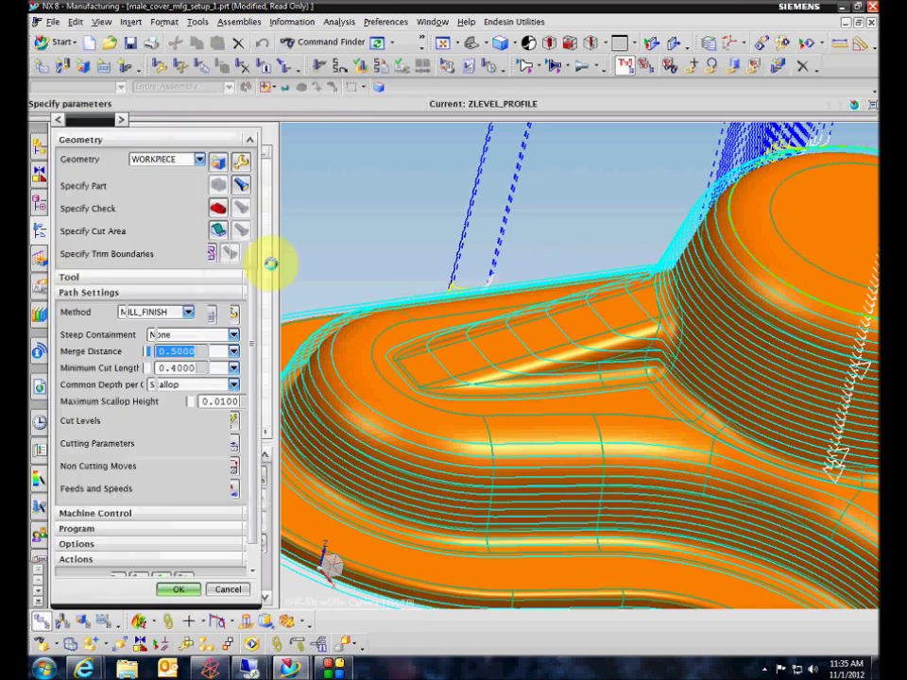
click(94, 487)
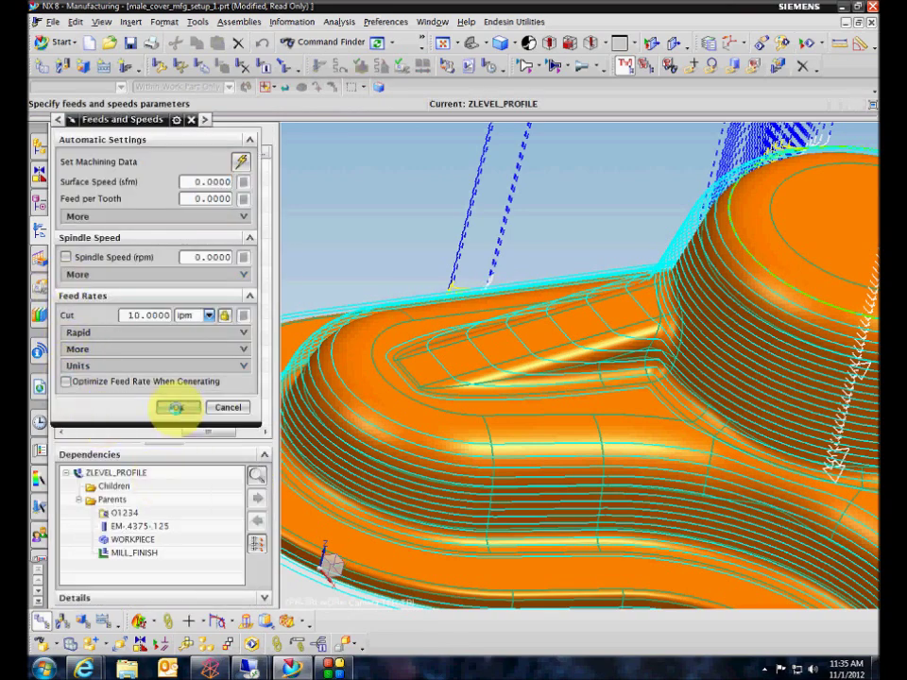
- Keep the 10 ipm cut feed and rotate the model to inspect the scallop path on the boss walls
click(178, 408)
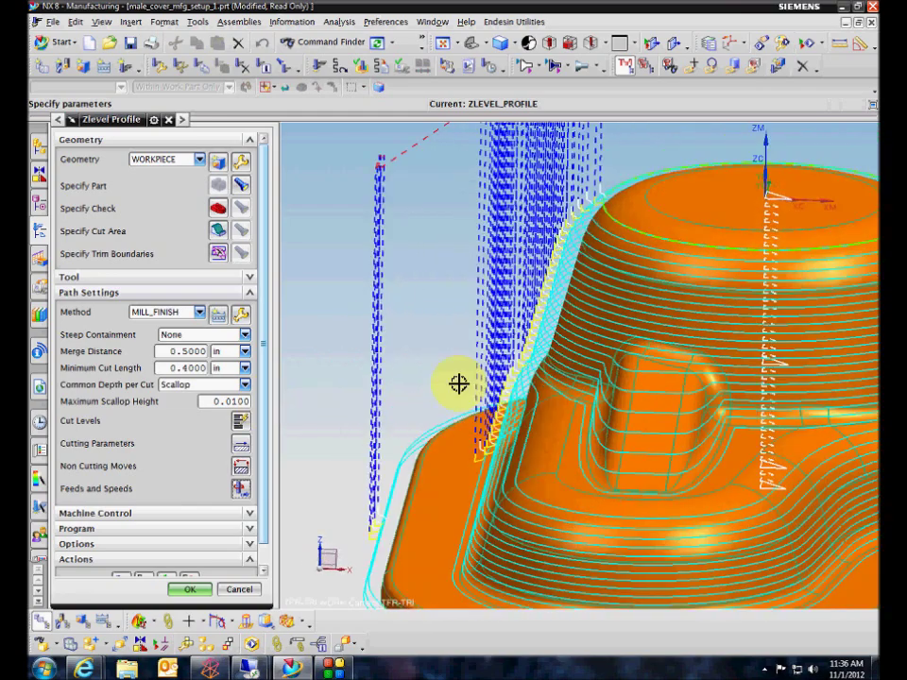
drag(459, 382, 333, 431)
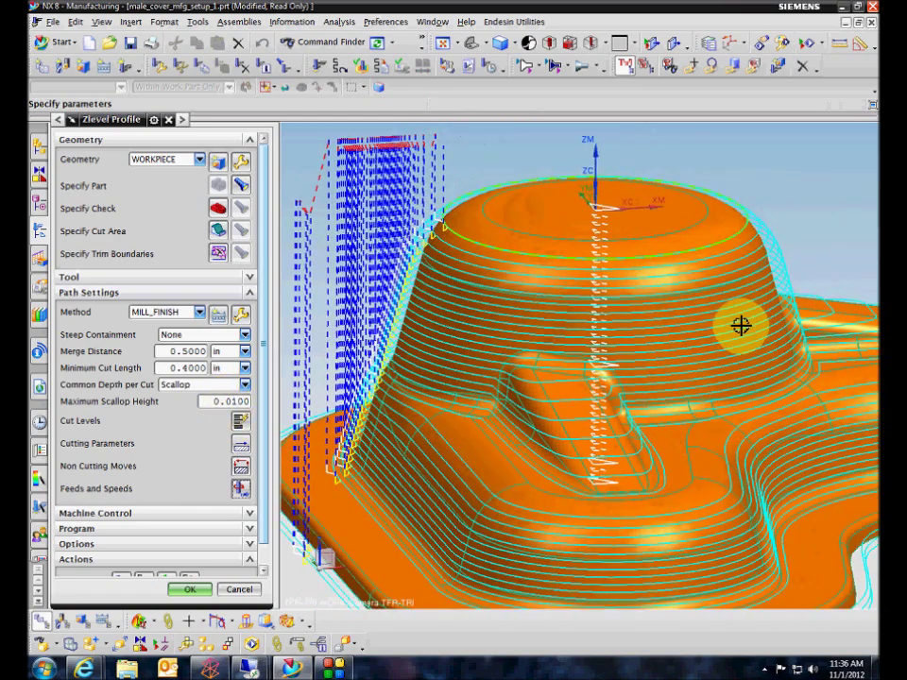
mouse_move(738, 405)
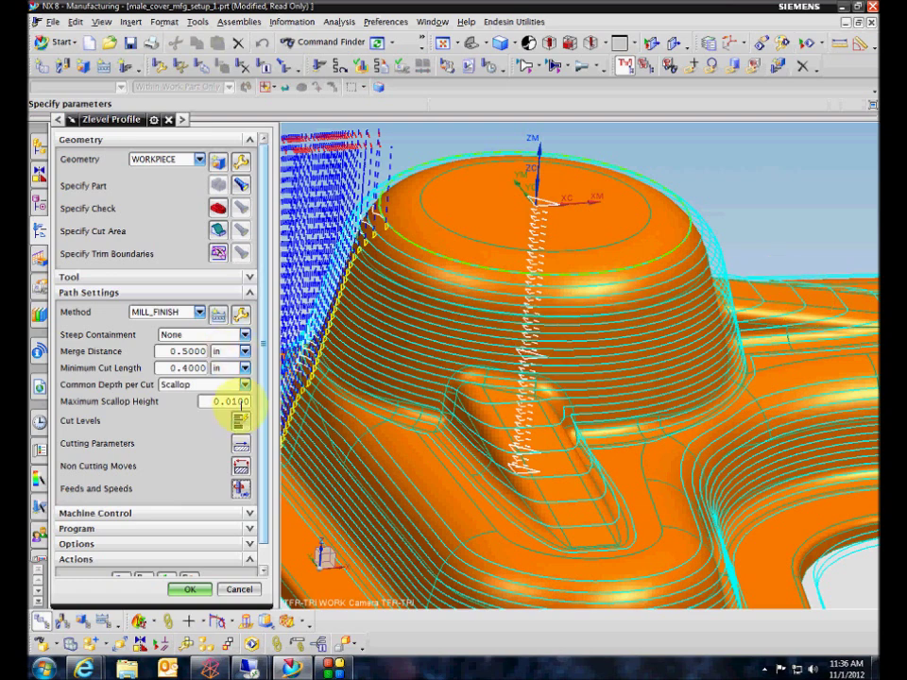
- In Cut Levels, switch the cut levels from constant to Optimized, keeping scallop depth per cut
click(241, 419)
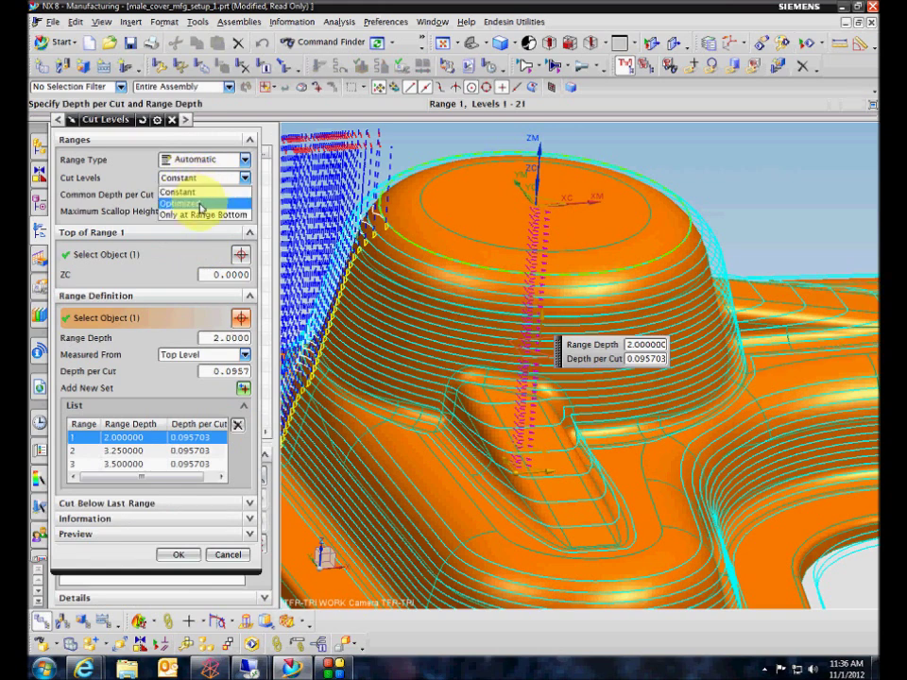
click(181, 204)
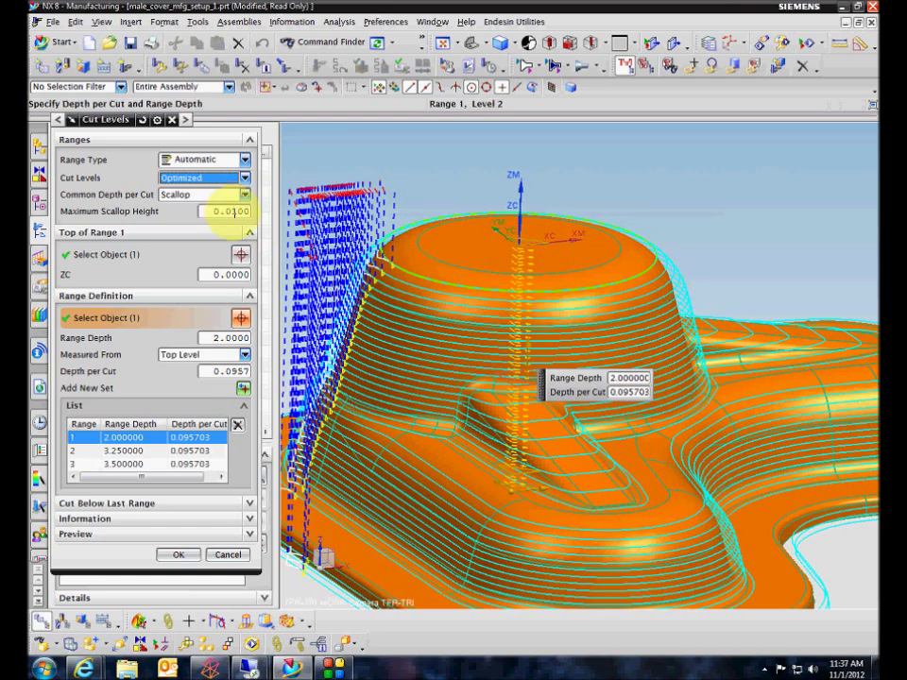
mouse_move(415, 181)
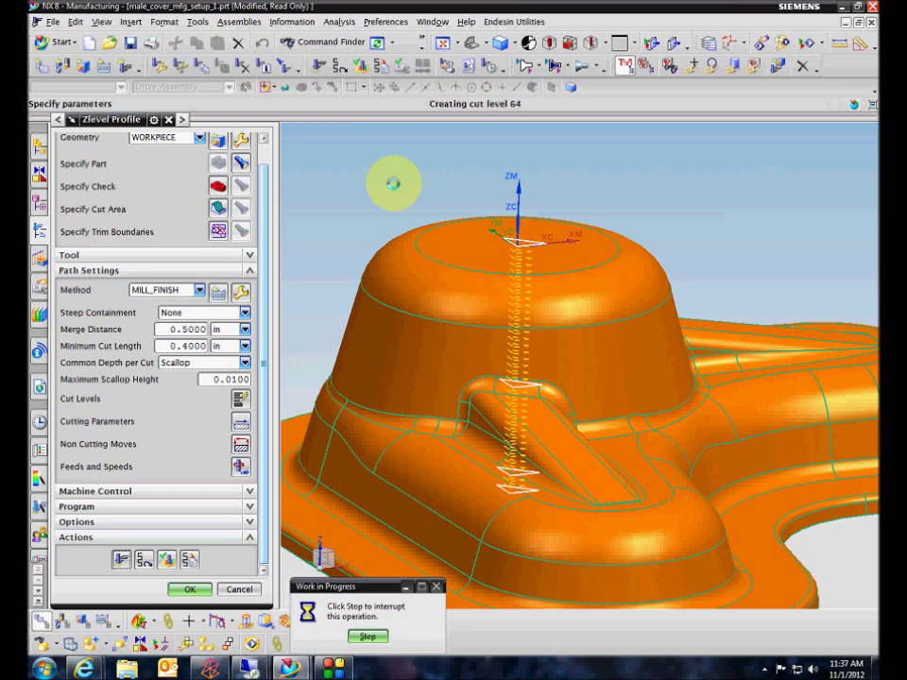
- Finish generating the optimized-level toolpath and reopen the ZLEVEL_PROFILE operation
click(189, 589)
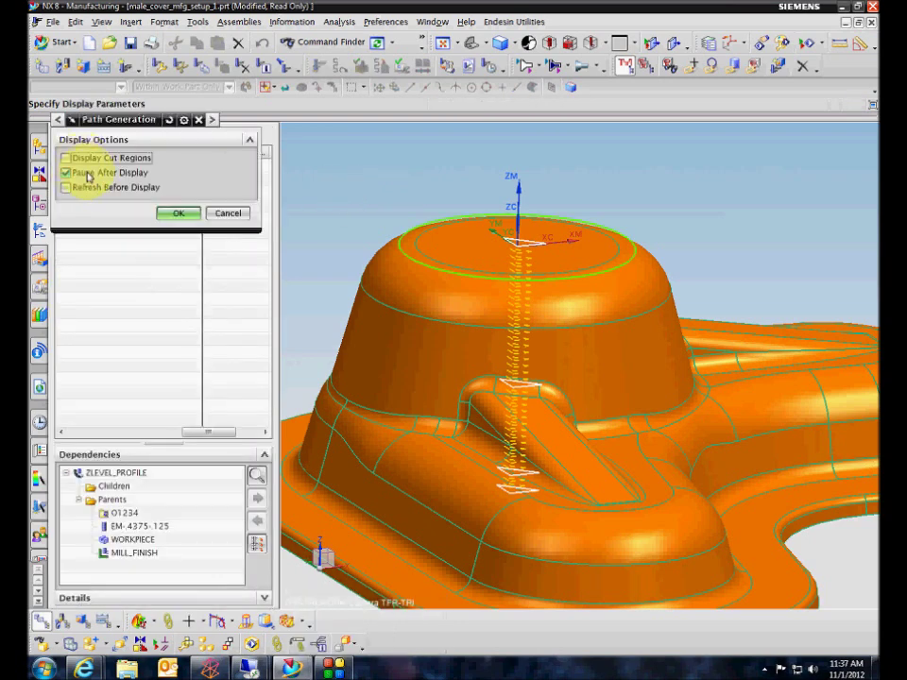
click(177, 211)
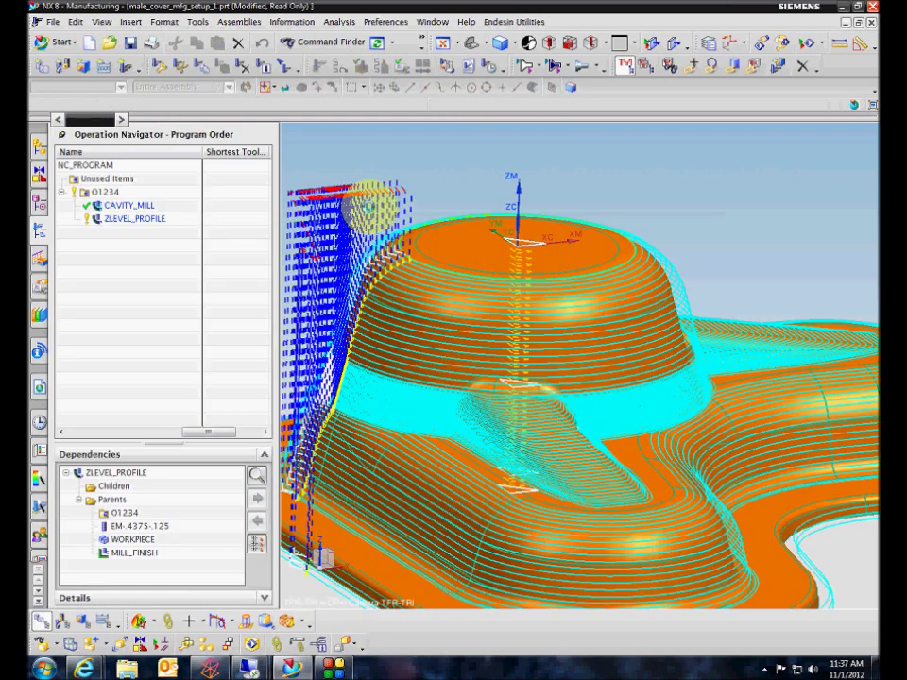
double_click(134, 219)
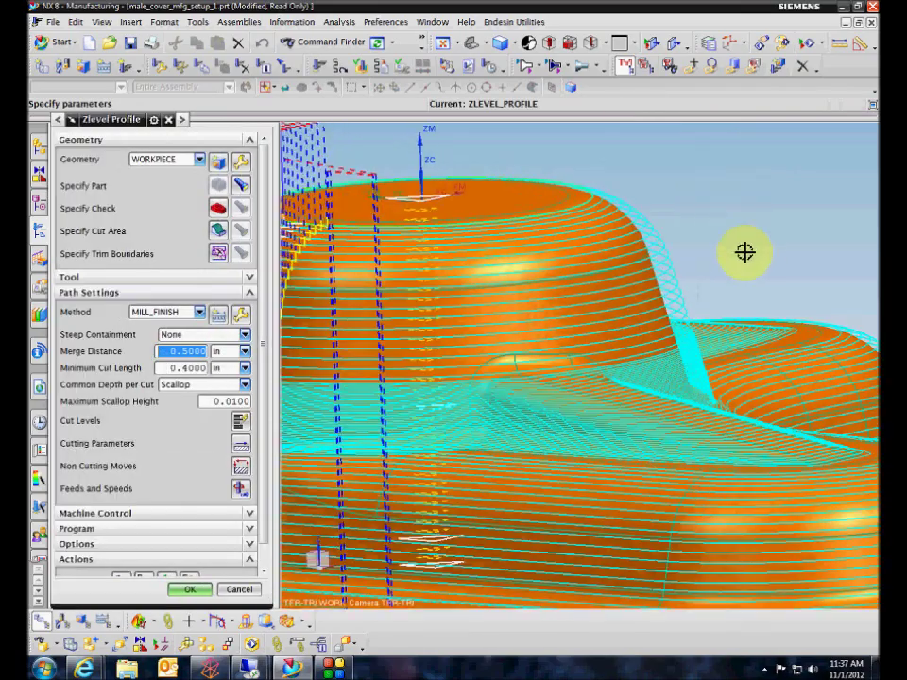
- Zoom and orbit the part to inspect the layered toolpath on its flats and walls
drag(745, 253, 608, 242)
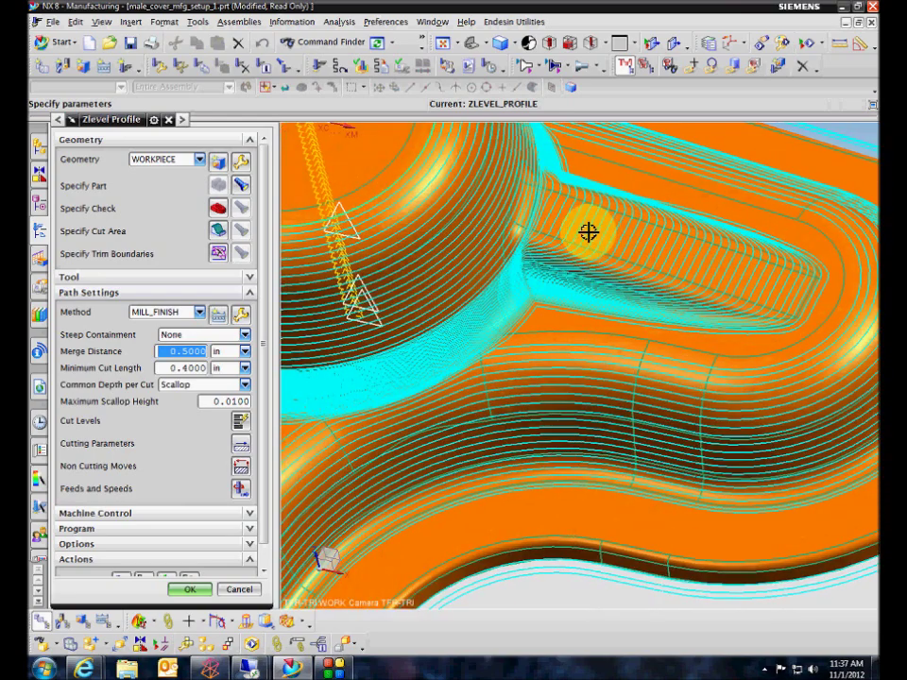
mouse_move(566, 210)
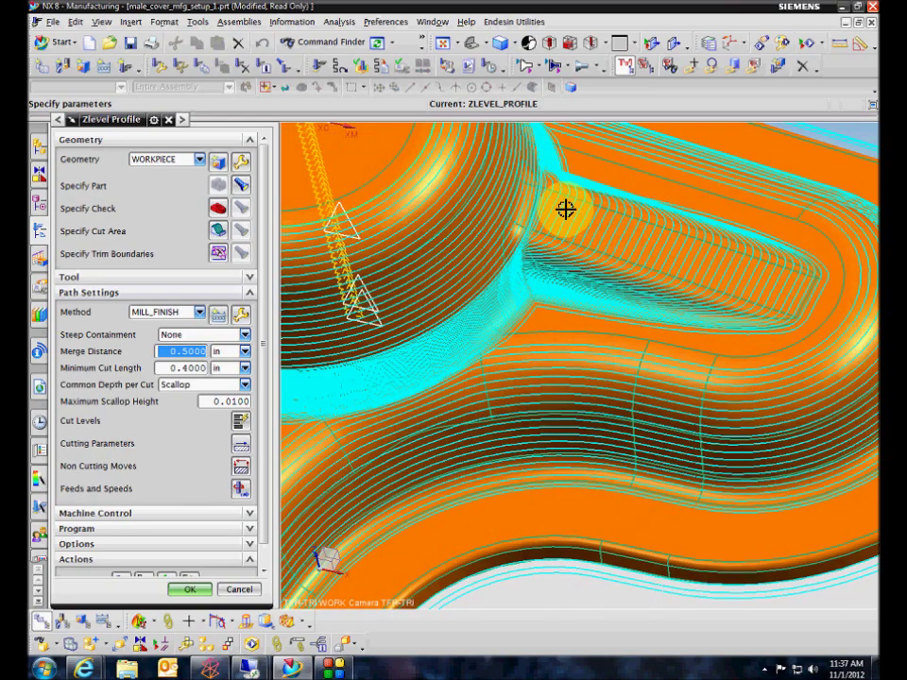
mouse_move(695, 272)
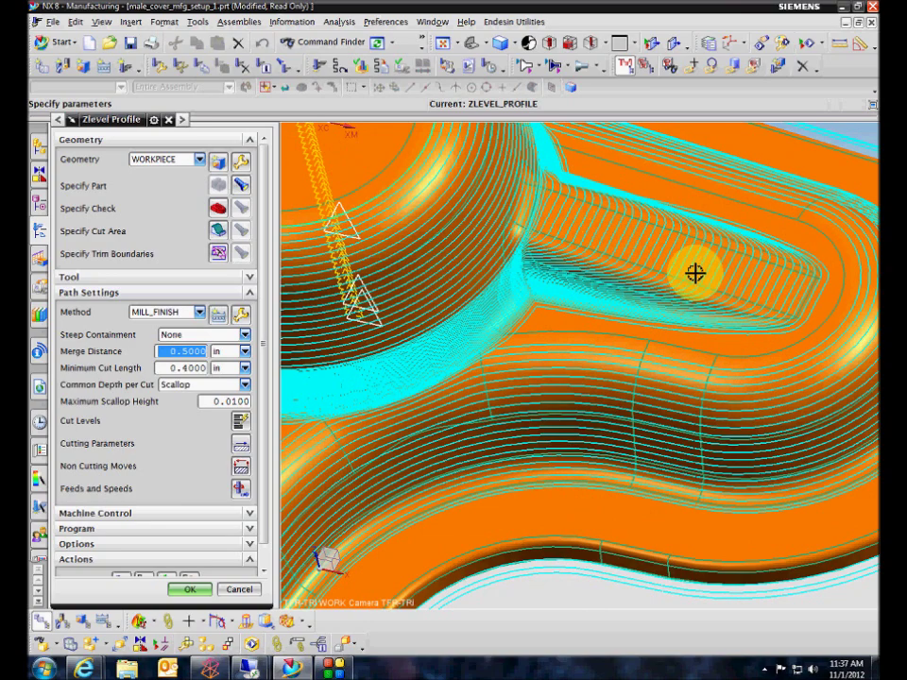
mouse_move(737, 265)
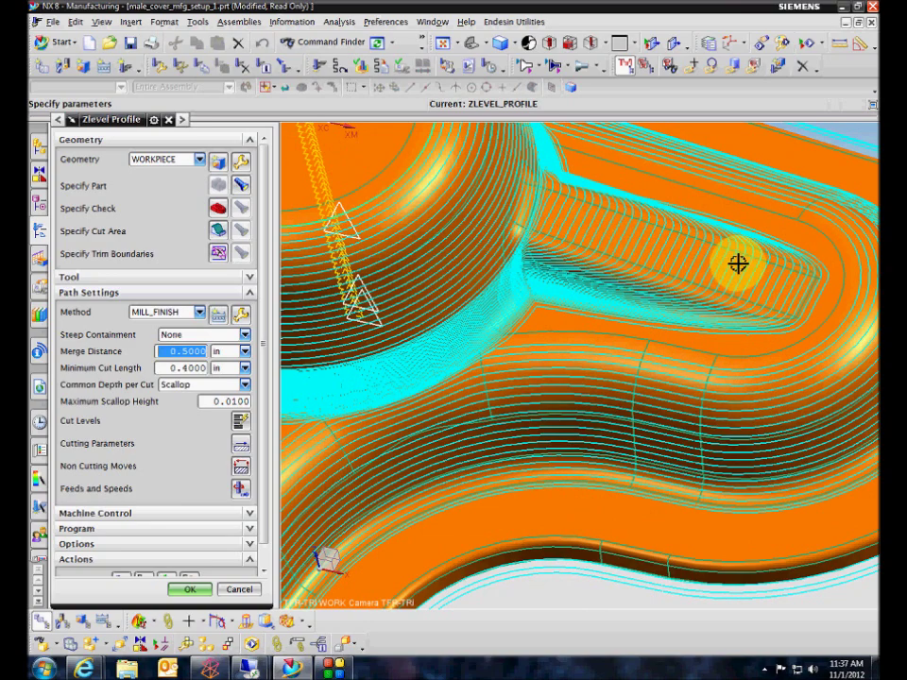
drag(738, 264, 571, 374)
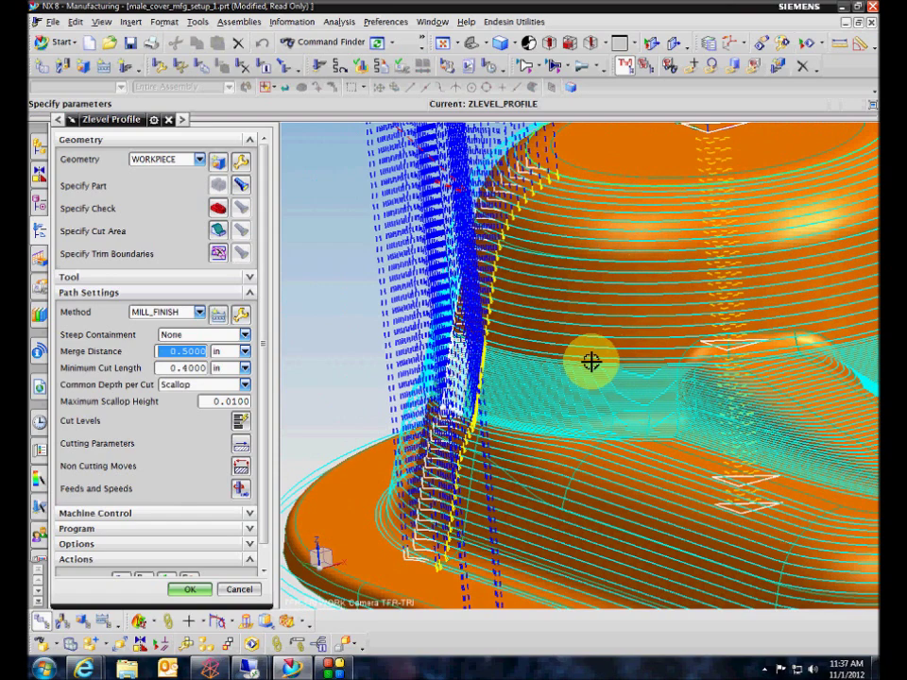
mouse_move(627, 209)
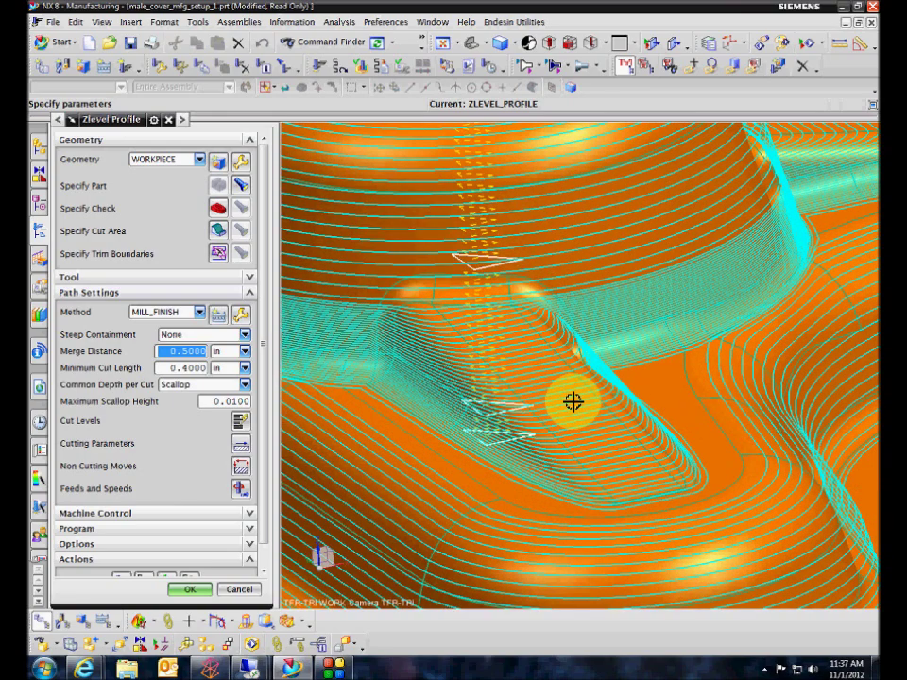
drag(575, 401, 541, 362)
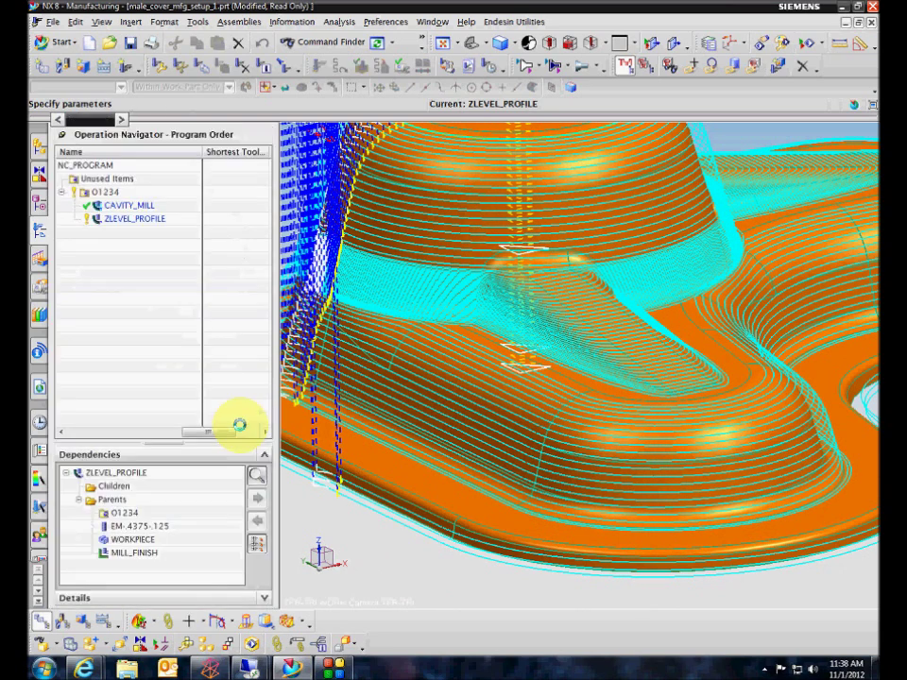
- Review the three optimized cut ranges at 0.0957 depth per cut and accept them
double_click(134, 220)
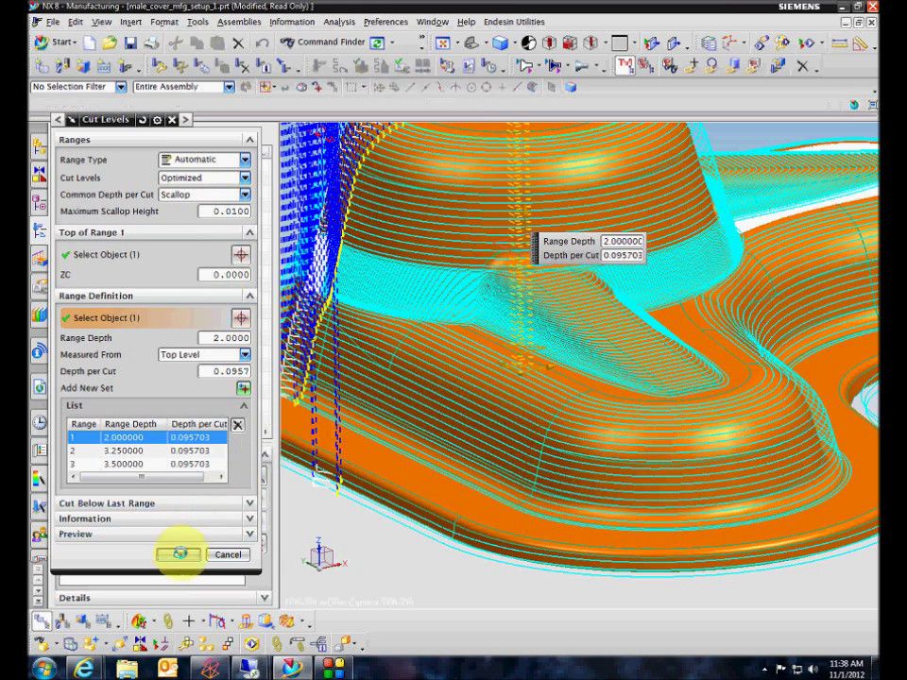
click(178, 556)
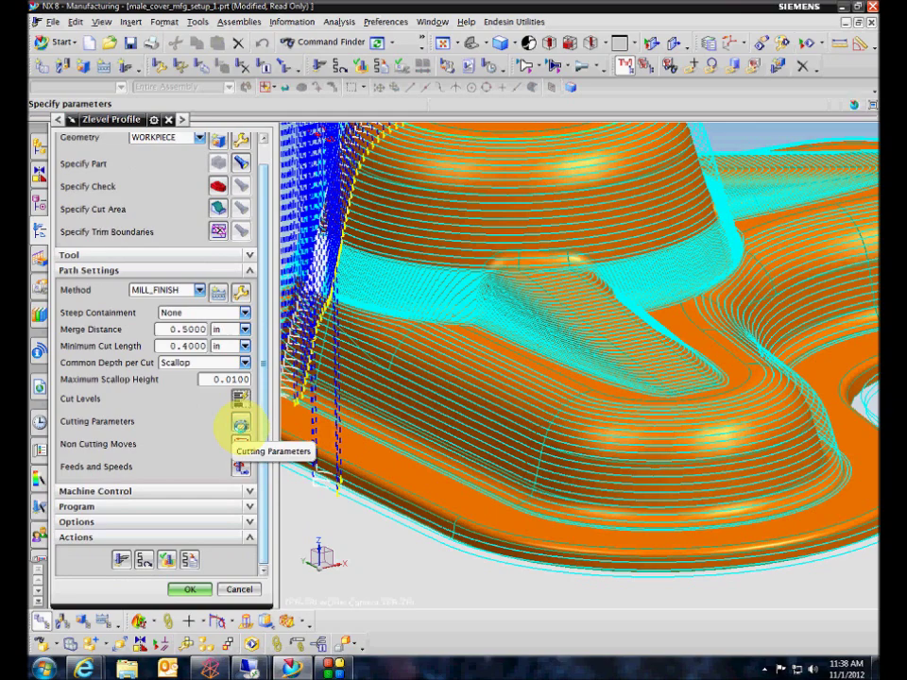
- In Cutting Parameters Connections, enable Cut Between Levels with a 50 % Tool Flat stepover
click(242, 425)
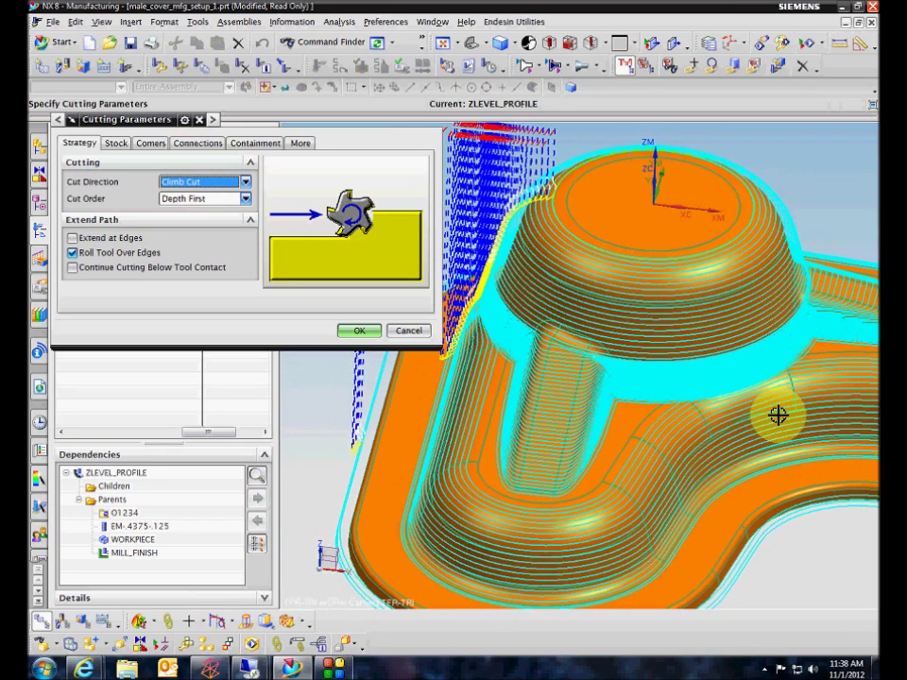
mouse_move(197, 144)
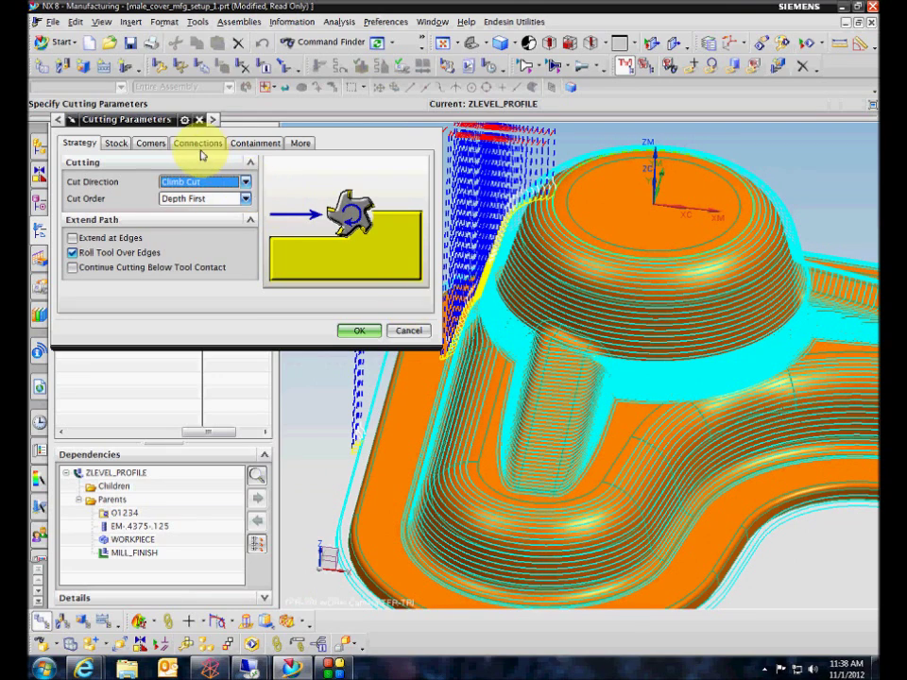
click(197, 144)
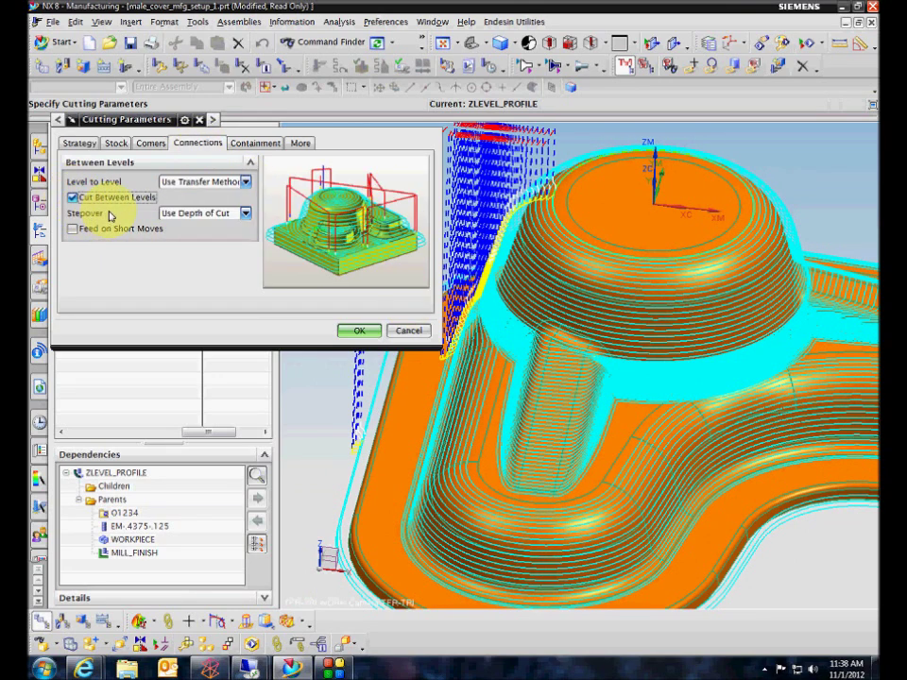
click(244, 211)
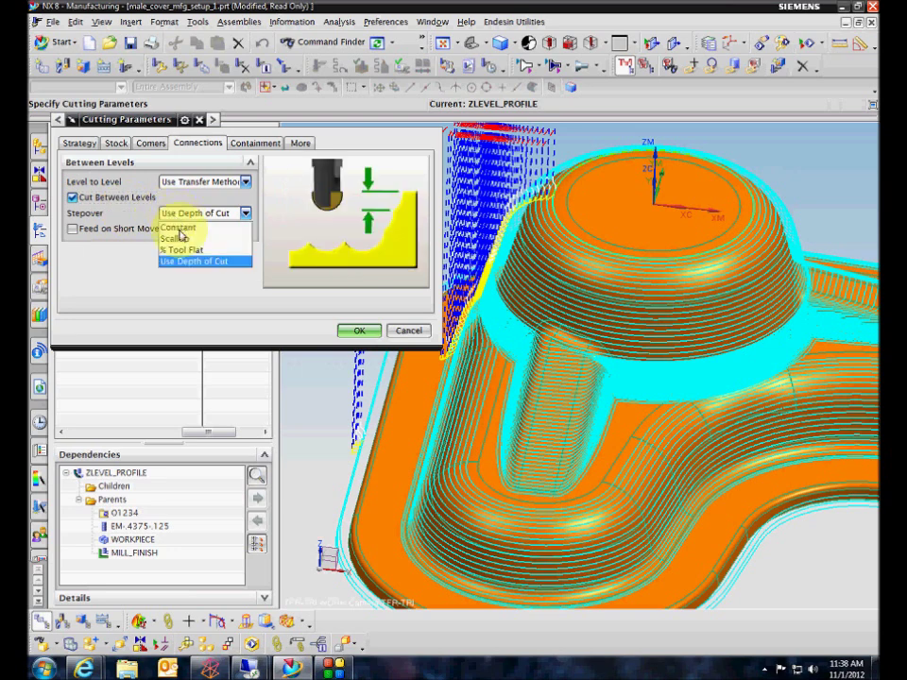
click(181, 238)
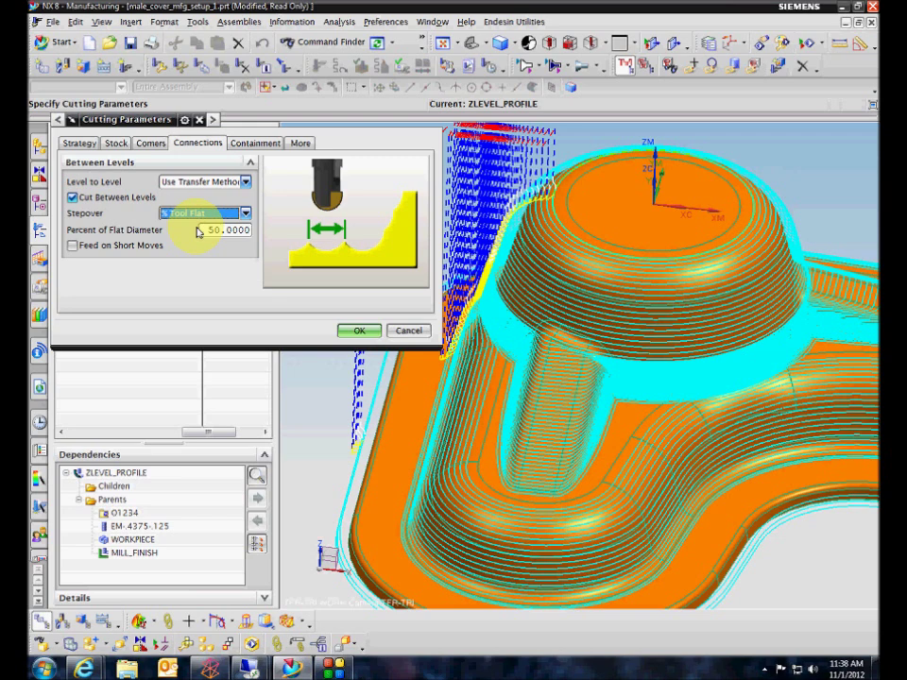
mouse_move(201, 238)
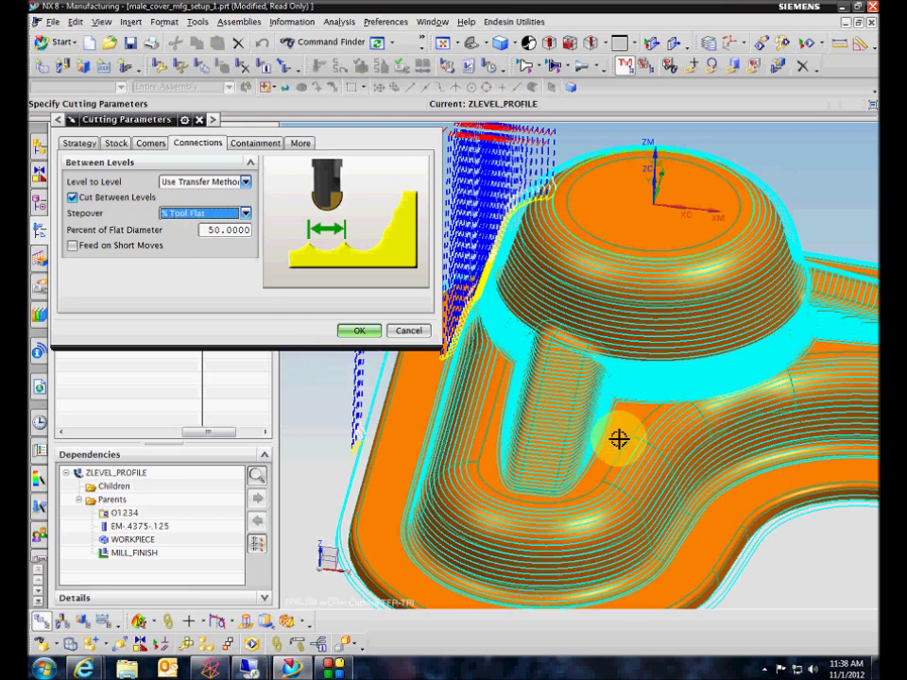
mouse_move(627, 423)
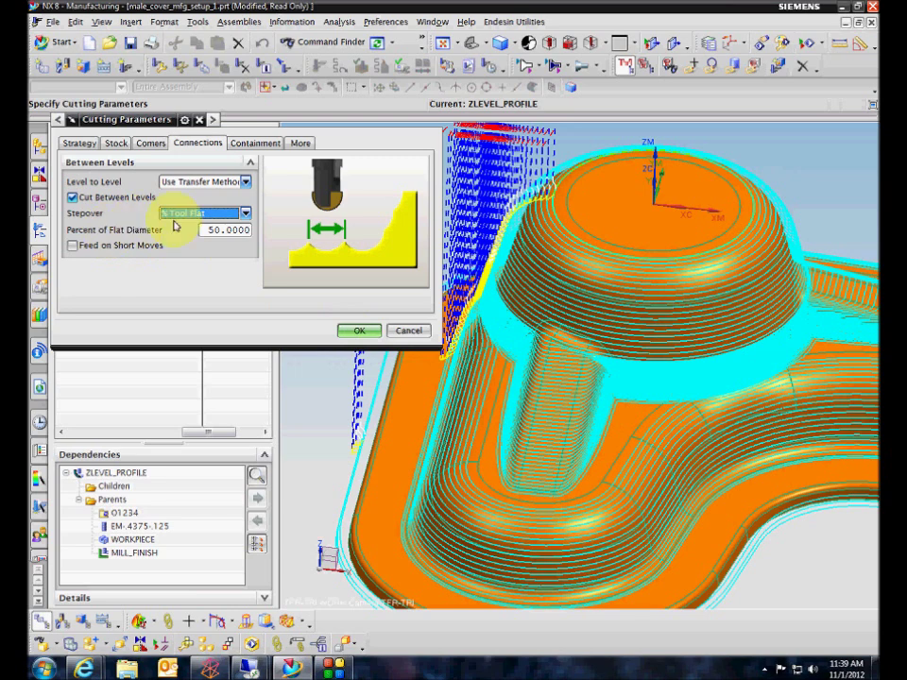
- Enable Feed on Short Moves, keeping the 1.0000 maximum traverse distance
click(72, 246)
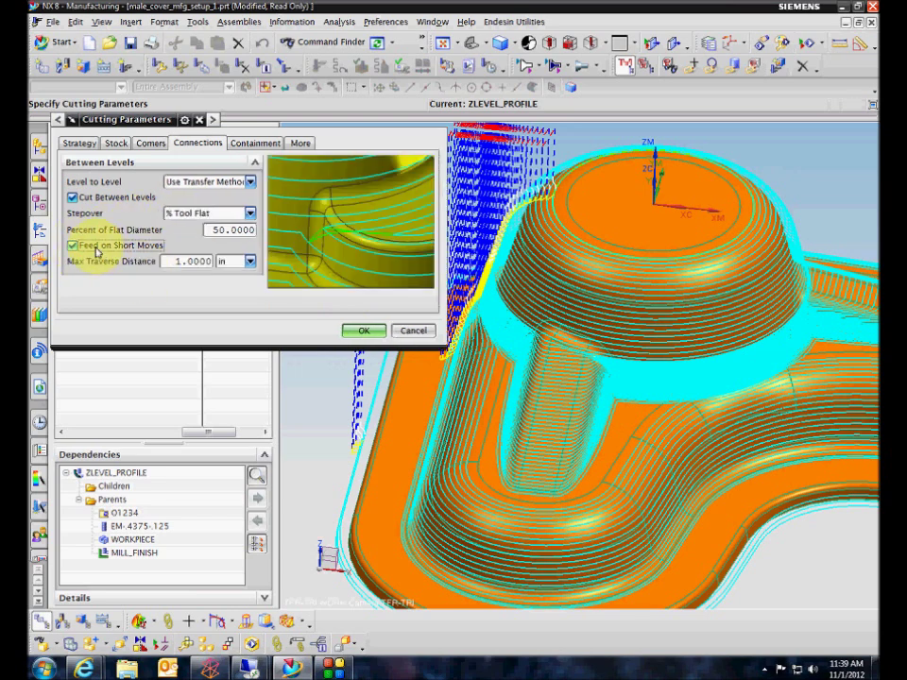
click(72, 246)
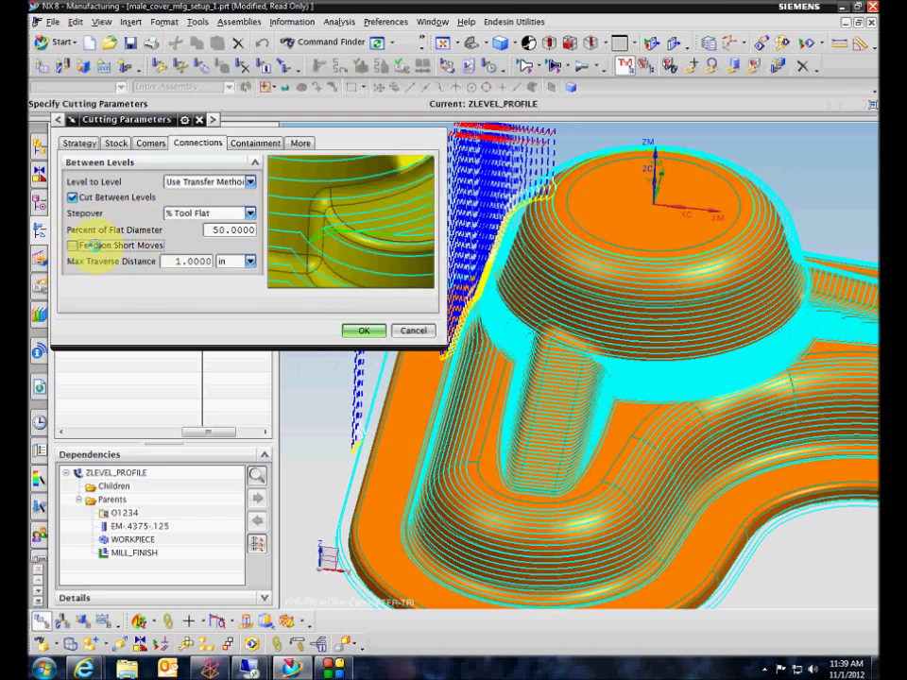
click(71, 246)
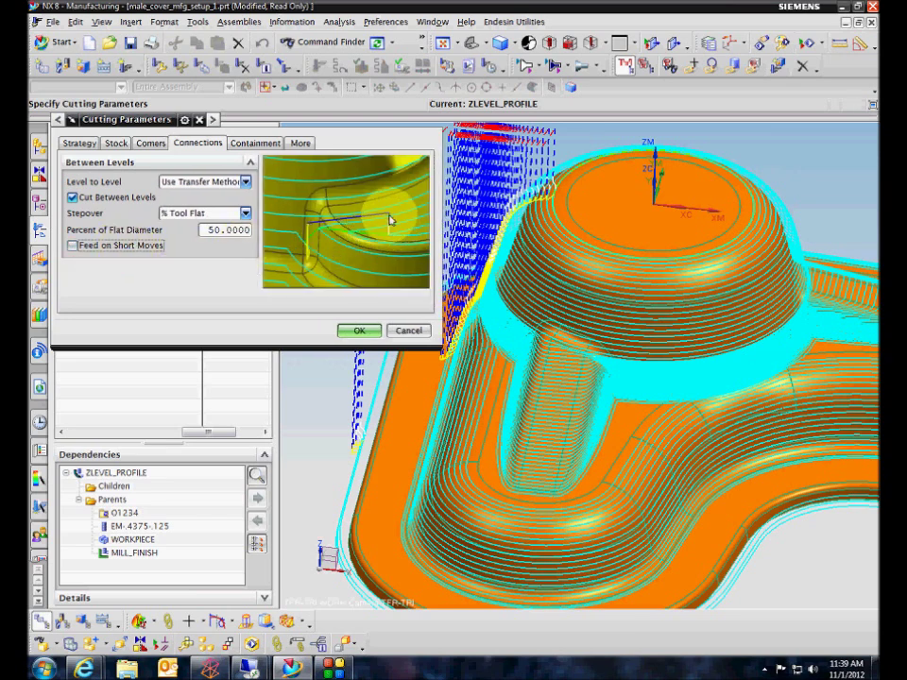
mouse_move(310, 226)
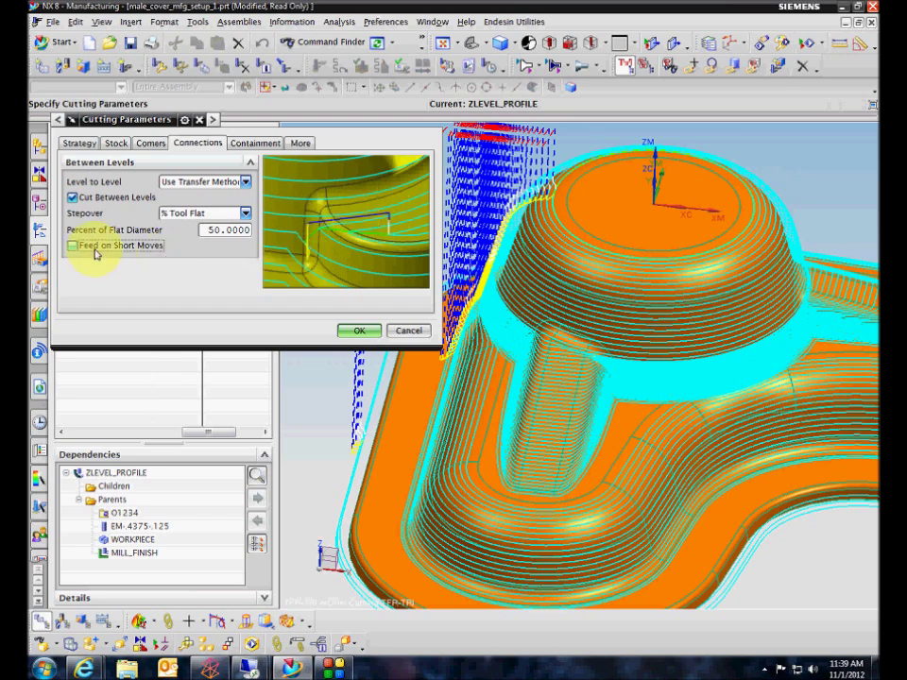
click(72, 245)
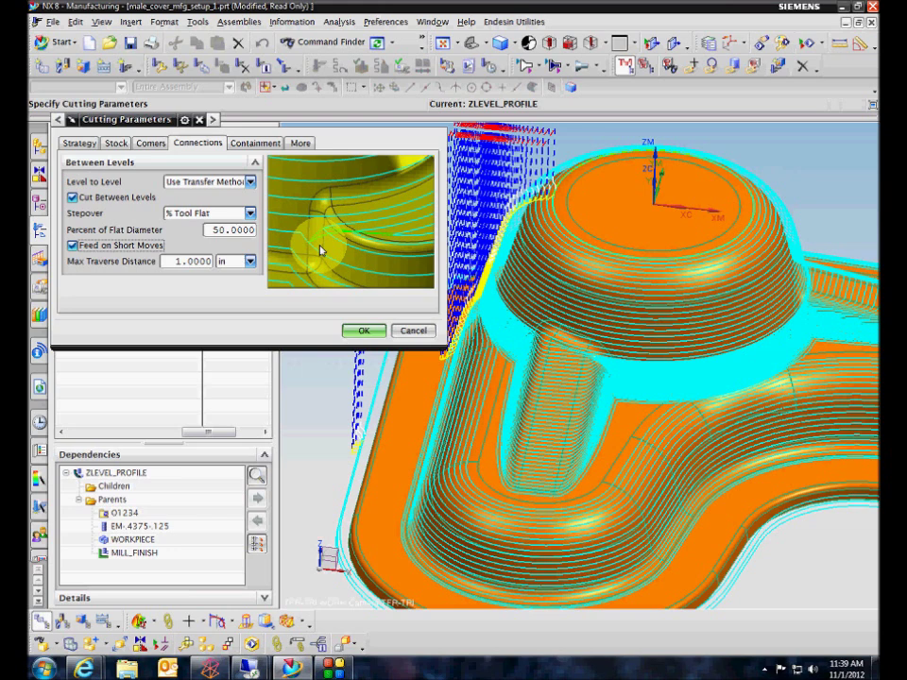
mouse_move(232, 321)
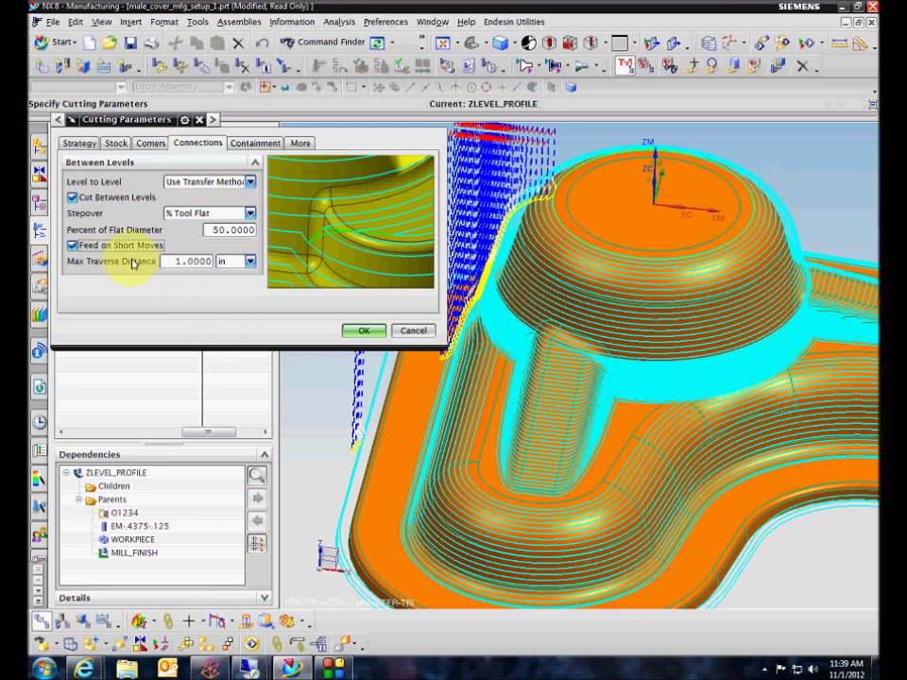
triple_click(187, 261)
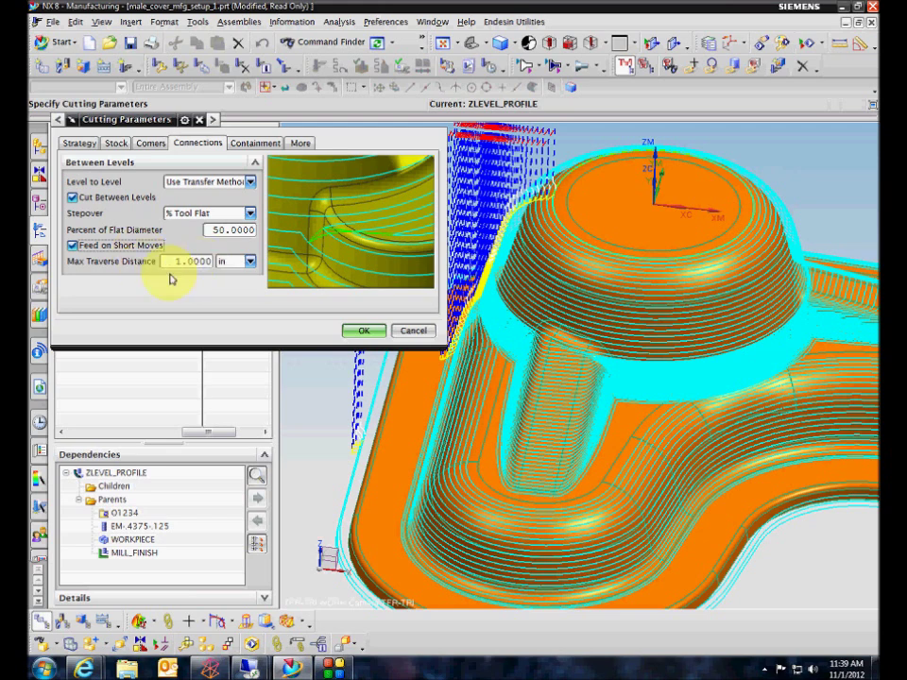
mouse_move(363, 328)
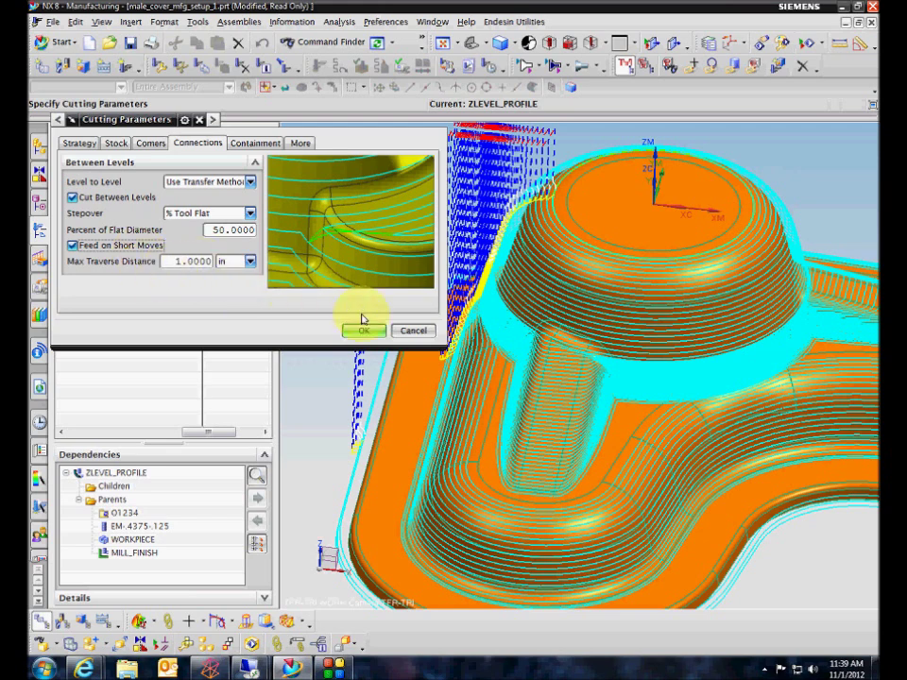
- Accept the connection settings and regenerate the ZLEVEL_PROFILE path with cuts between levels
click(365, 331)
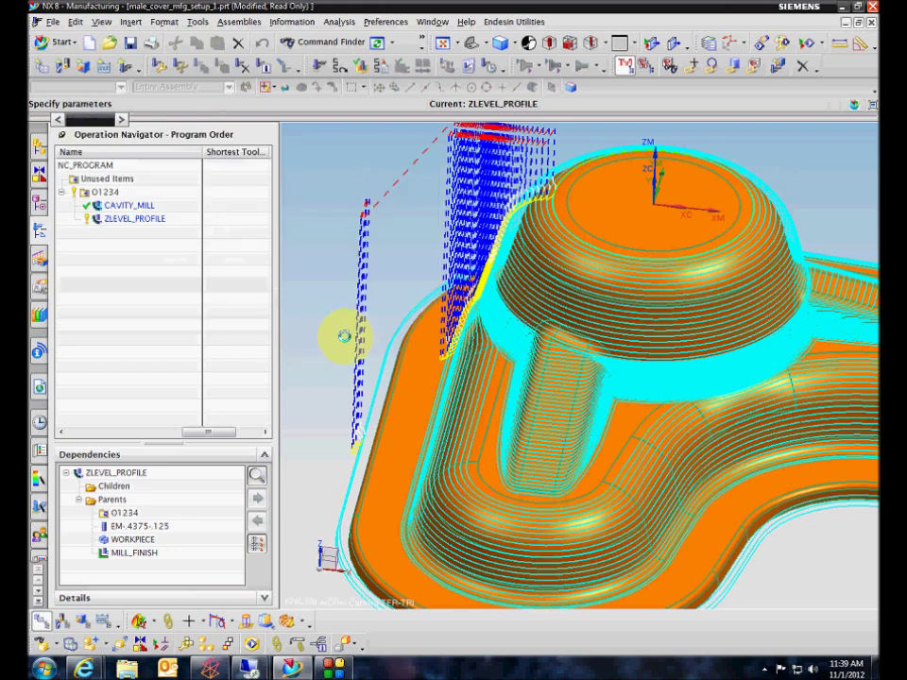
double_click(135, 220)
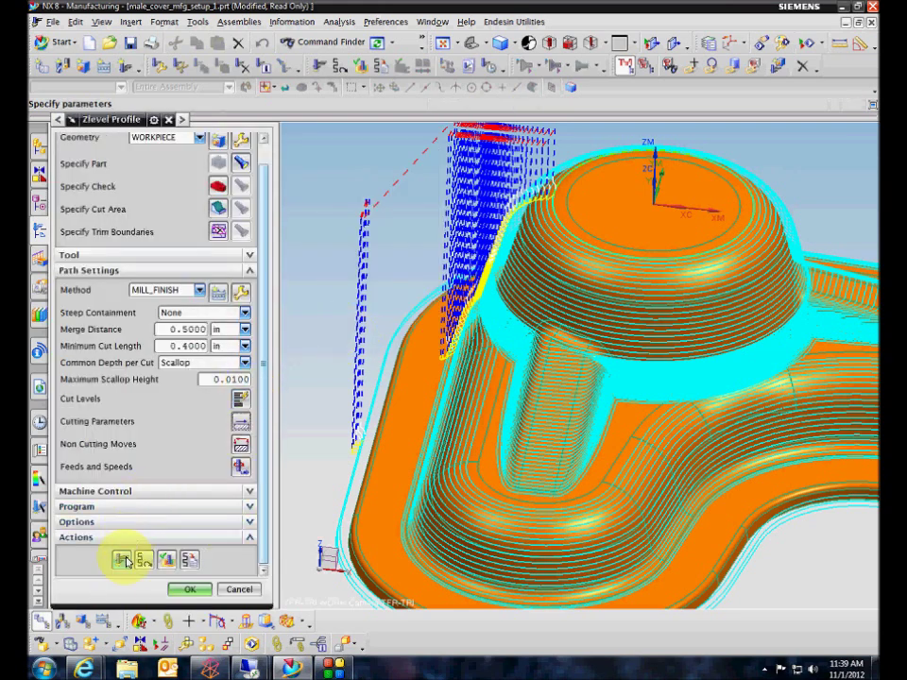
click(121, 559)
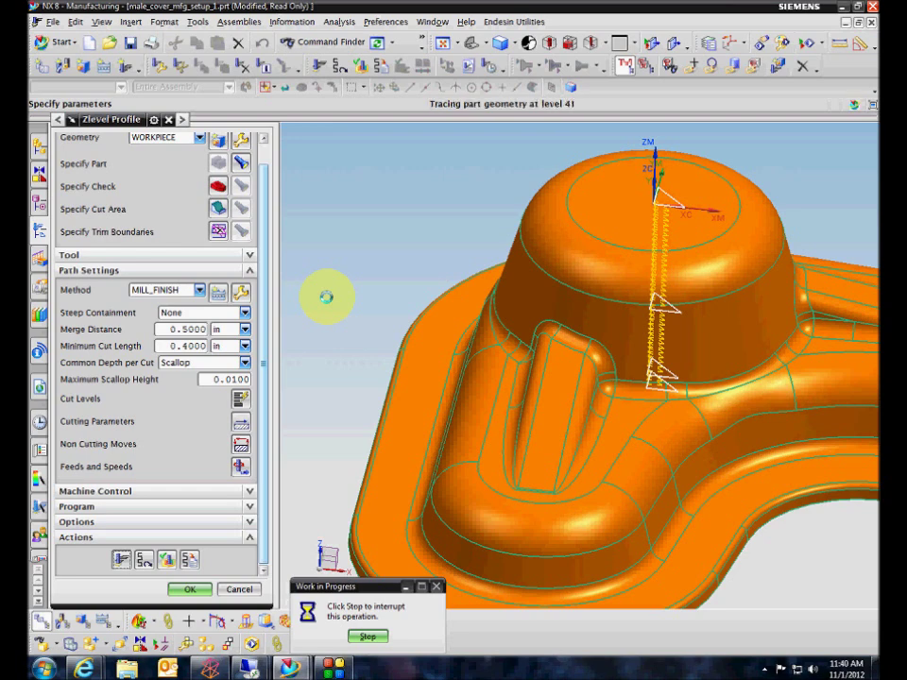
click(189, 590)
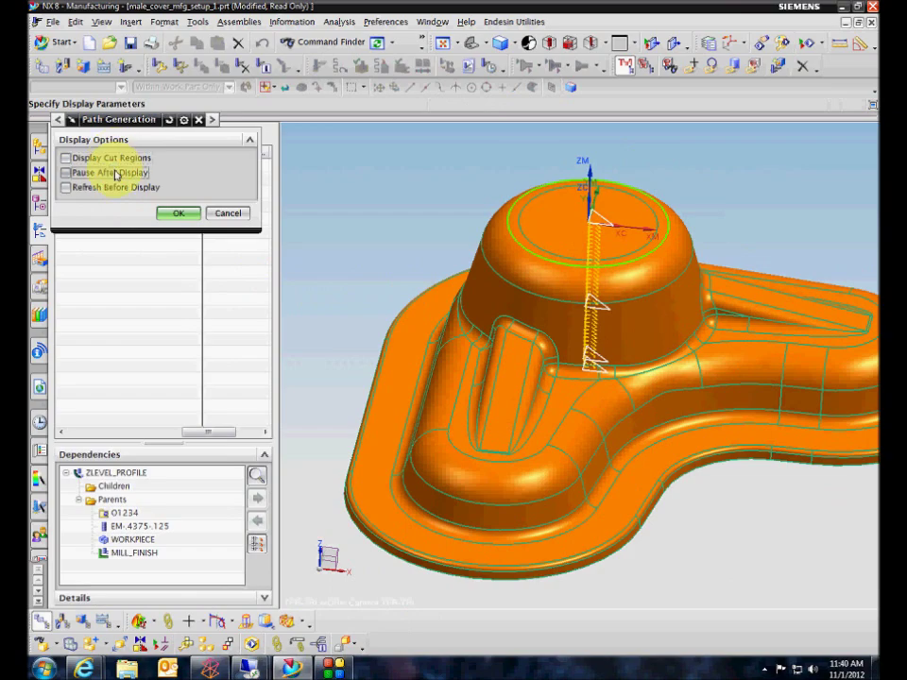
click(178, 212)
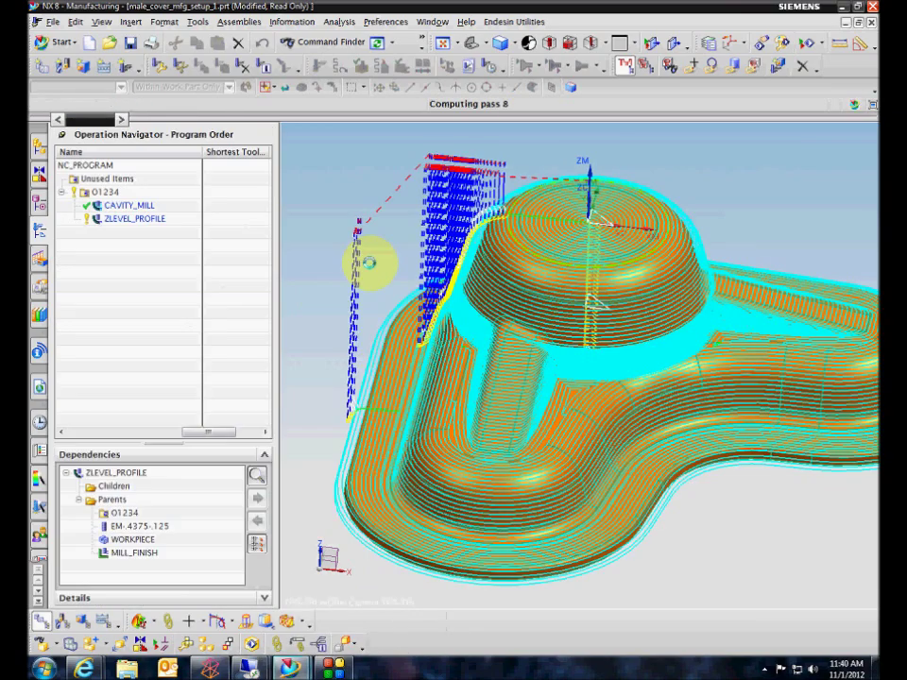
- Rotate the part to inspect the new passes across the flat faces
double_click(134, 219)
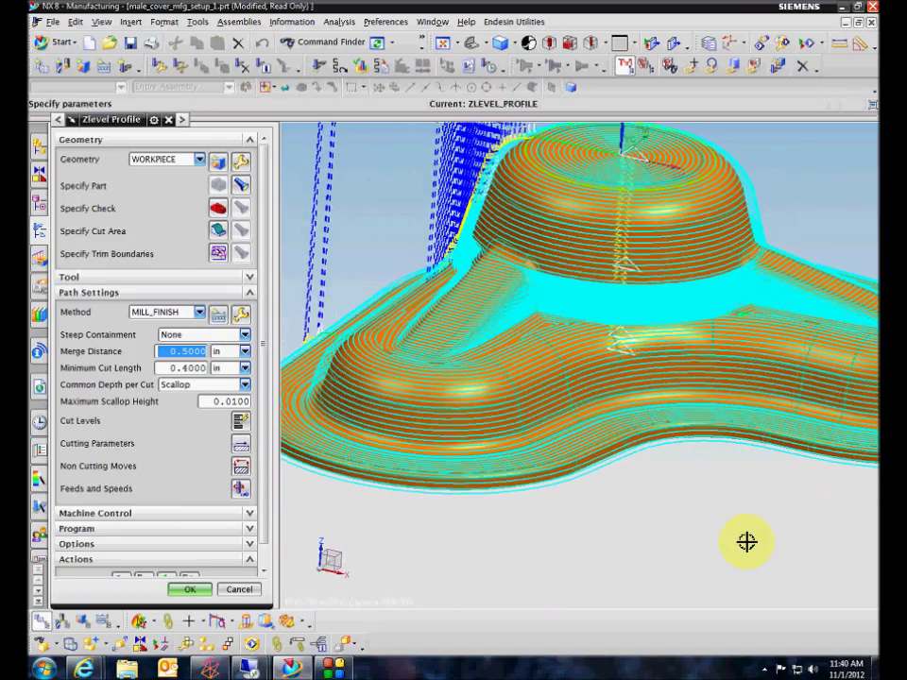
drag(747, 540, 612, 557)
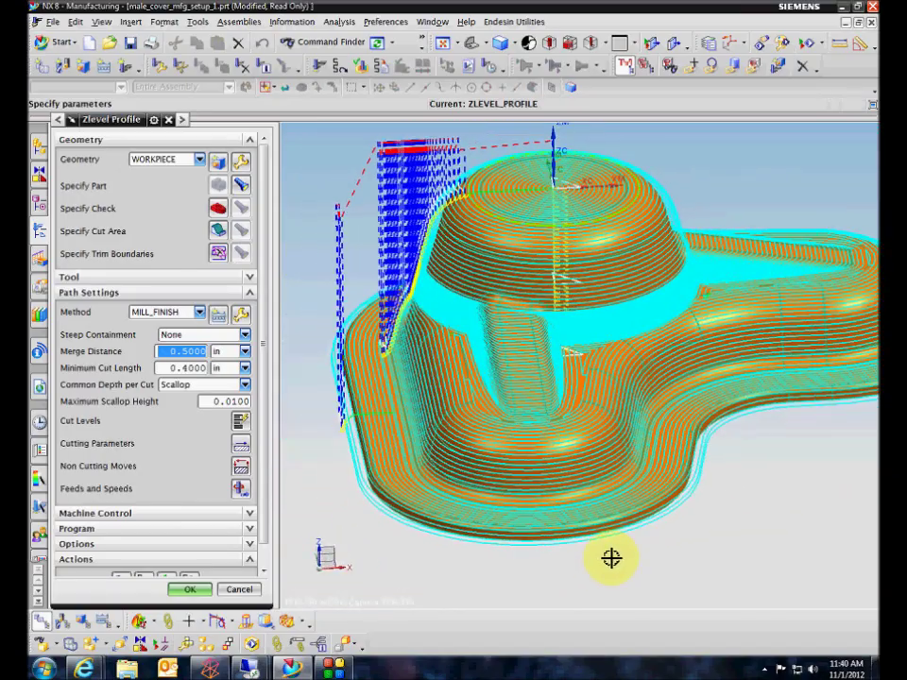